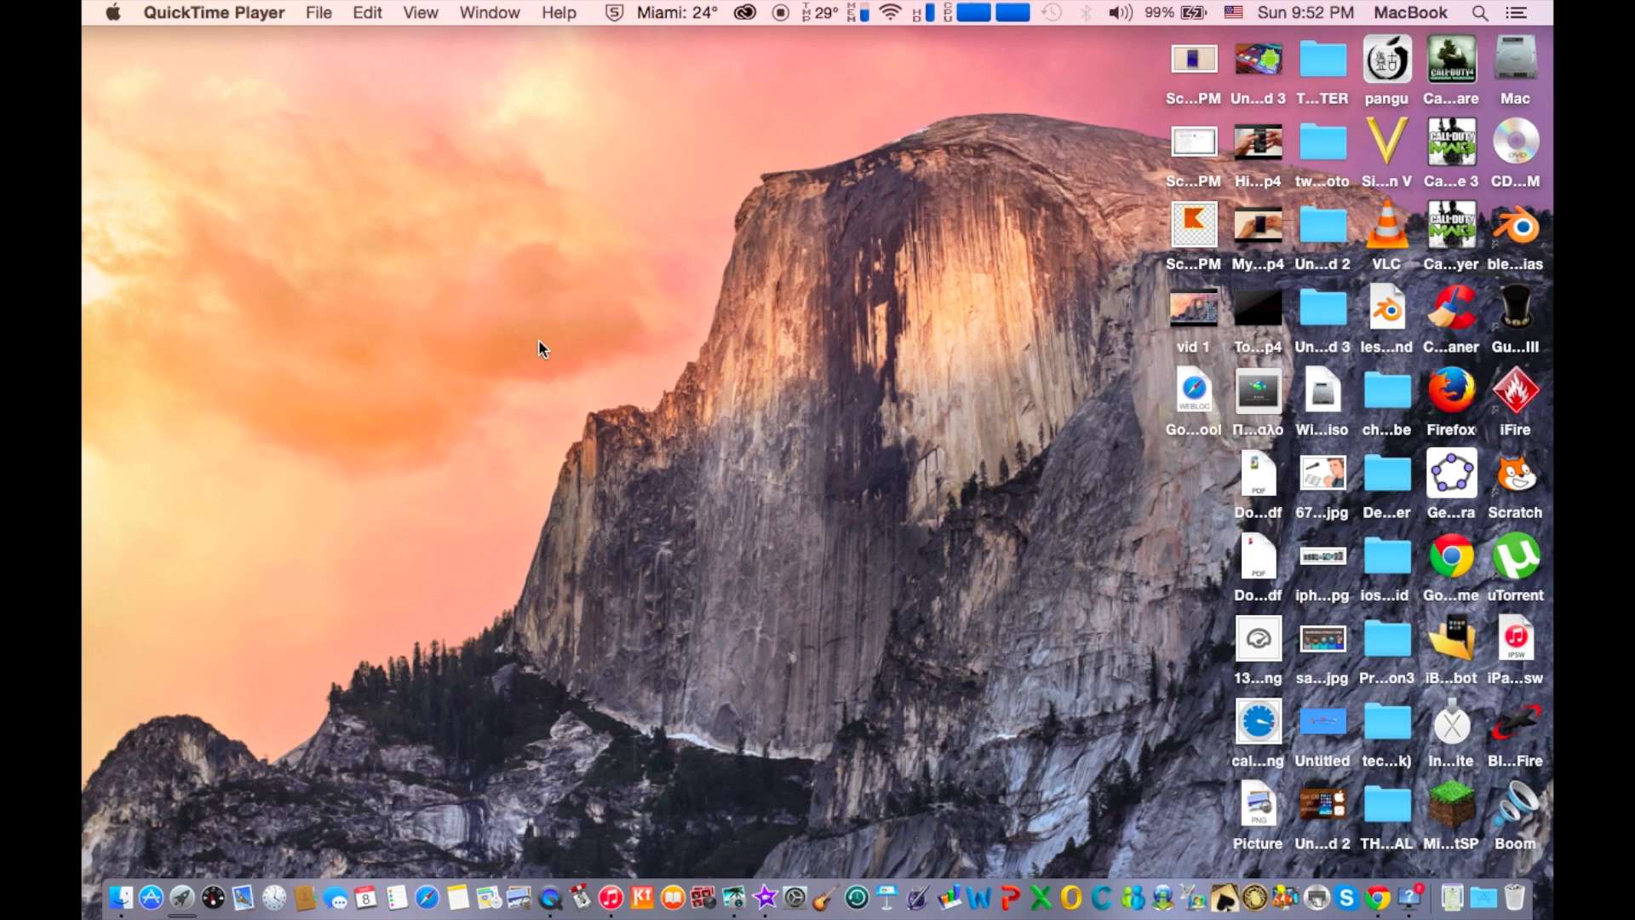
pyautogui.moveTo(572, 373)
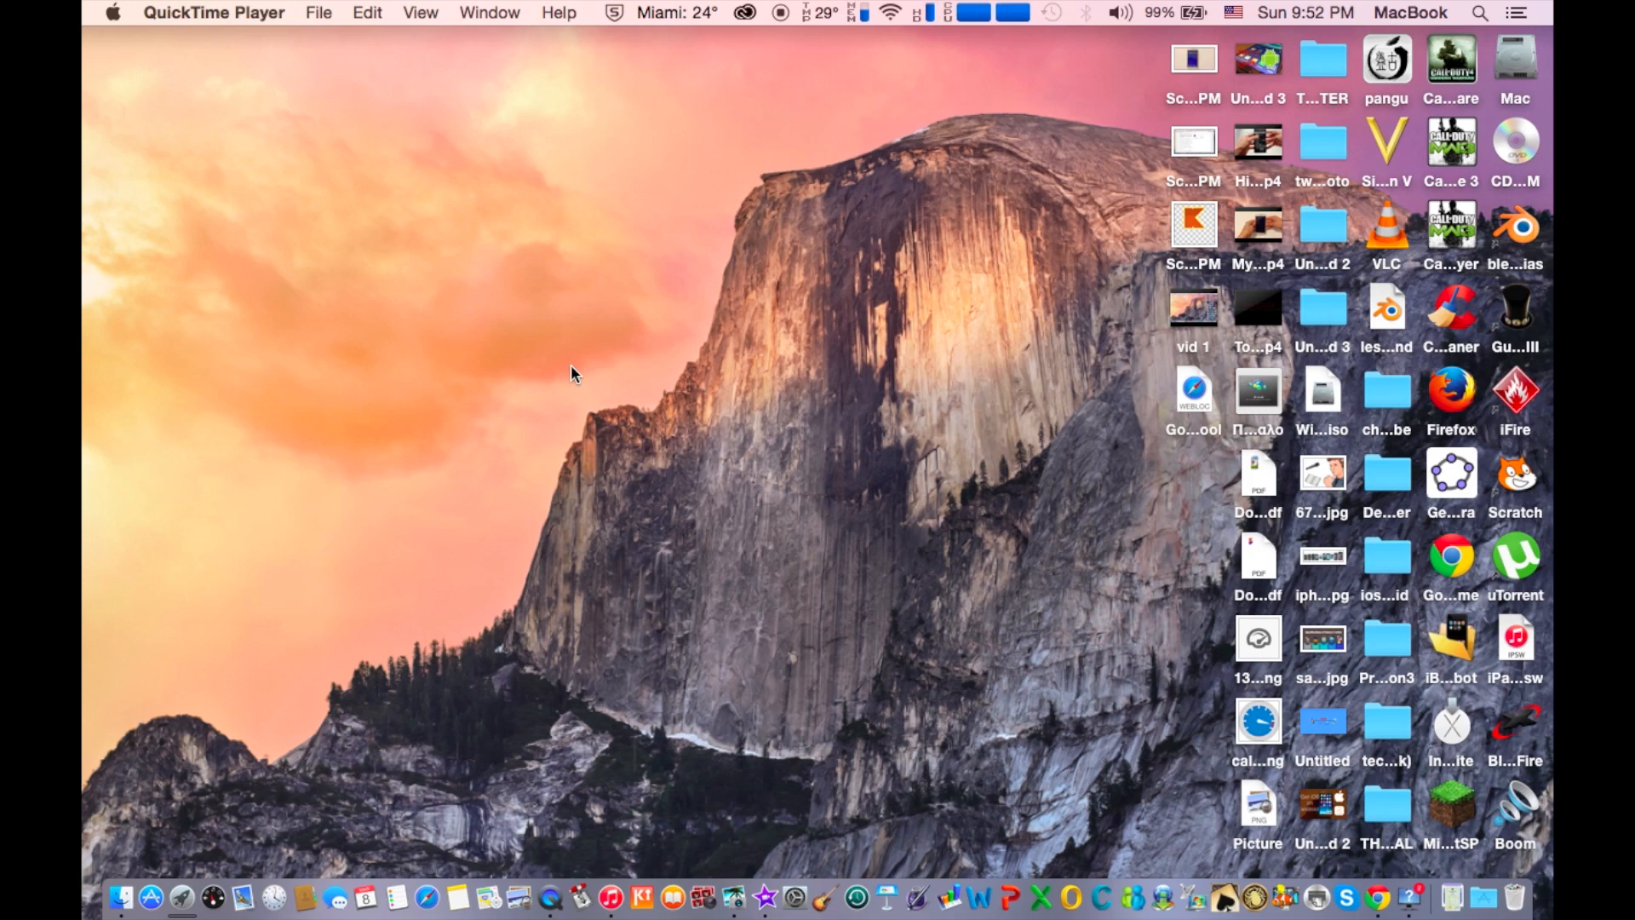
pyautogui.moveTo(392, 533)
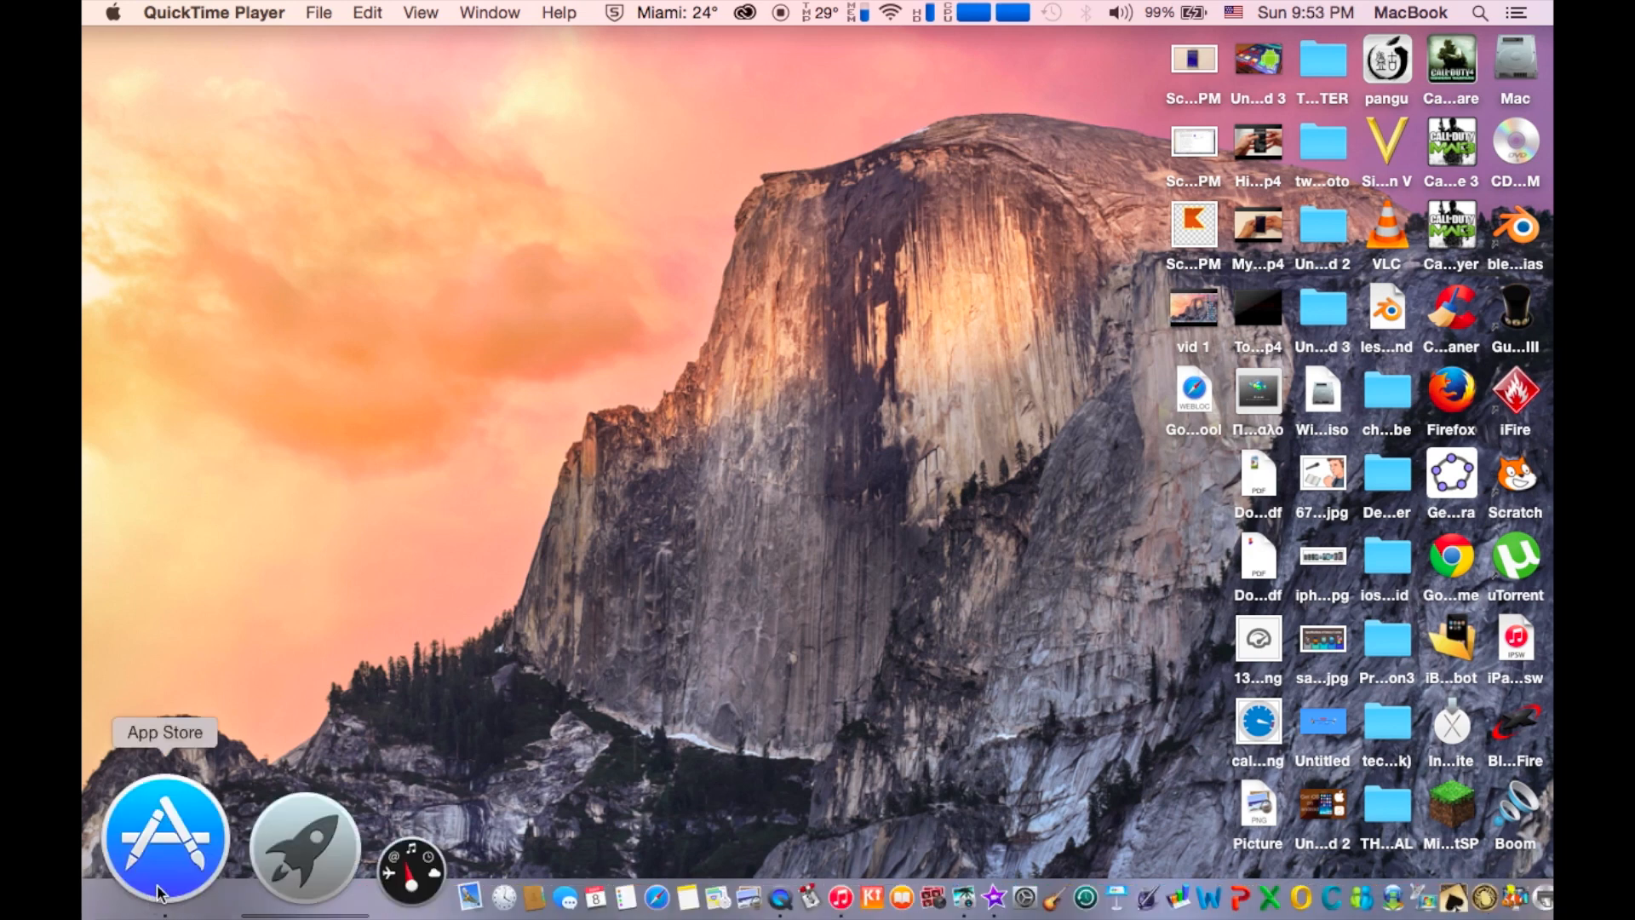
# - Search the App Store for 'who is on my wifi' and close the store window
pyautogui.click(164, 840)
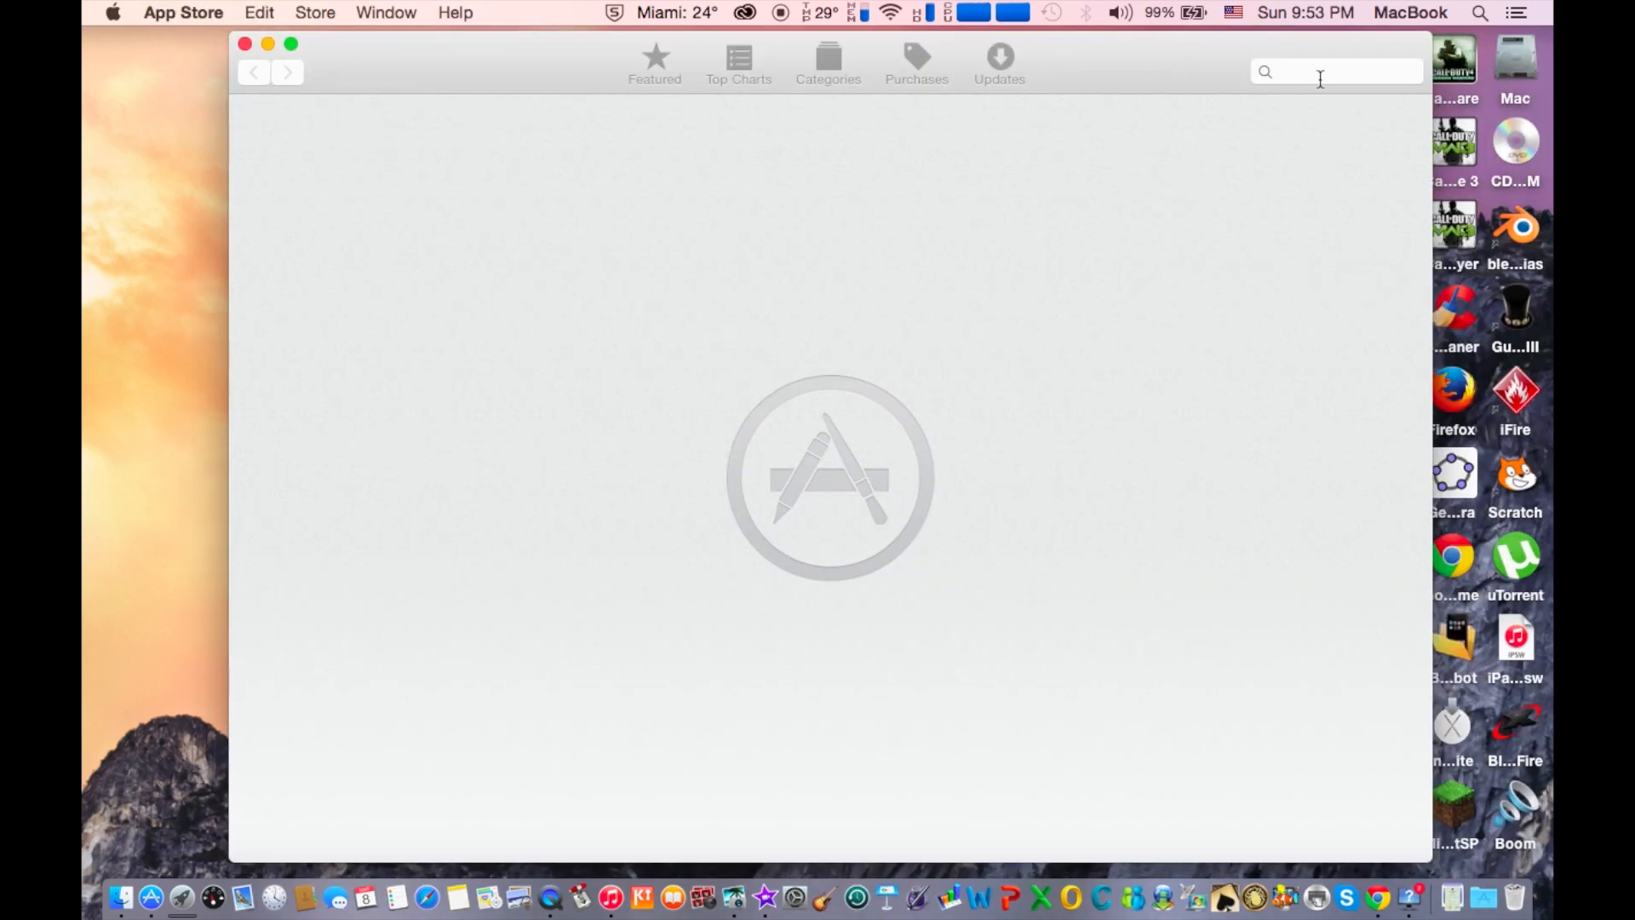
pyautogui.click(1335, 72)
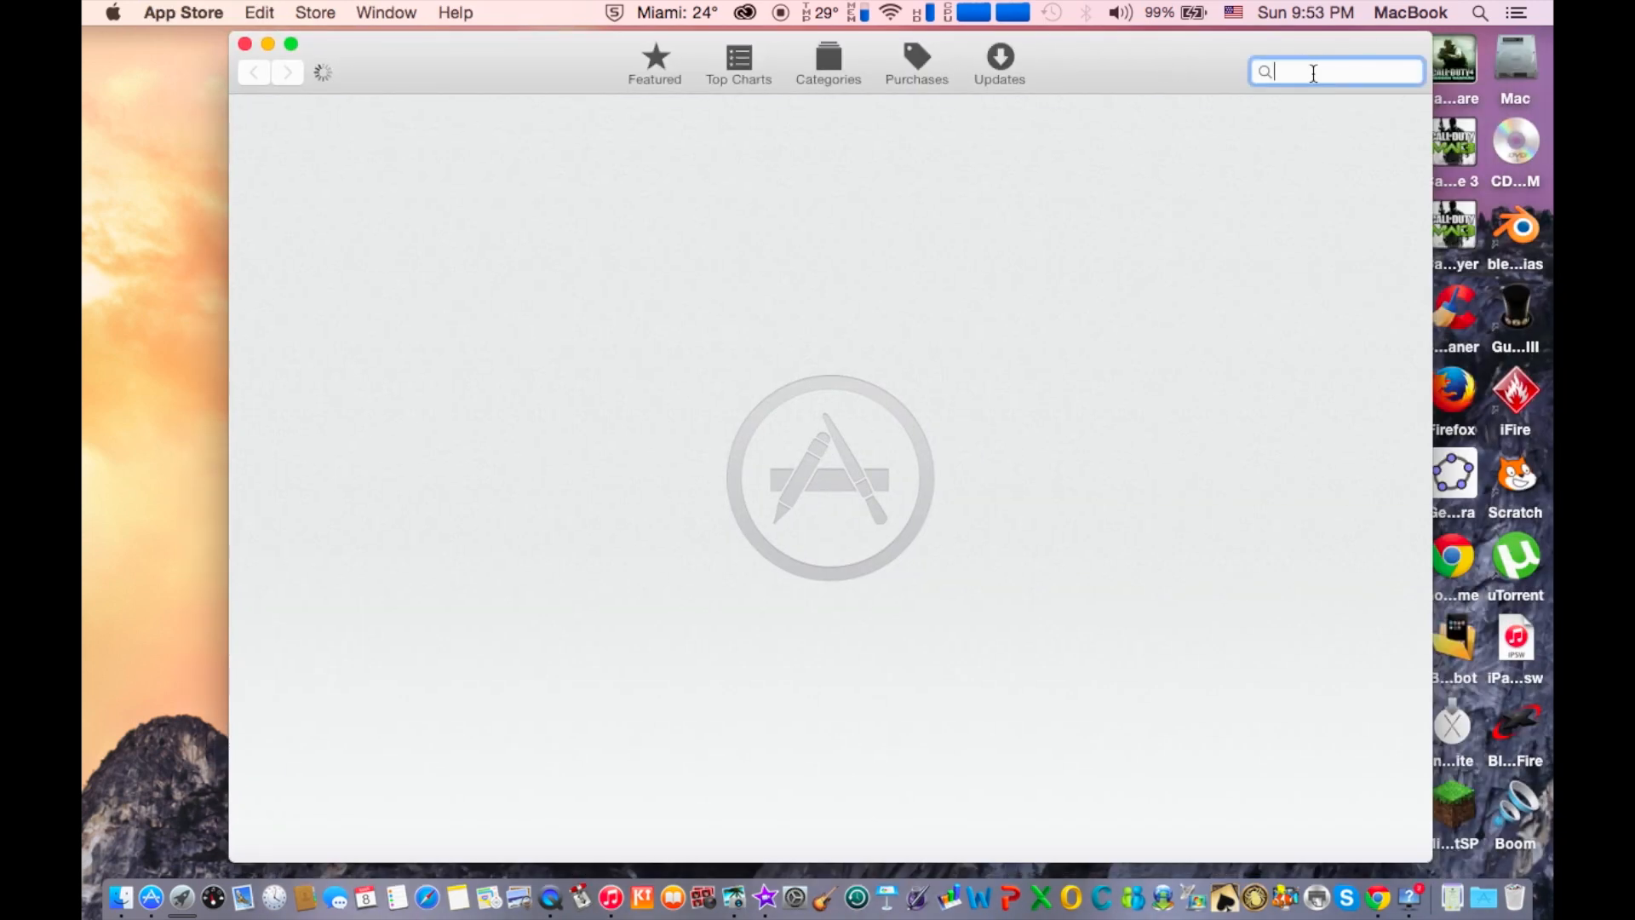
pyautogui.write('who is in my wifi')
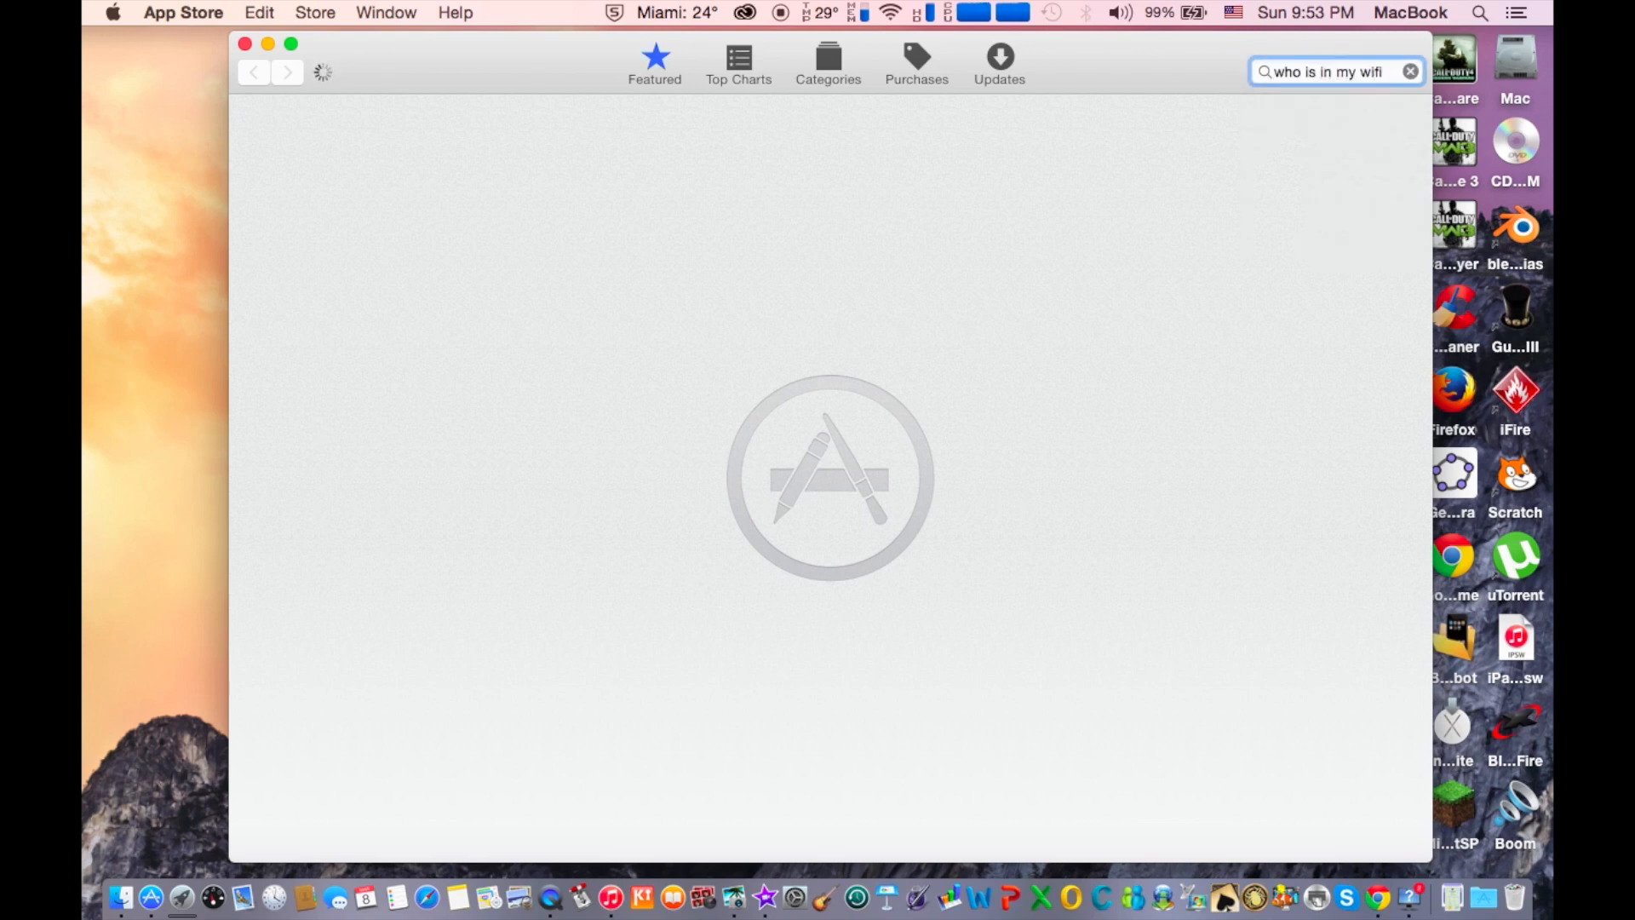
pyautogui.write('who is o')
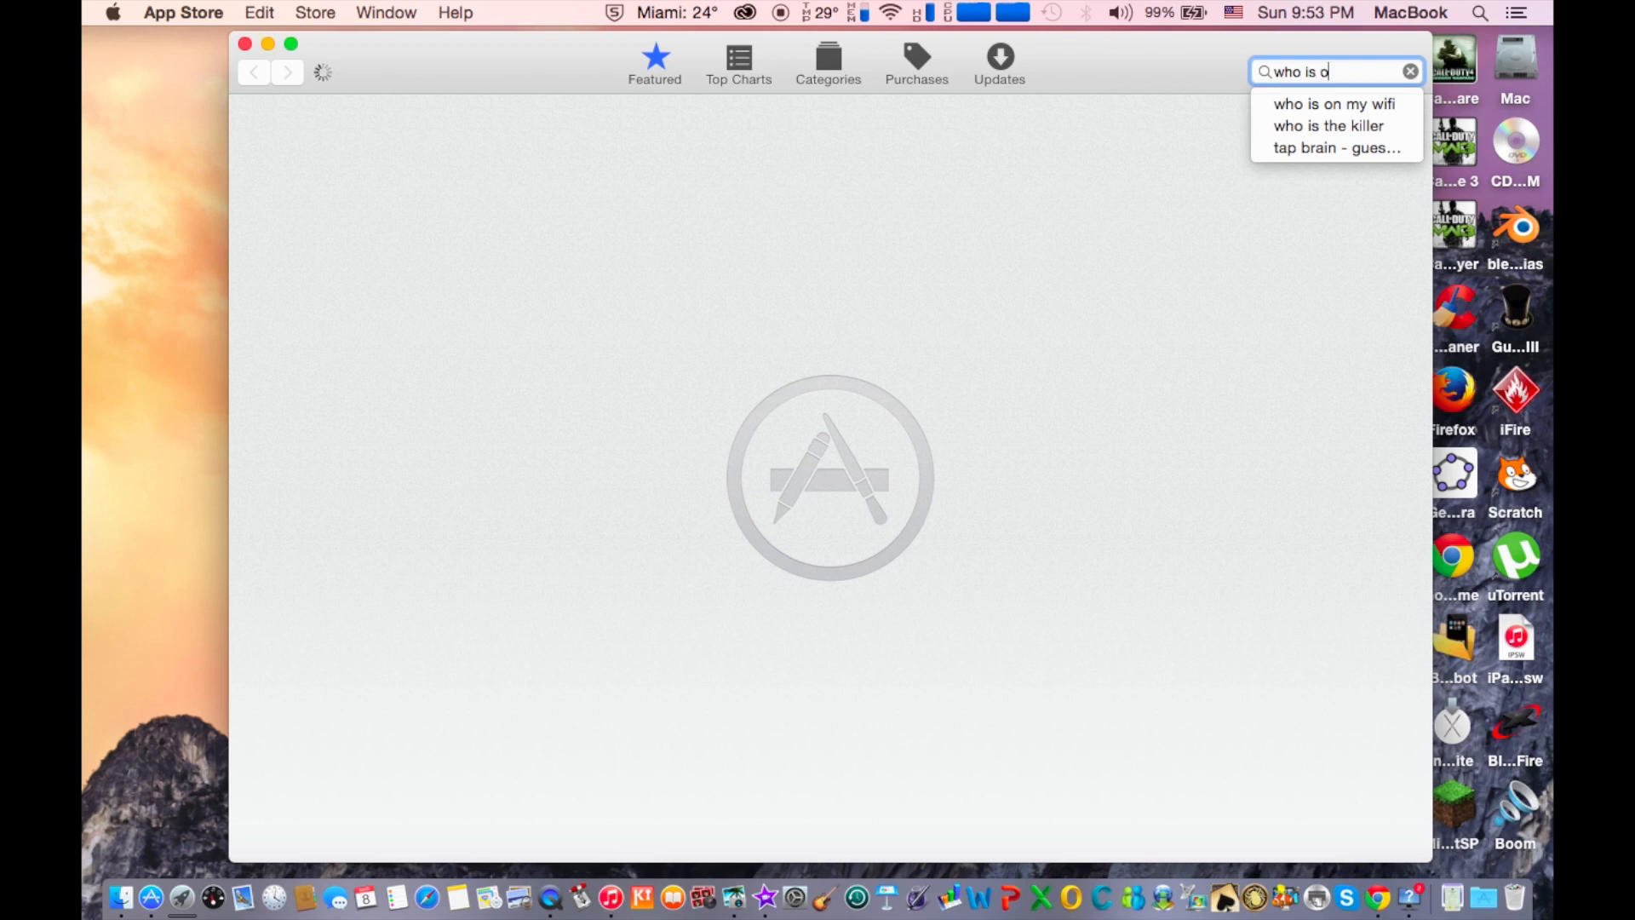
pyautogui.click(1334, 104)
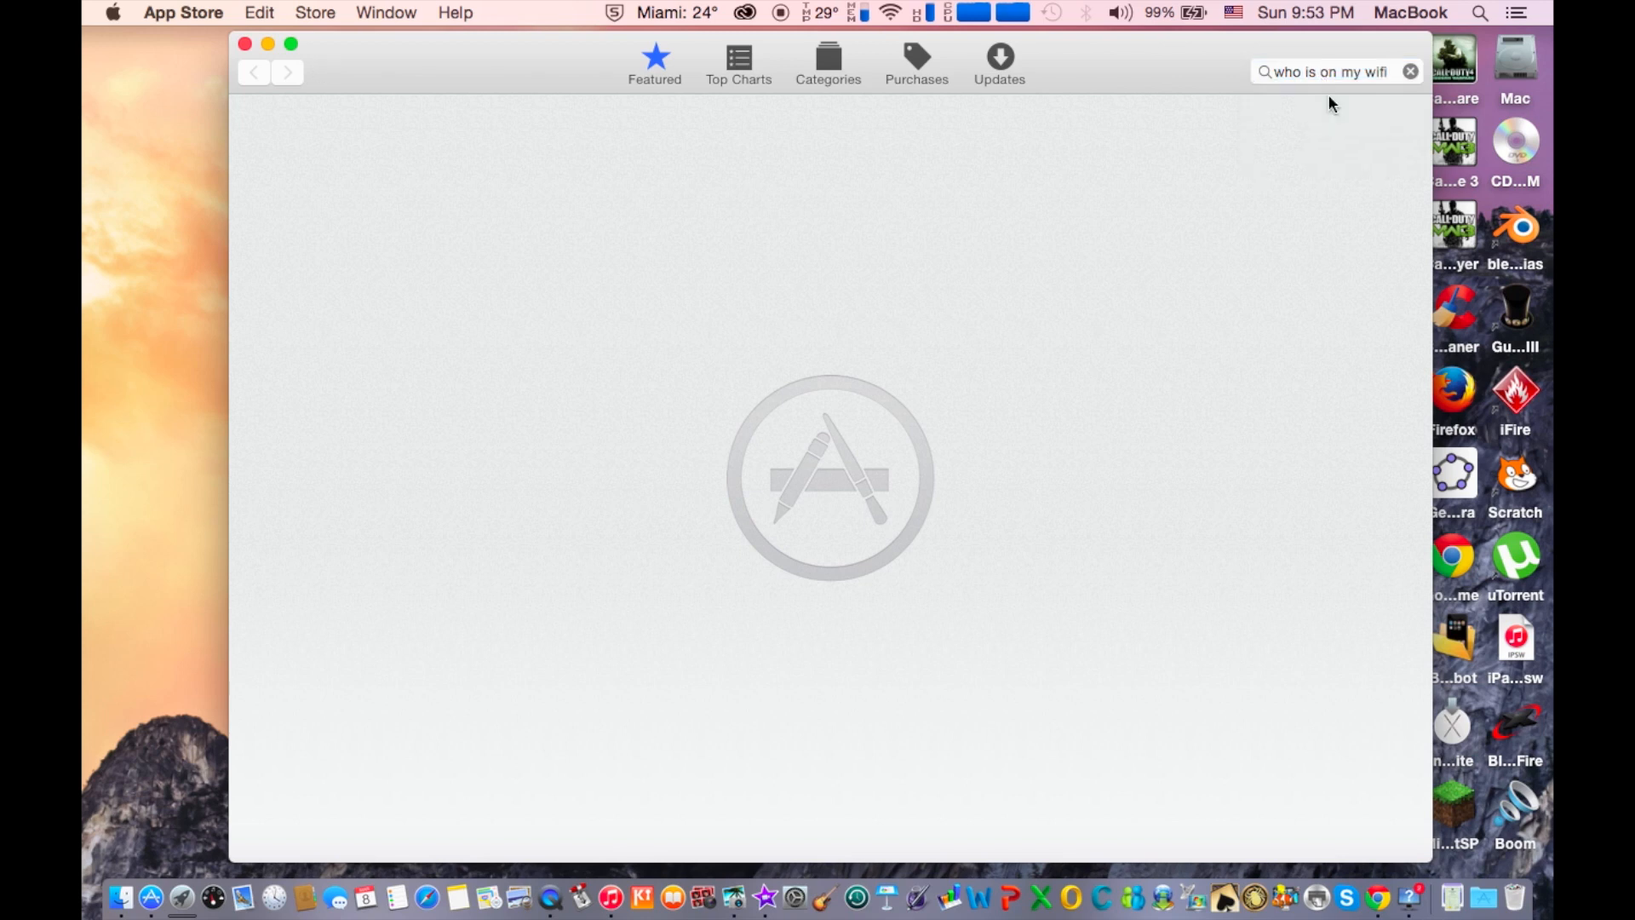
pyautogui.press('Return')
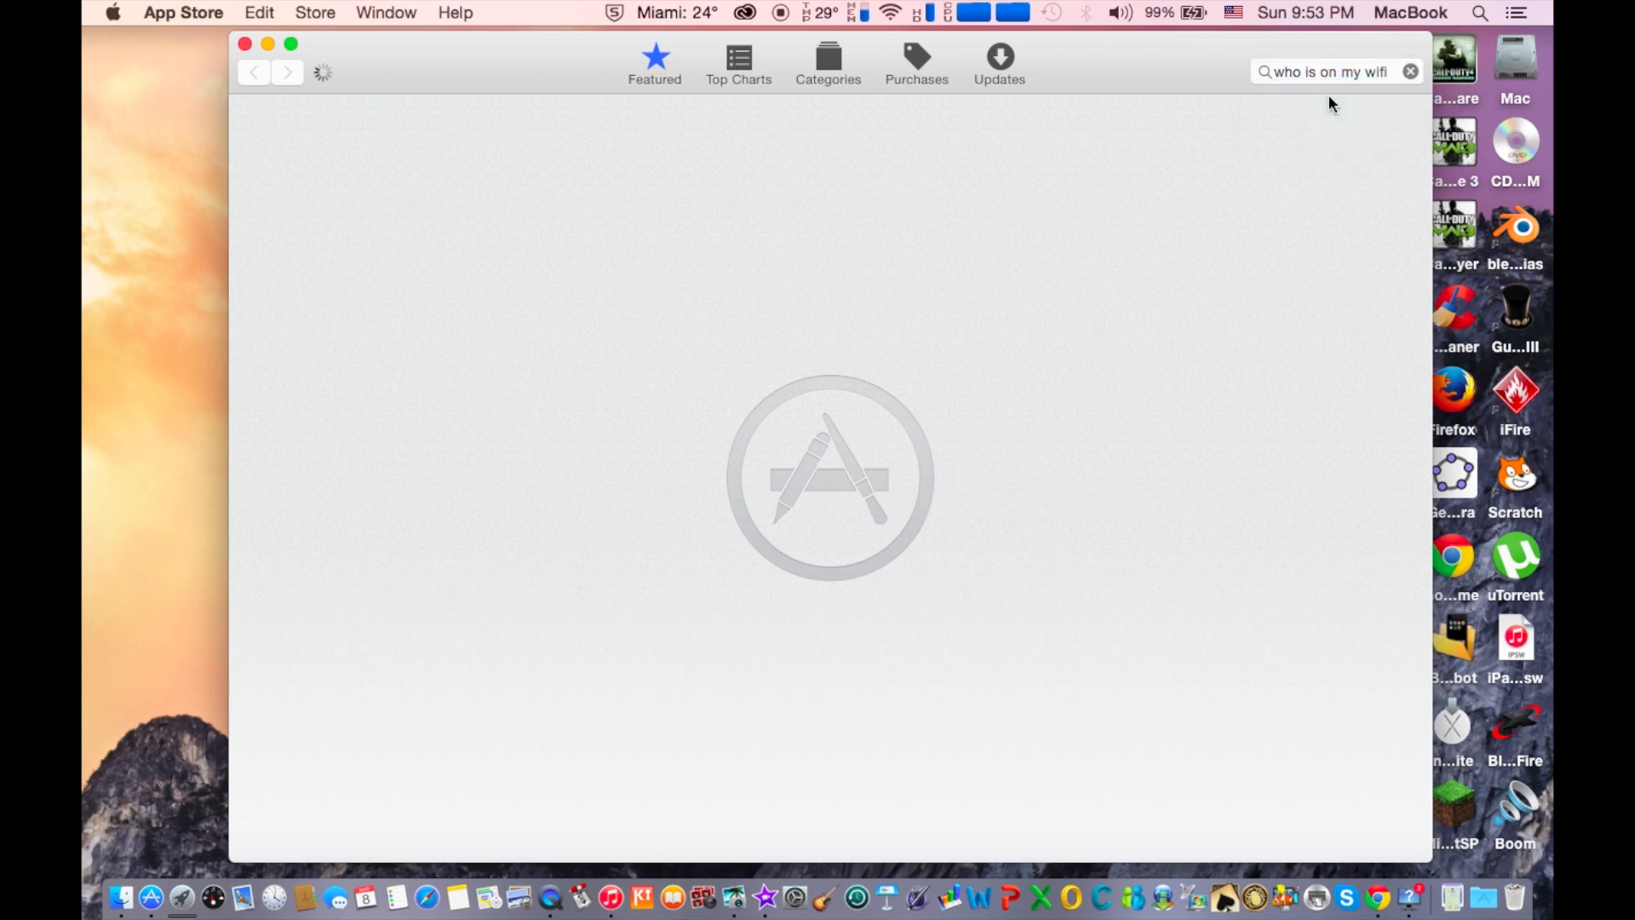
pyautogui.click(1336, 72)
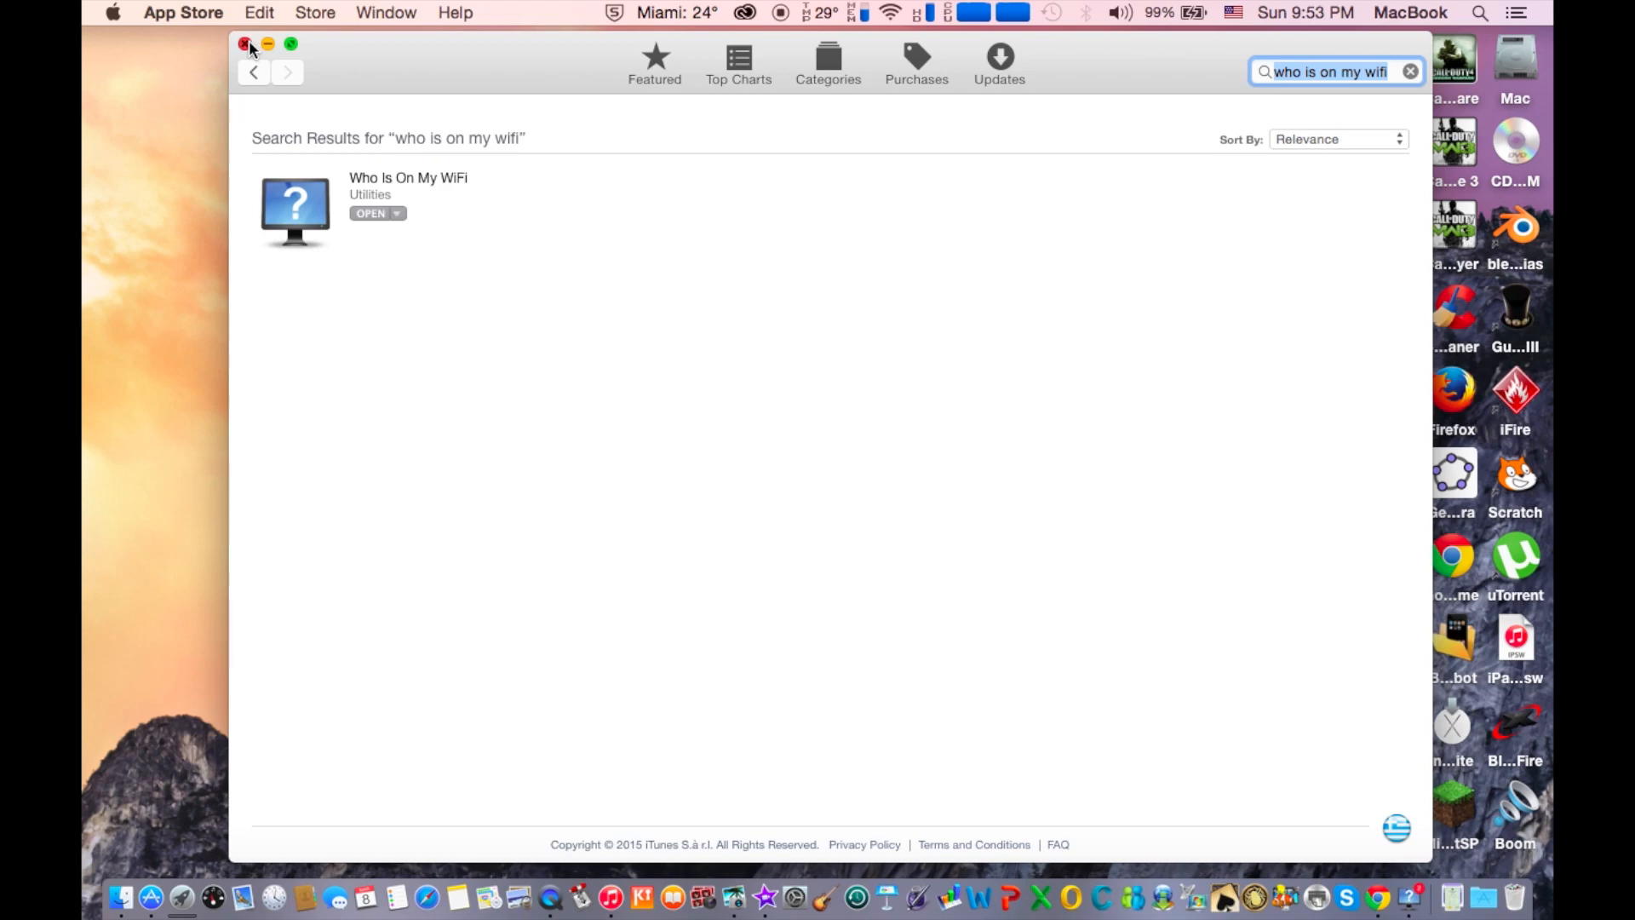
pyautogui.click(244, 44)
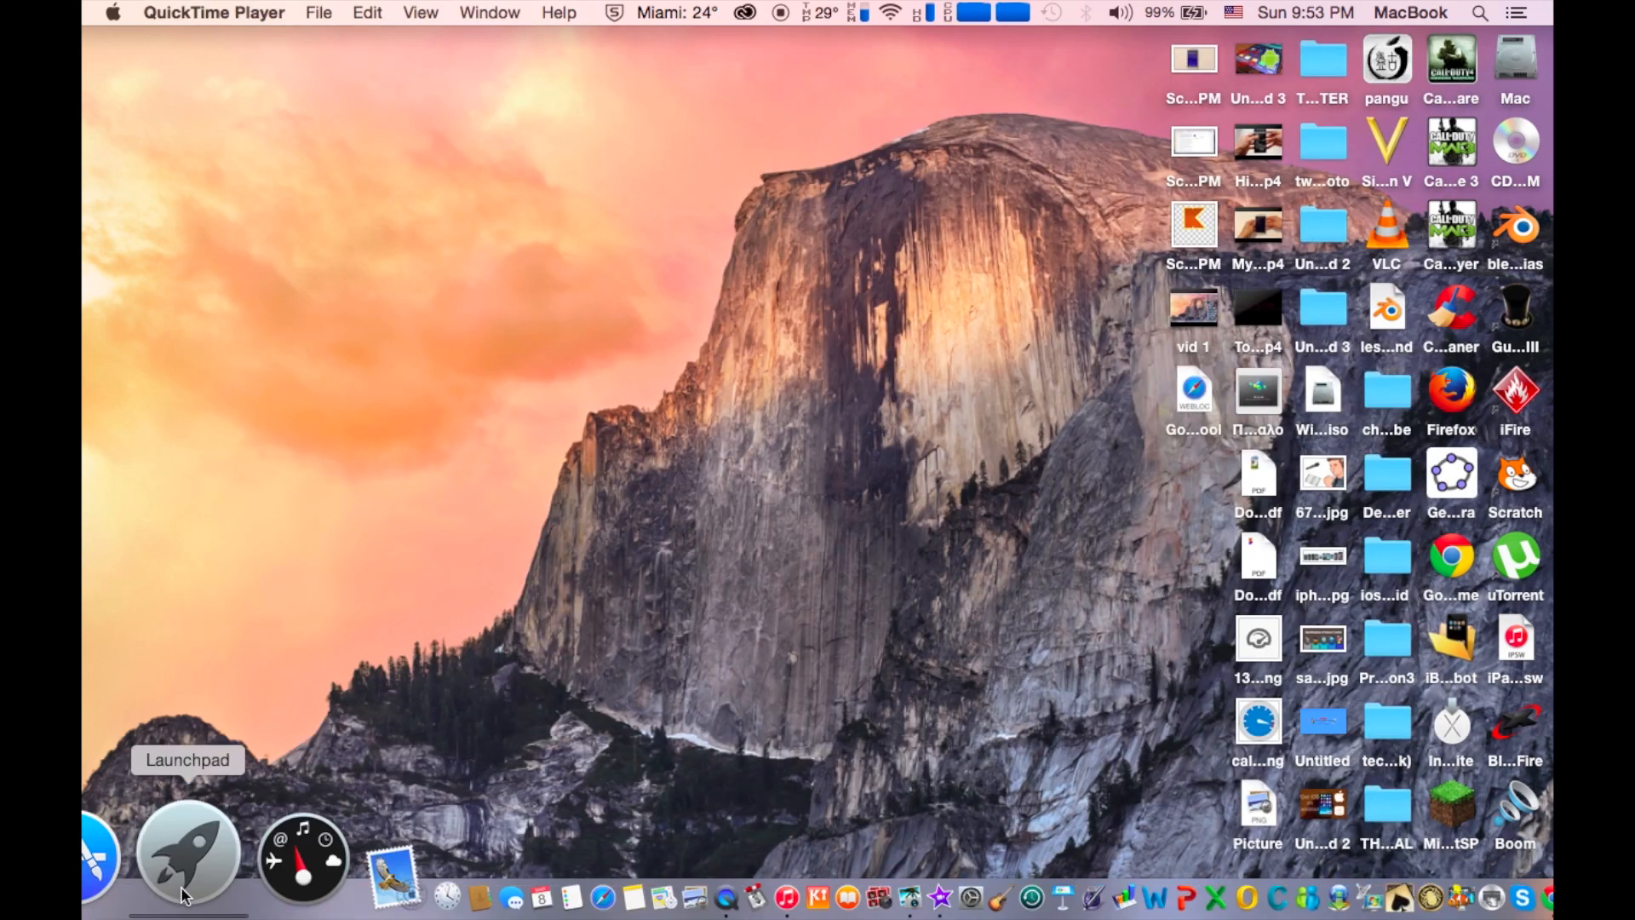
# - Launch Who's On My WiFi and show the 192.168.2.1 router's details with type Router
pyautogui.click(187, 854)
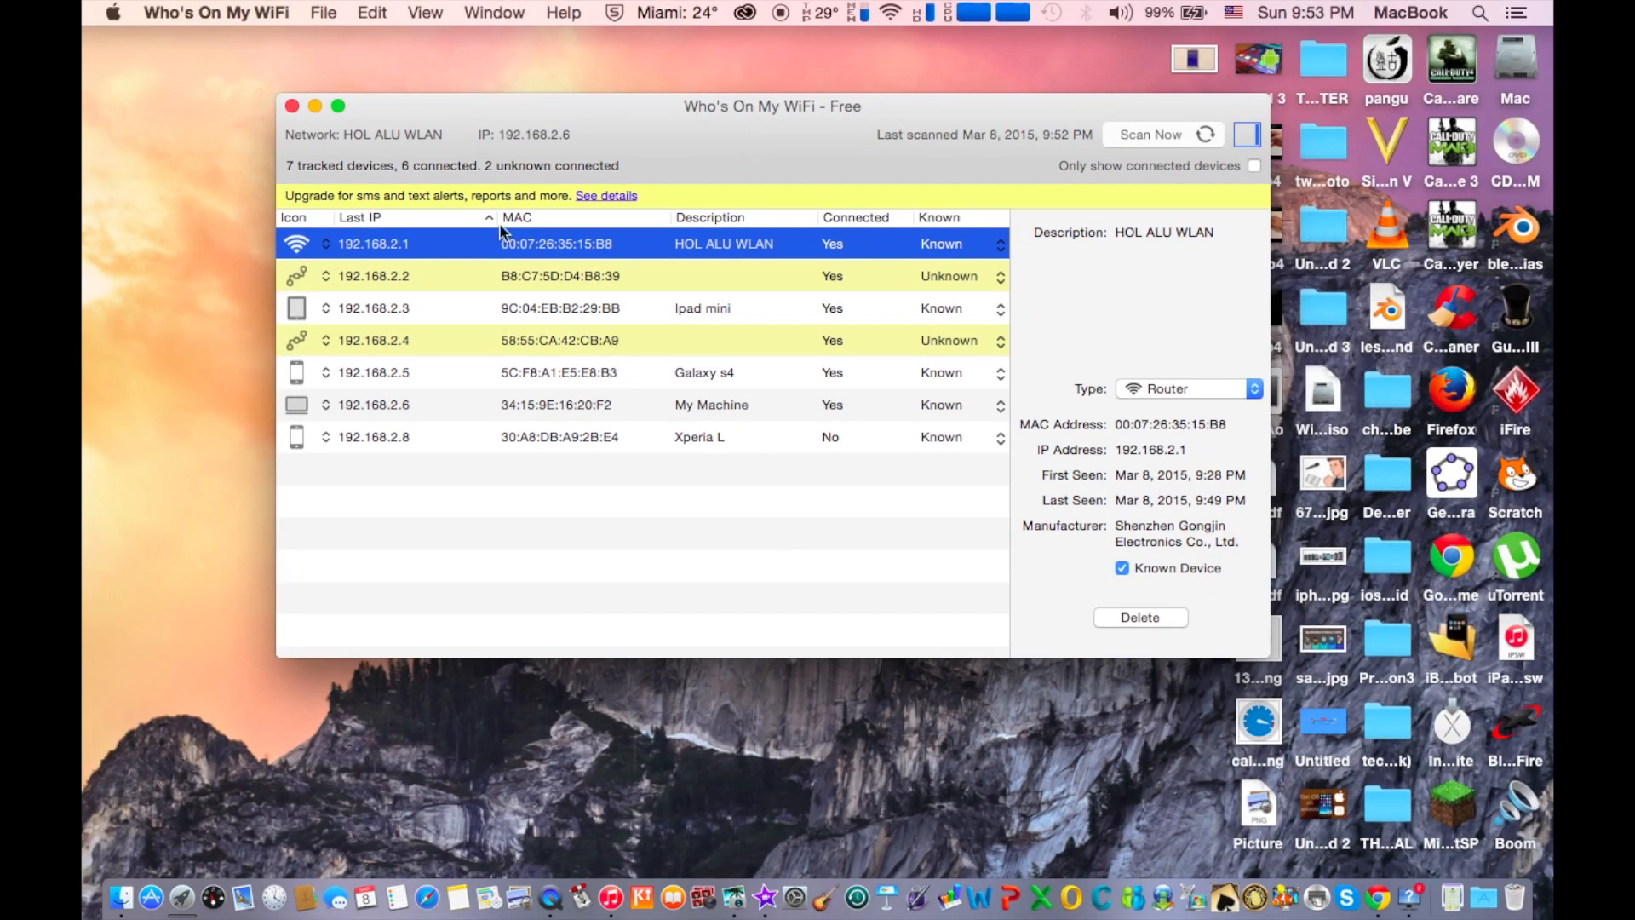
pyautogui.moveTo(639, 445)
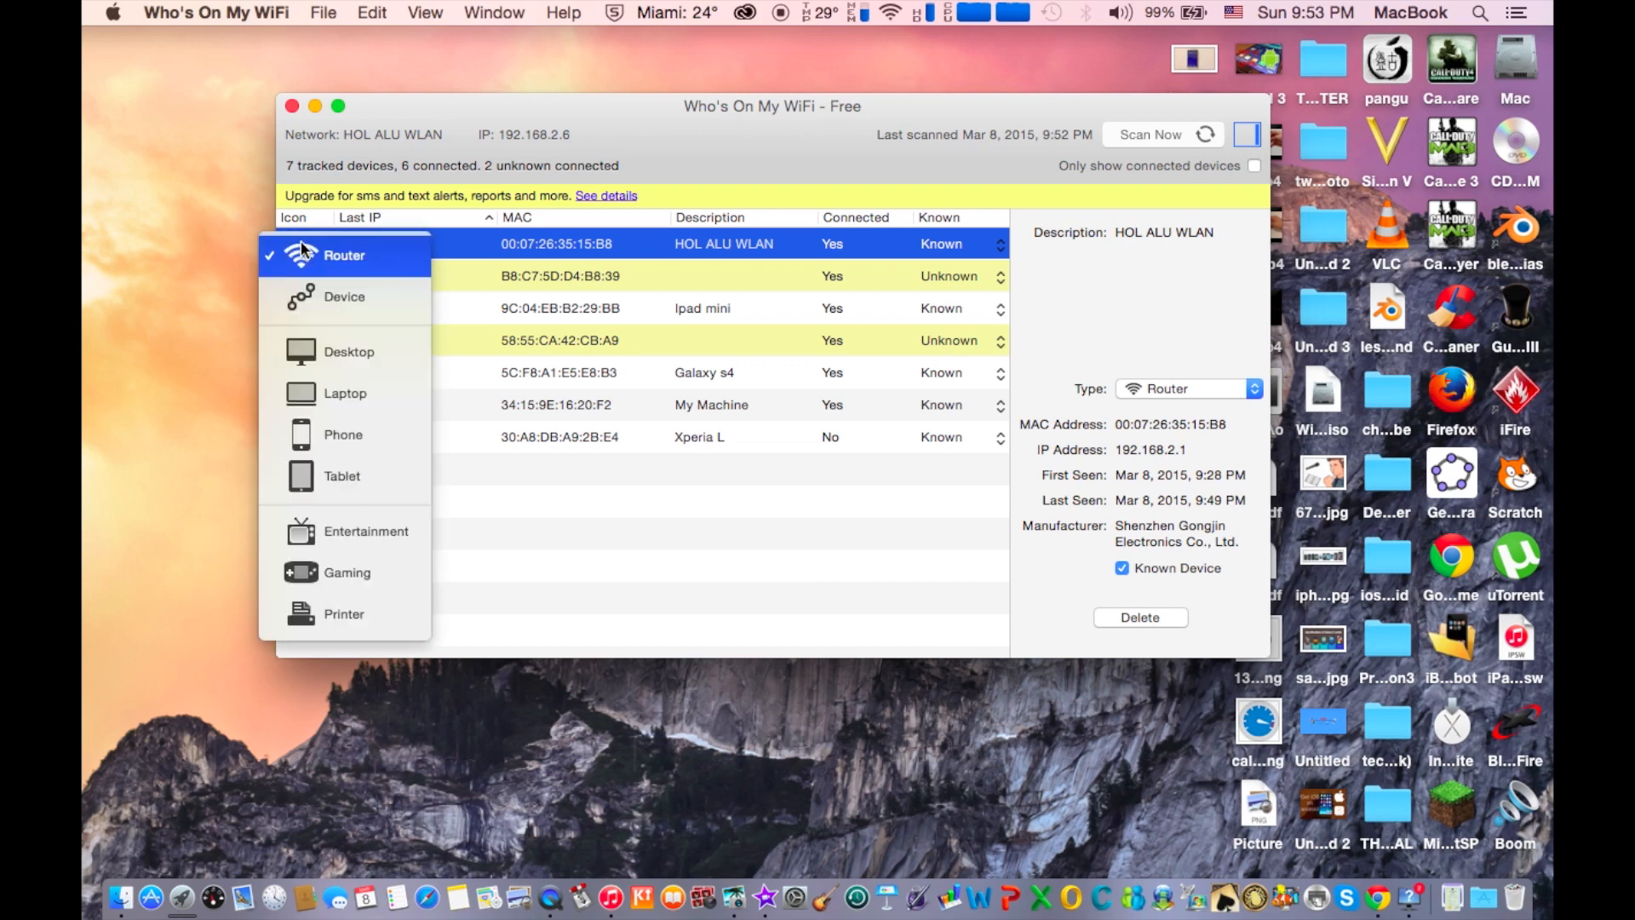
pyautogui.click(344, 254)
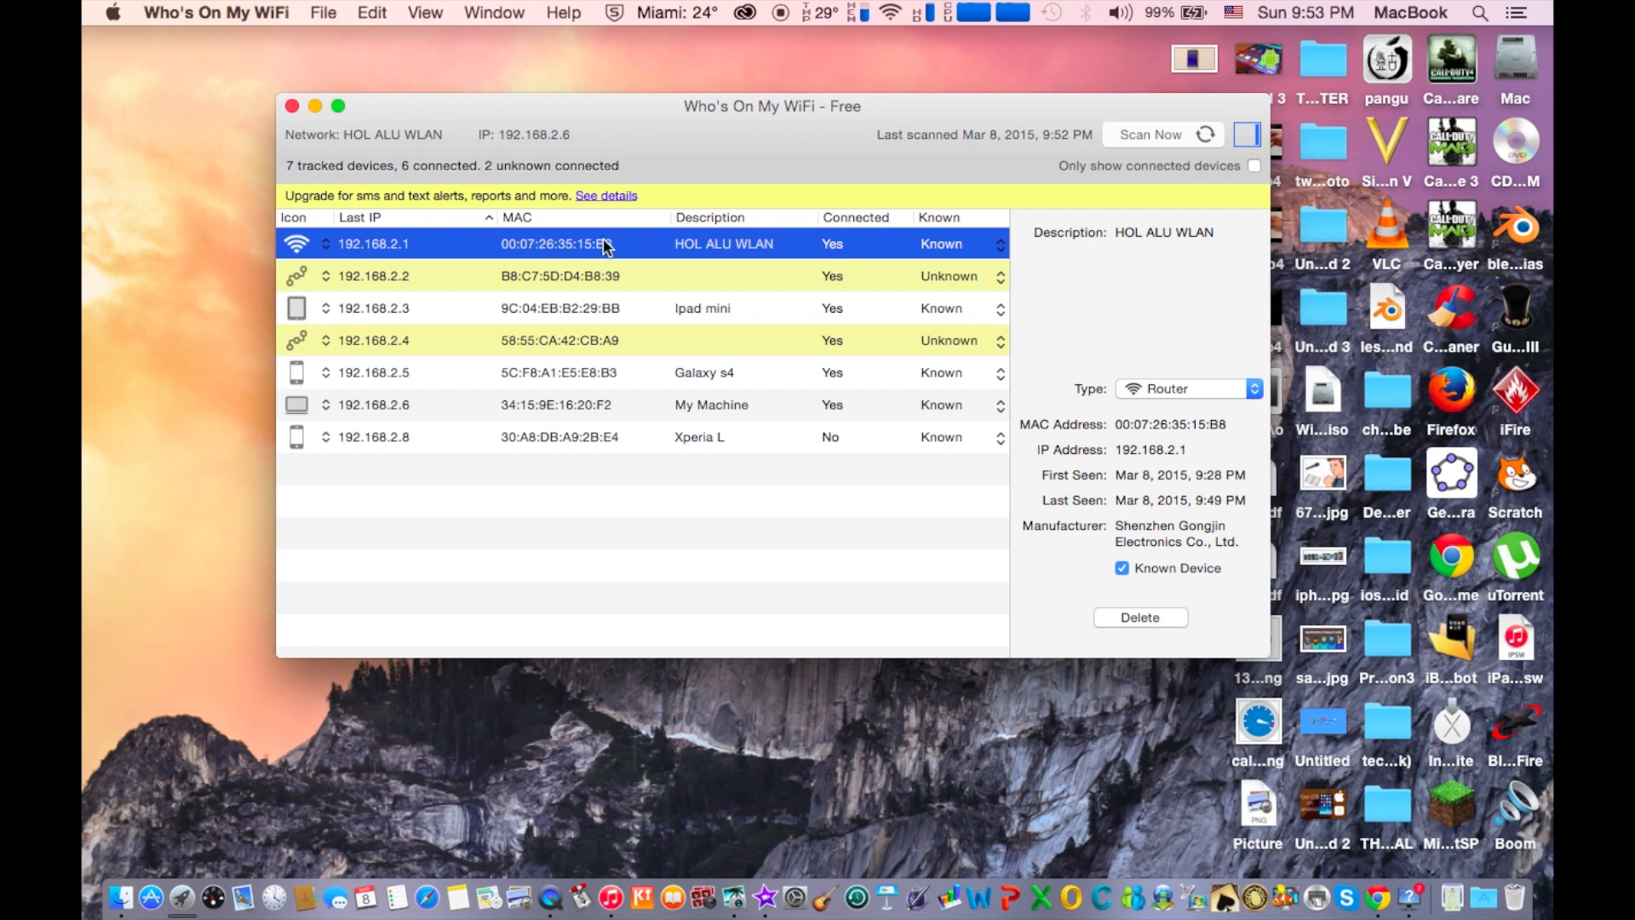
pyautogui.moveTo(620, 332)
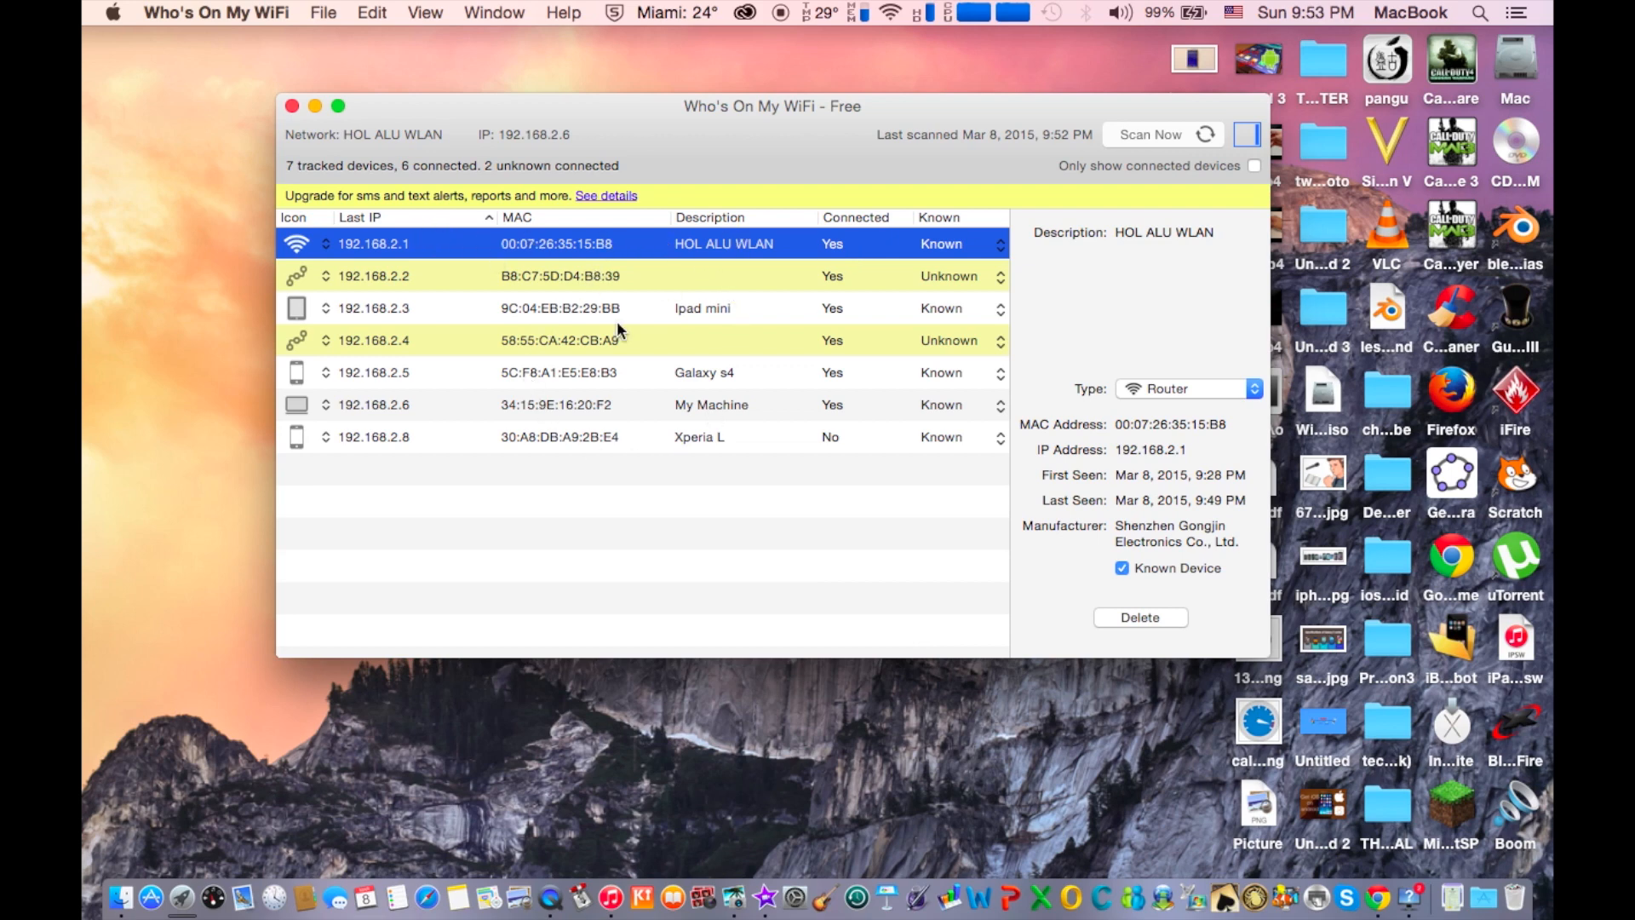
pyautogui.moveTo(763, 319)
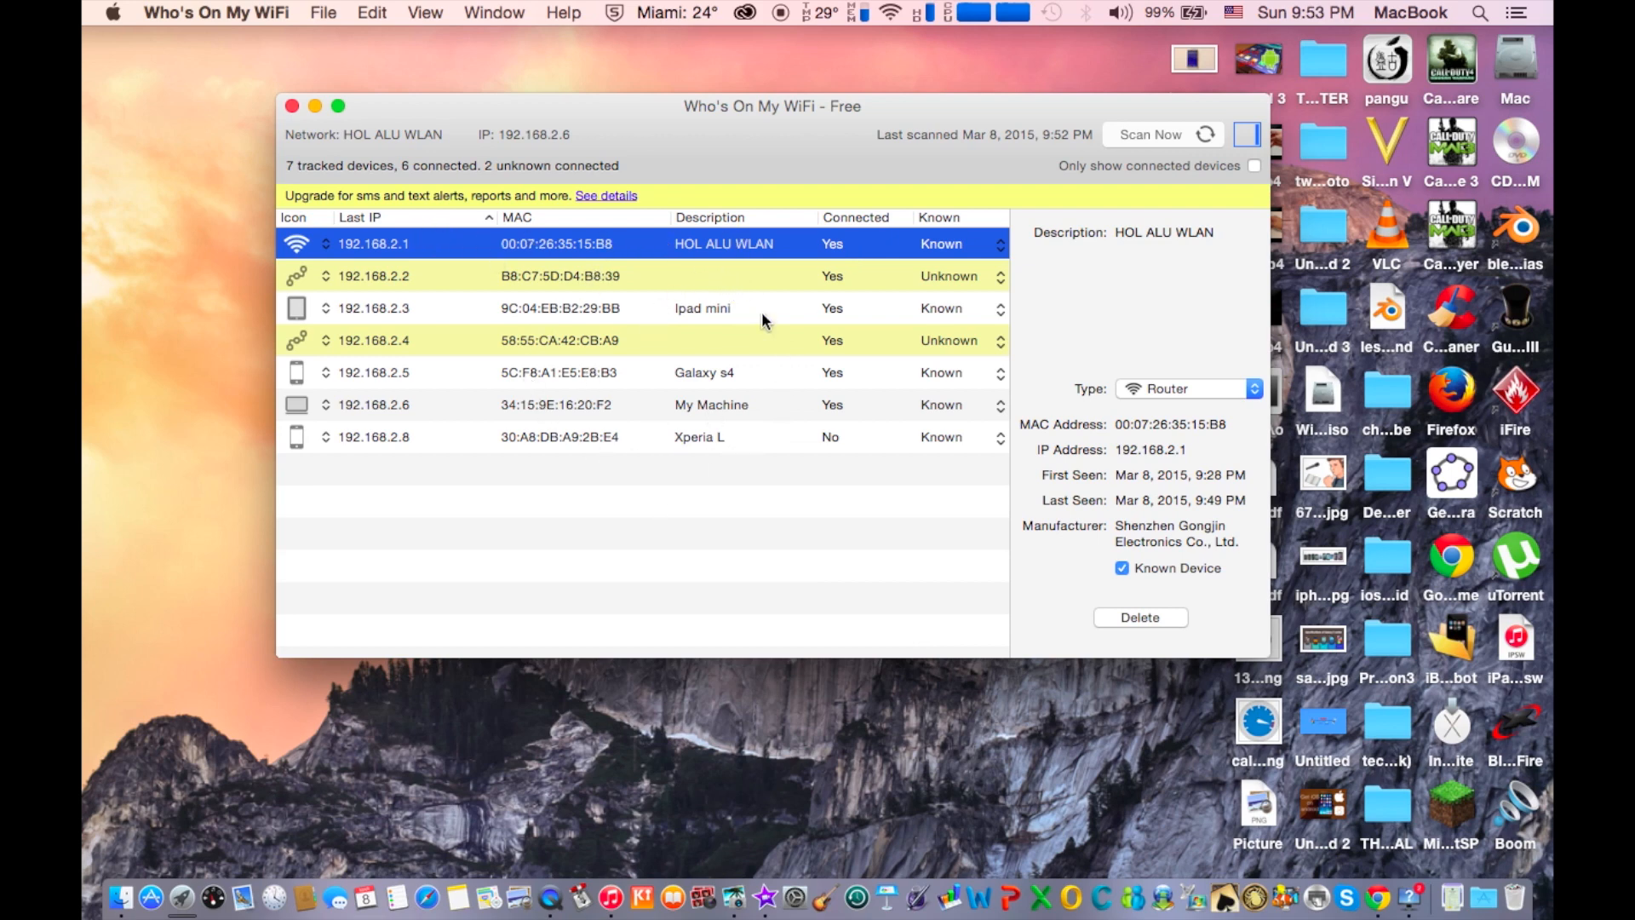
pyautogui.moveTo(472, 448)
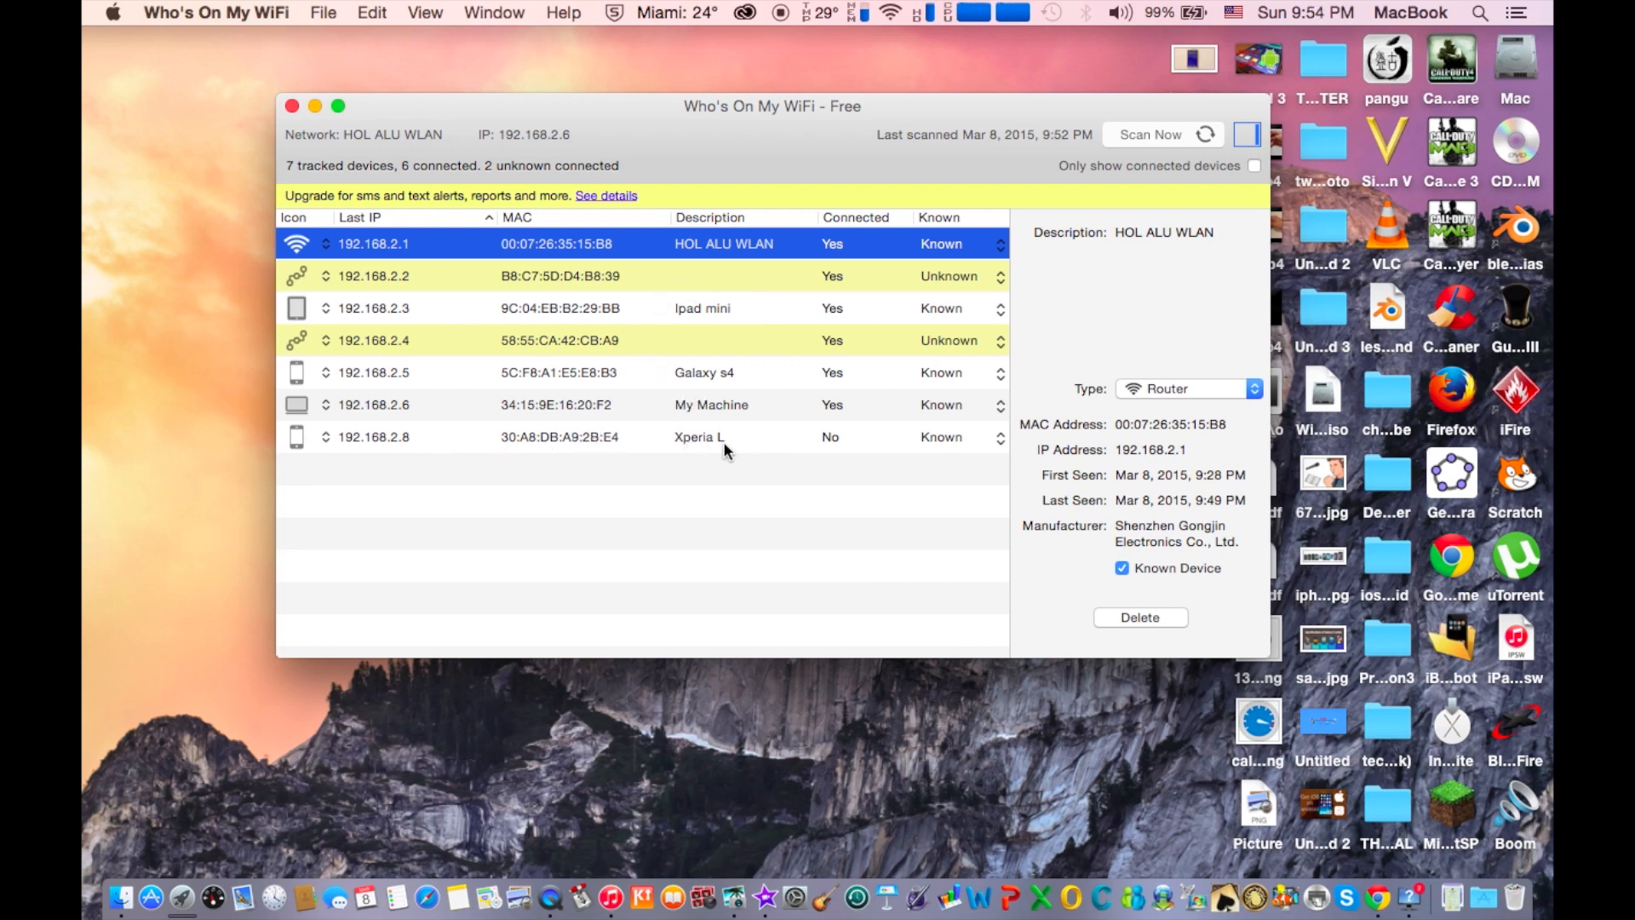
pyautogui.moveTo(876, 433)
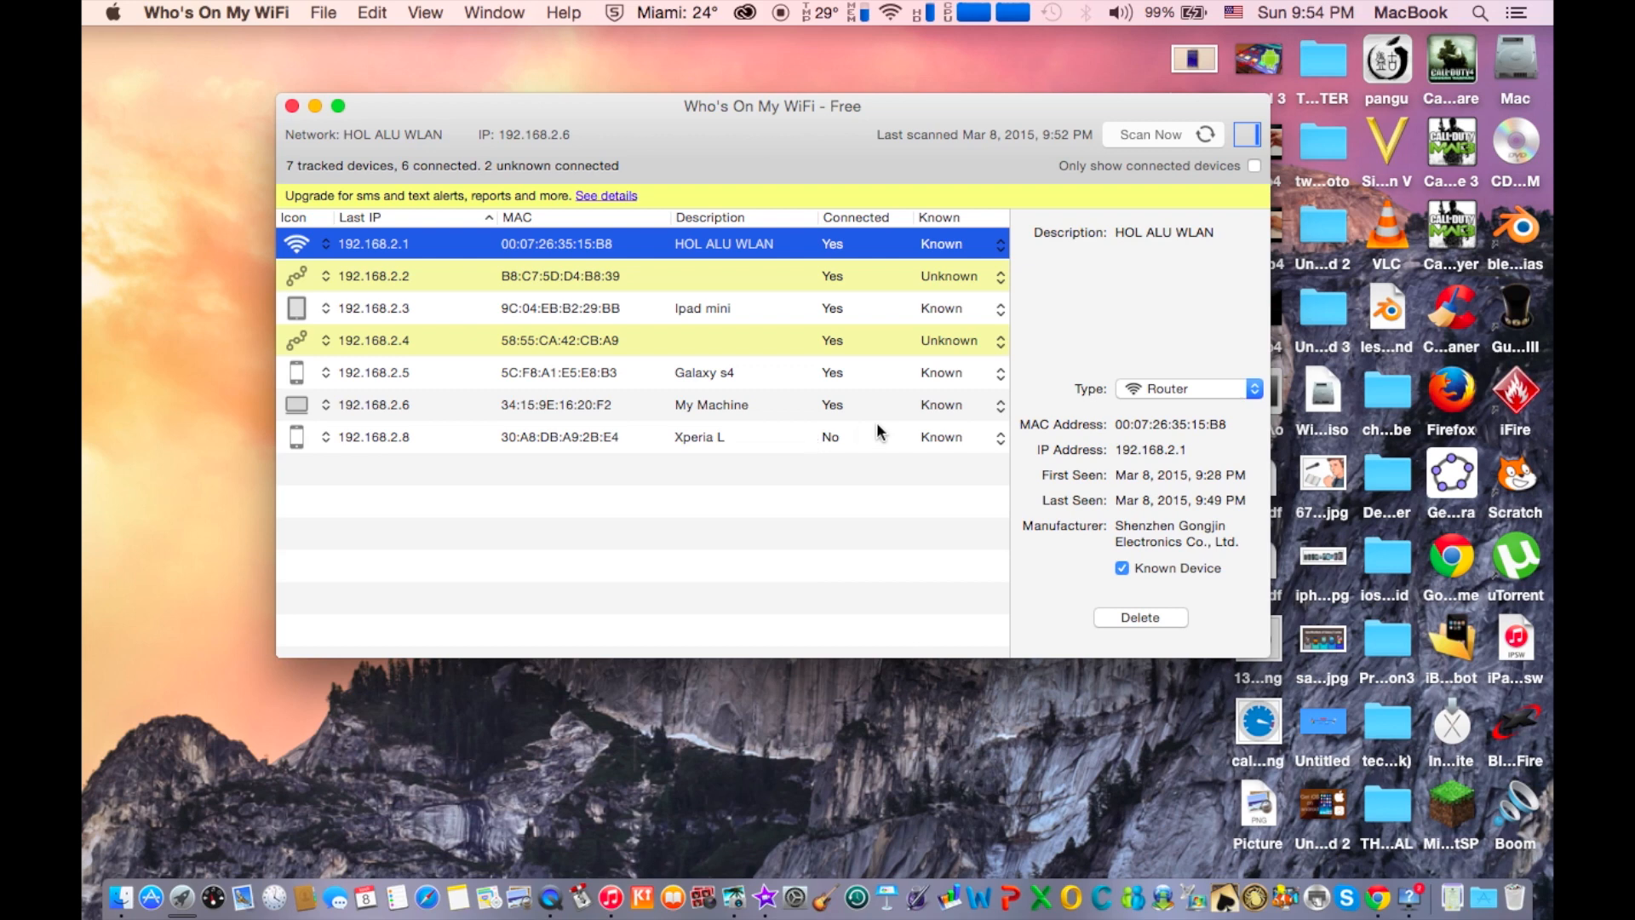
pyautogui.moveTo(904, 371)
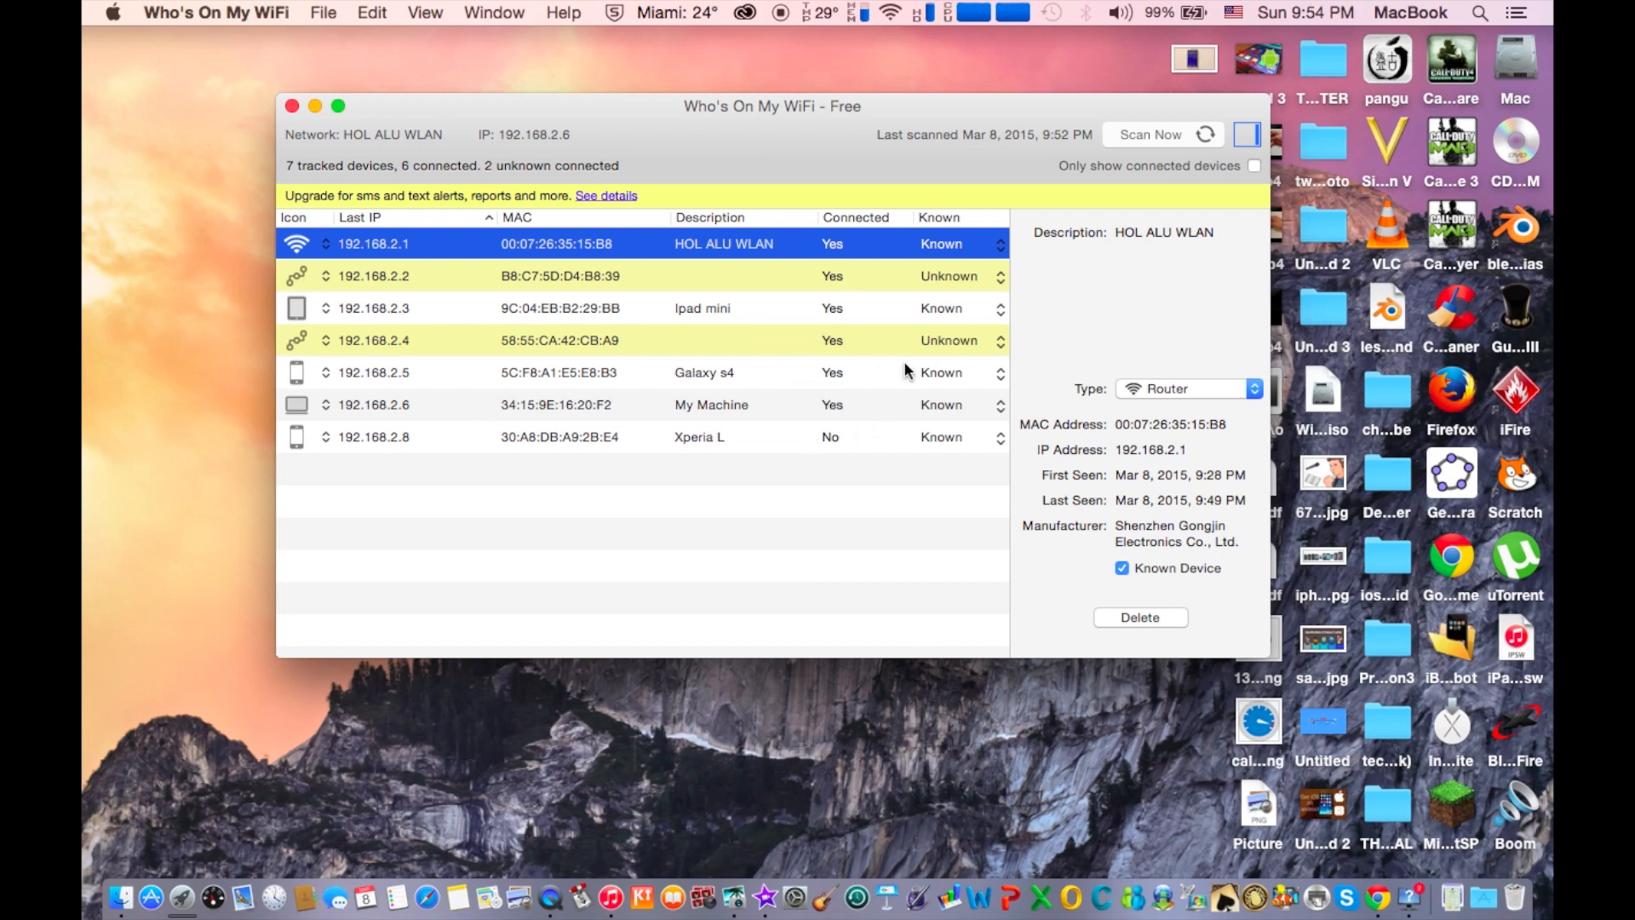
pyautogui.moveTo(838, 378)
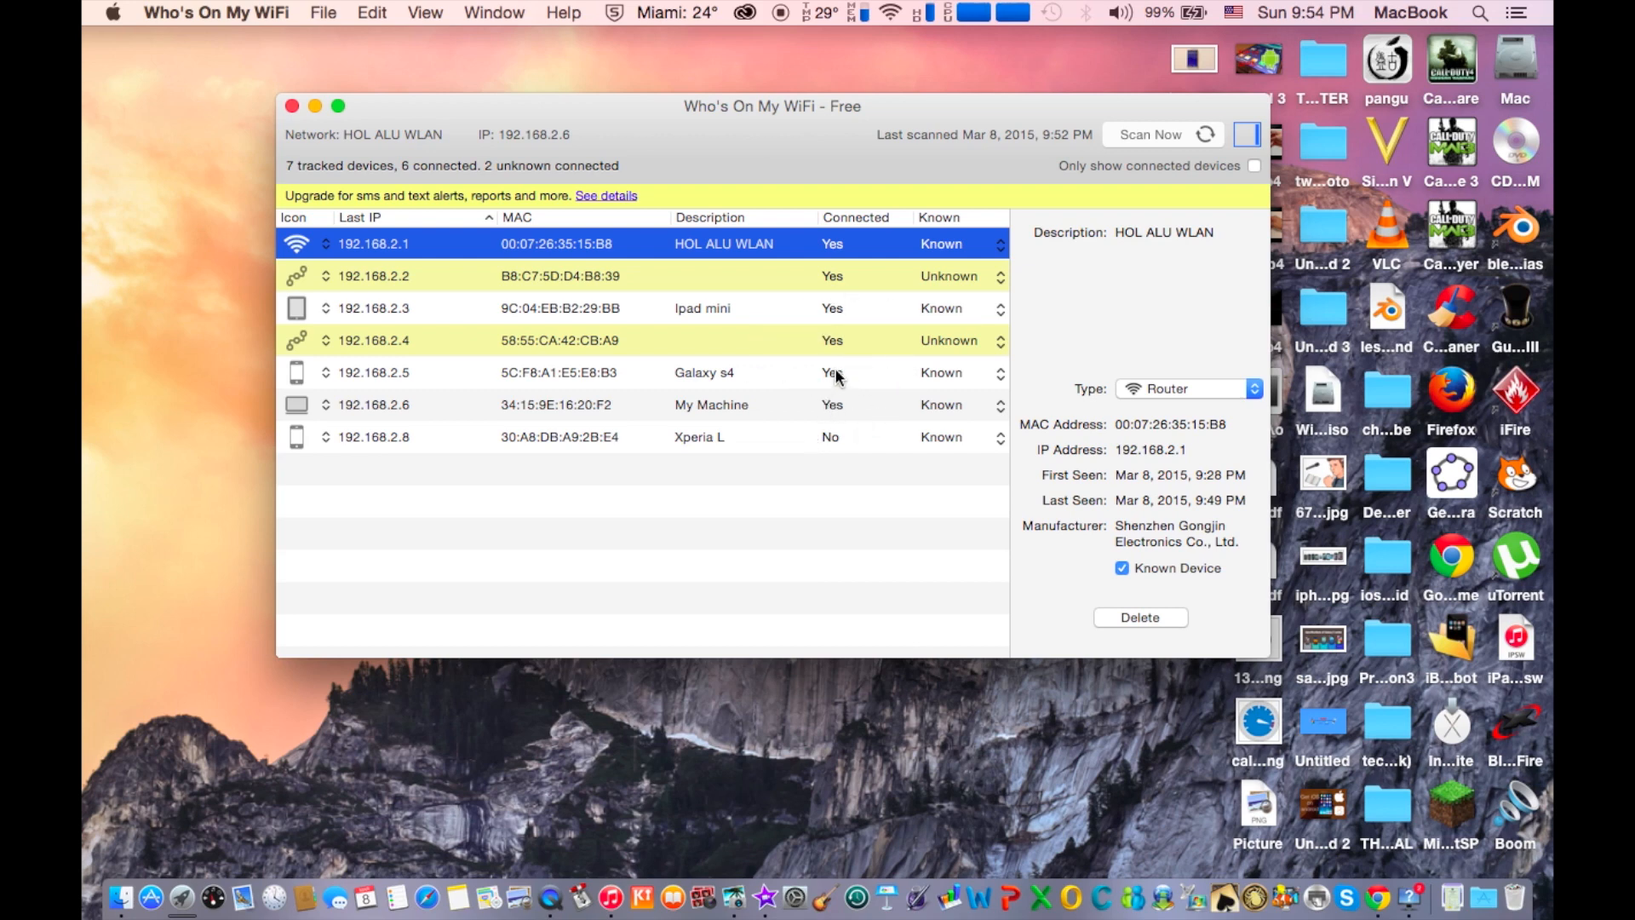
pyautogui.moveTo(797, 316)
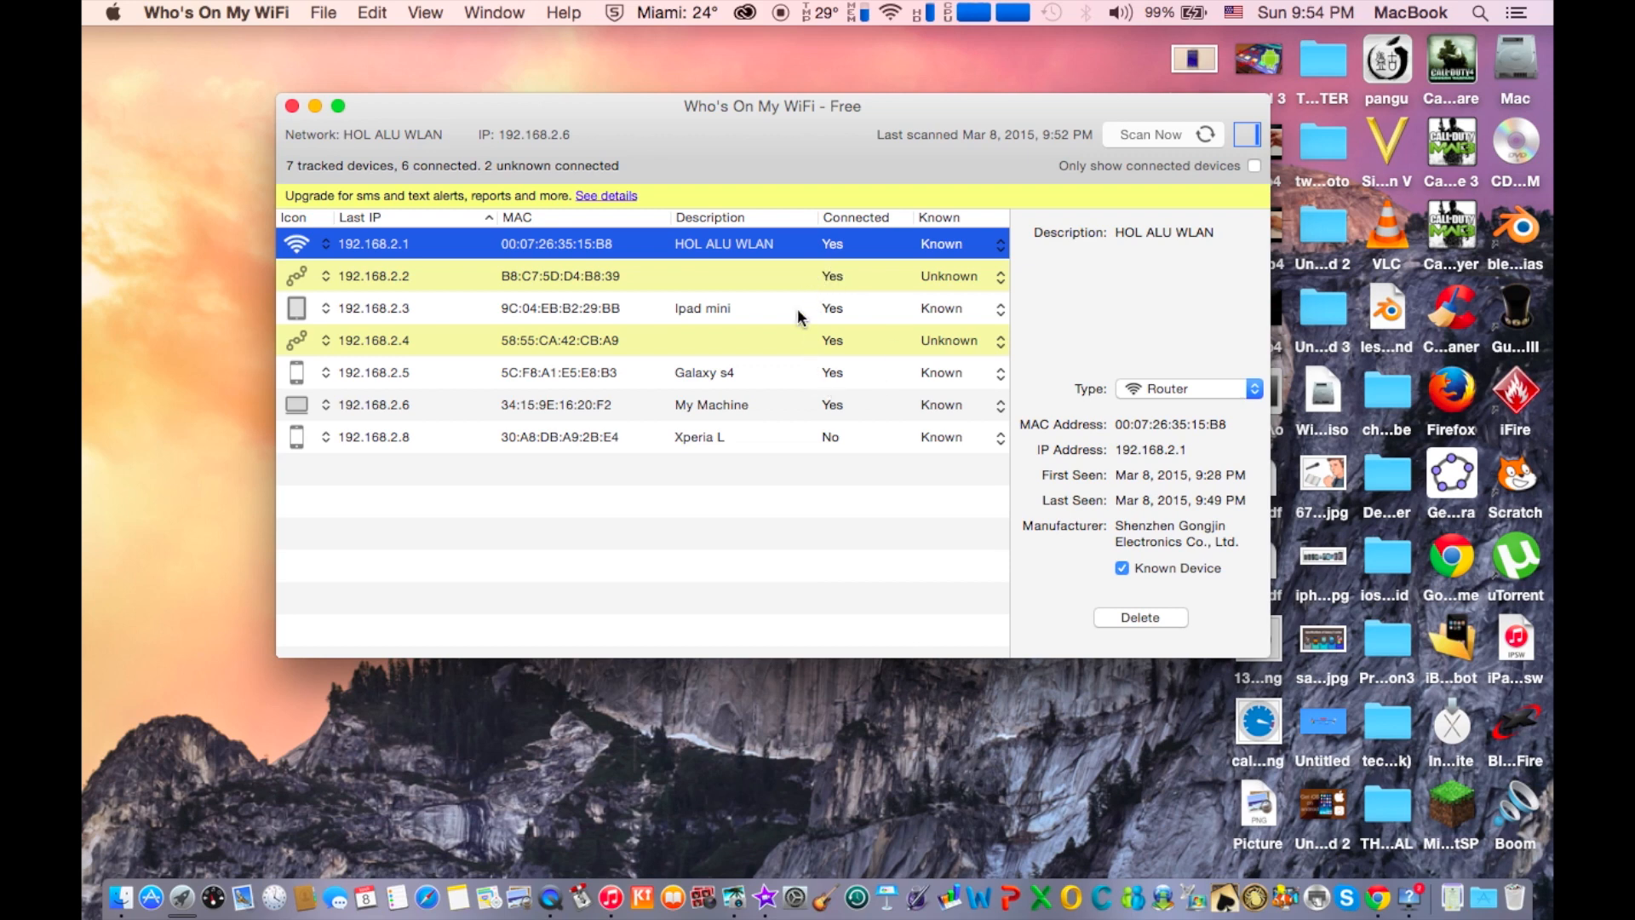
pyautogui.moveTo(853, 281)
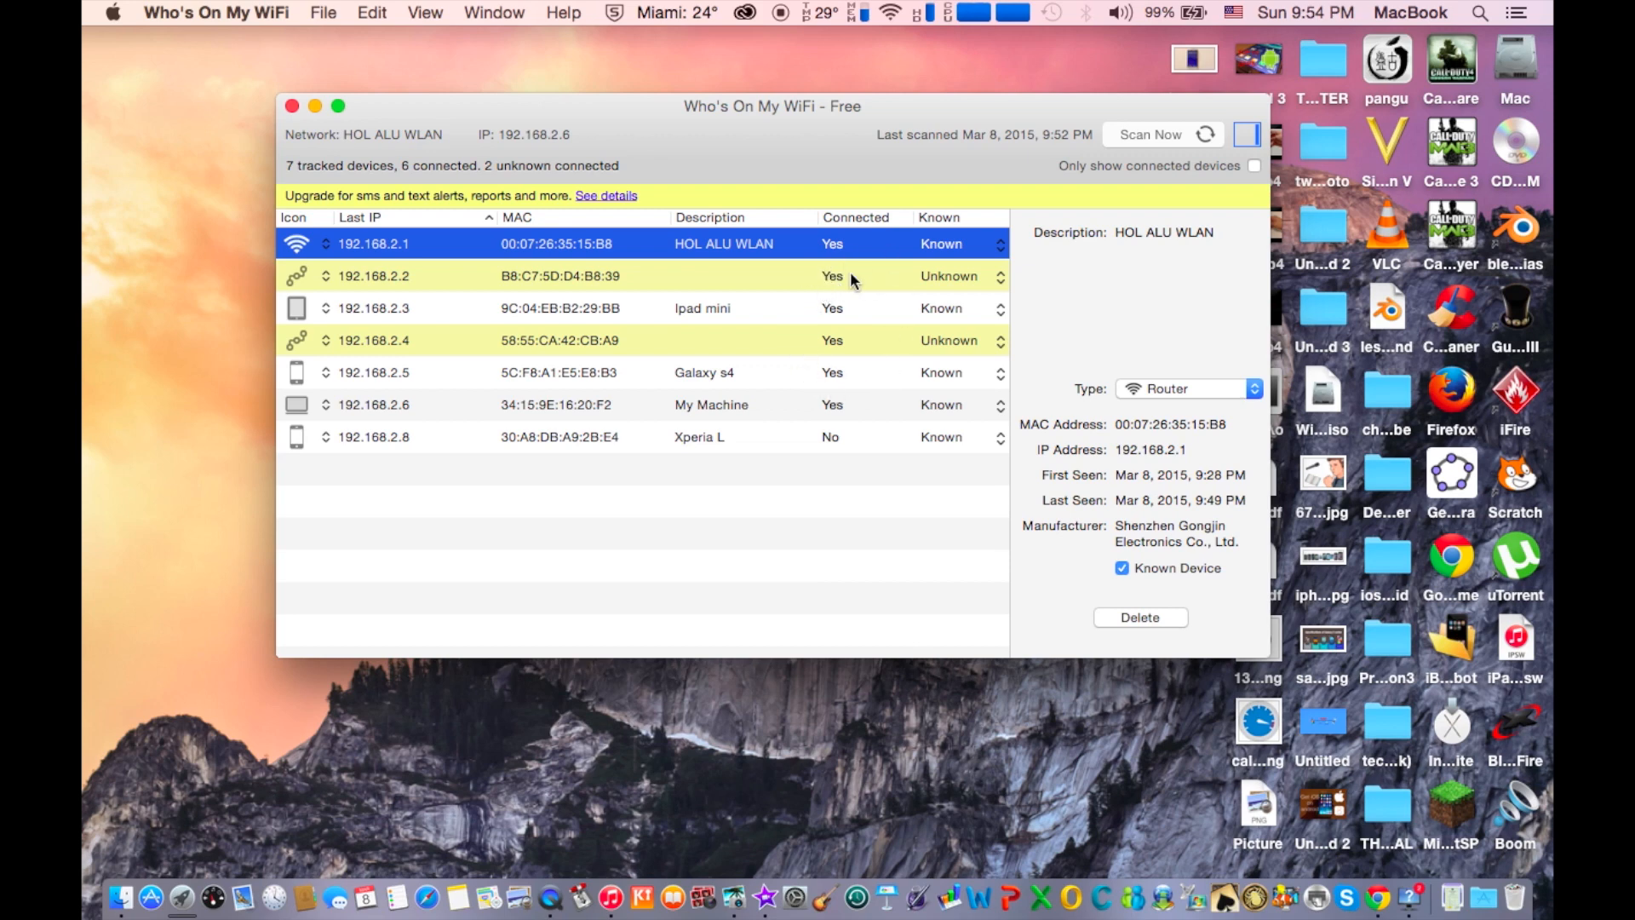
pyautogui.moveTo(840, 397)
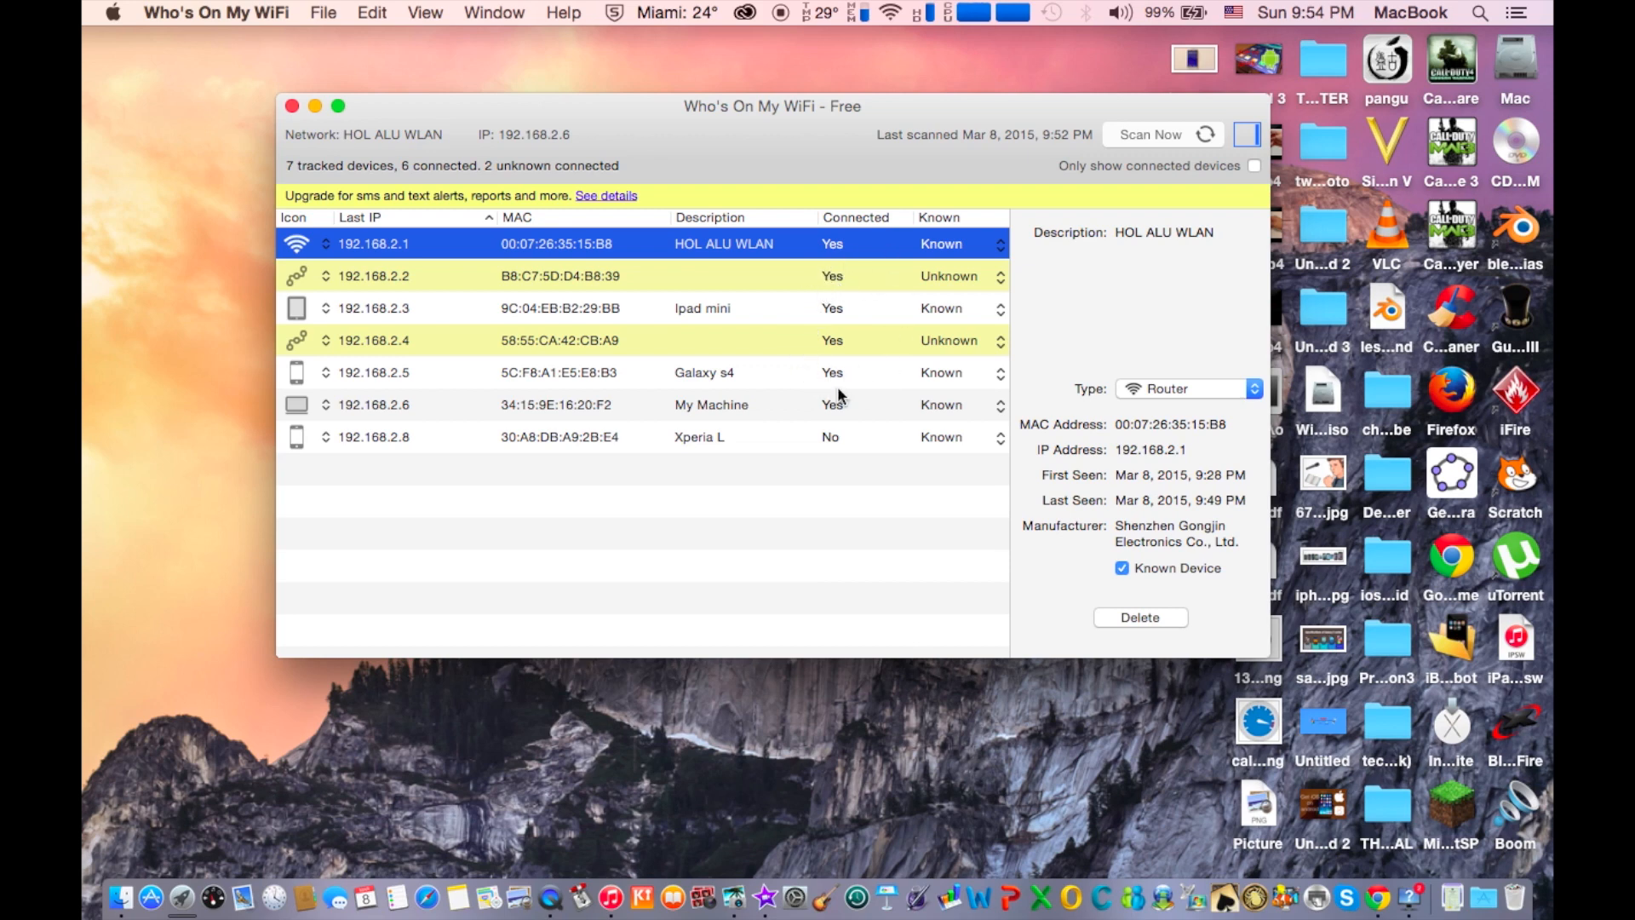
pyautogui.moveTo(762, 329)
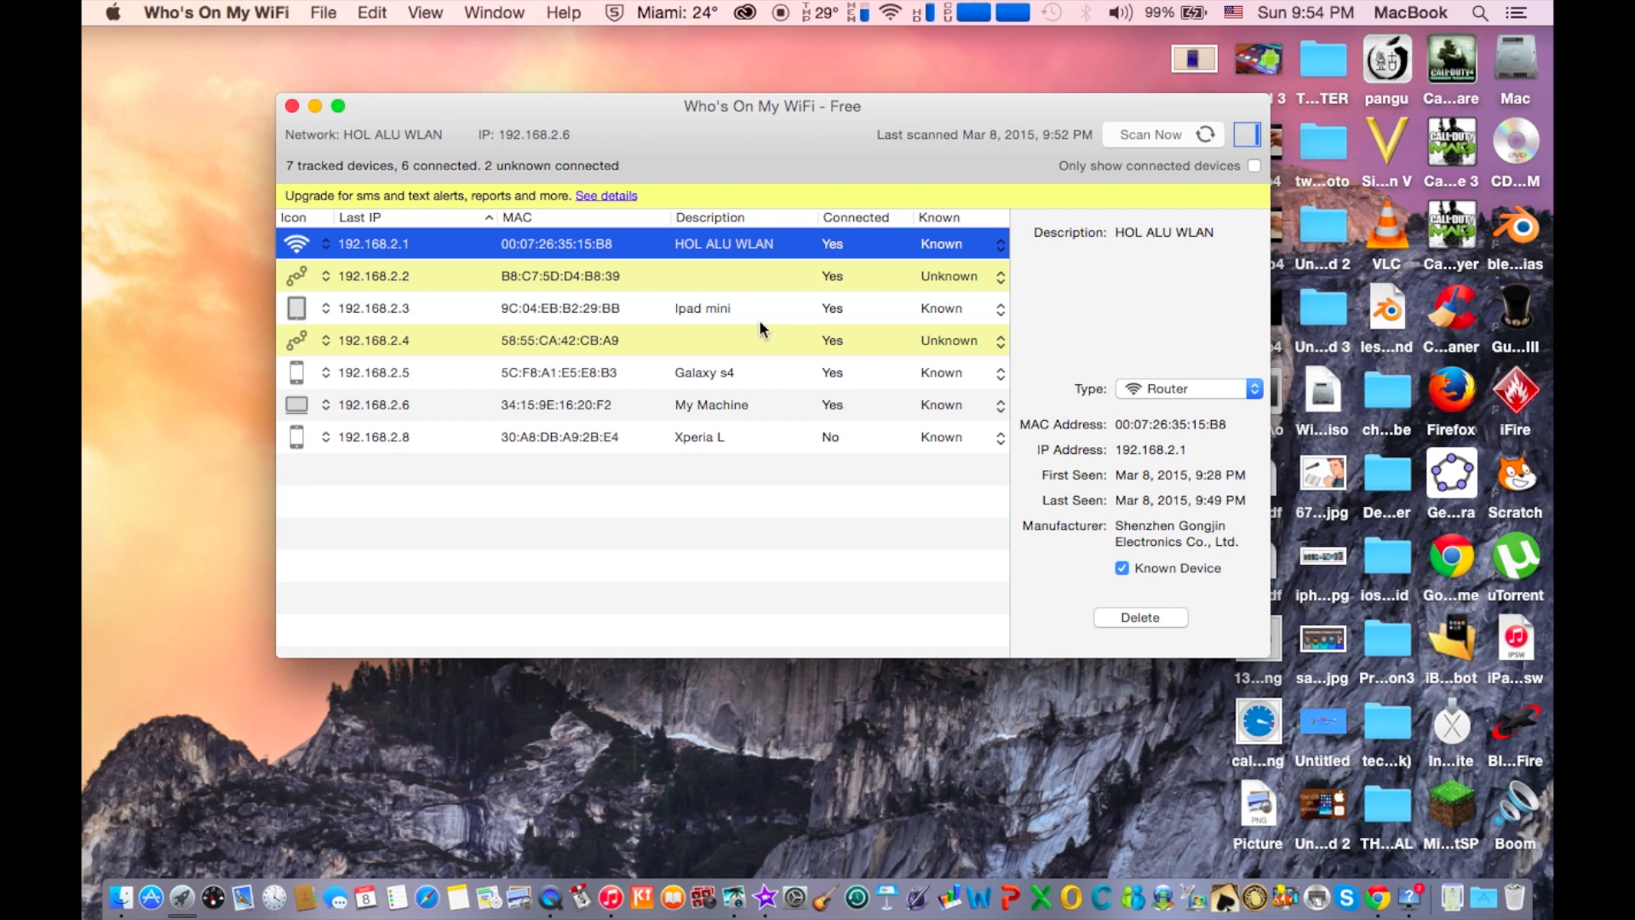
pyautogui.moveTo(789, 383)
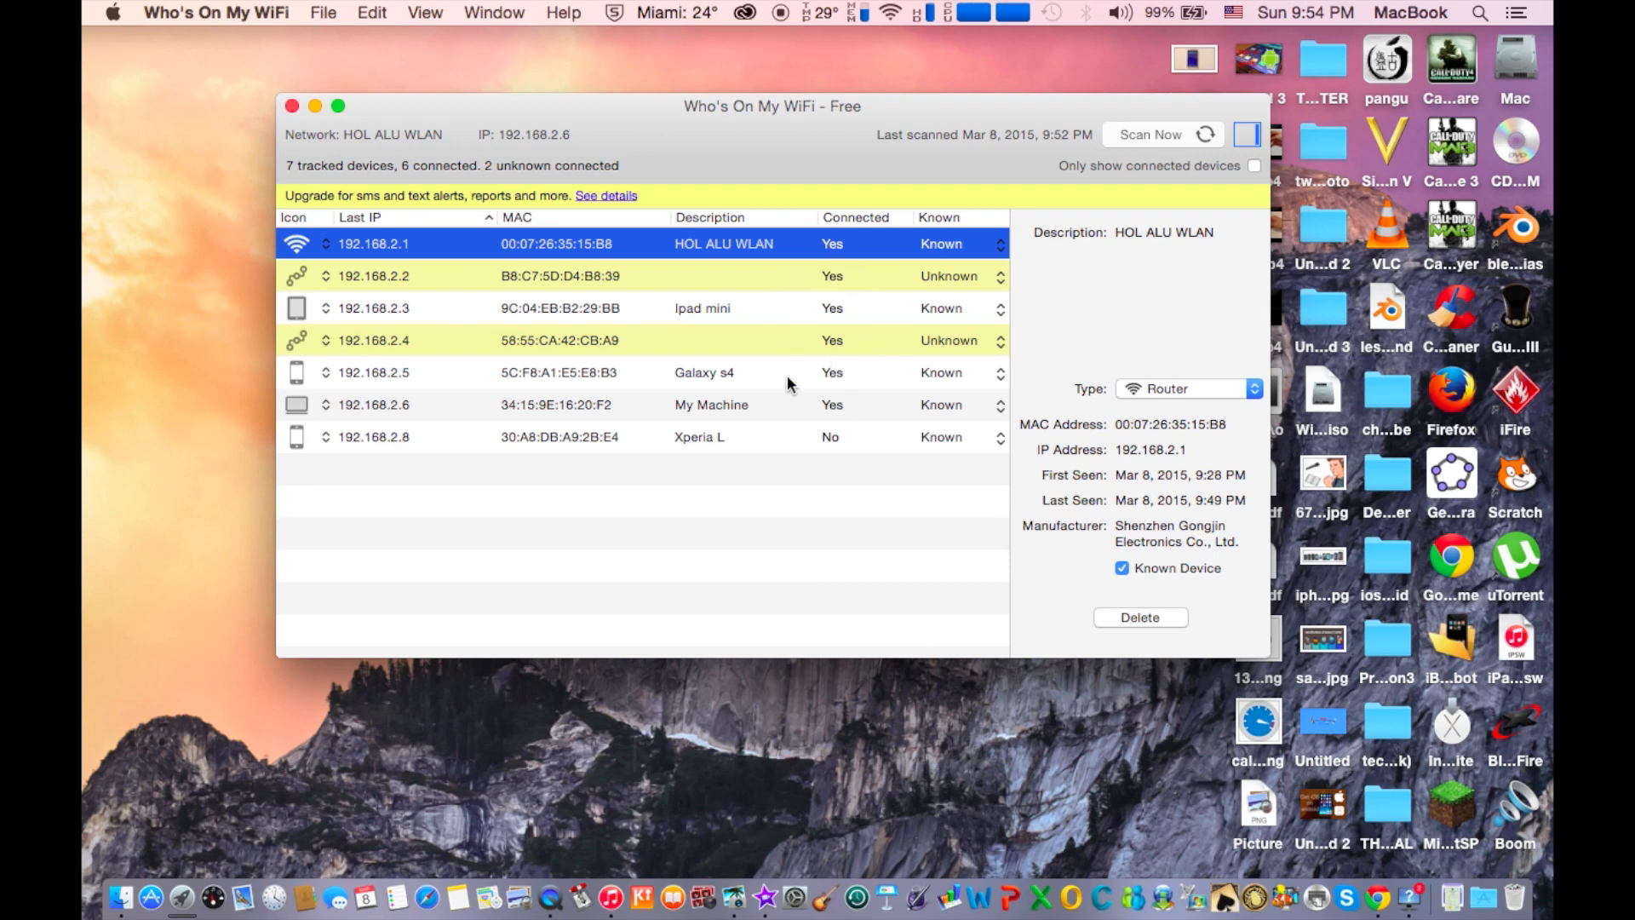
pyautogui.moveTo(843, 294)
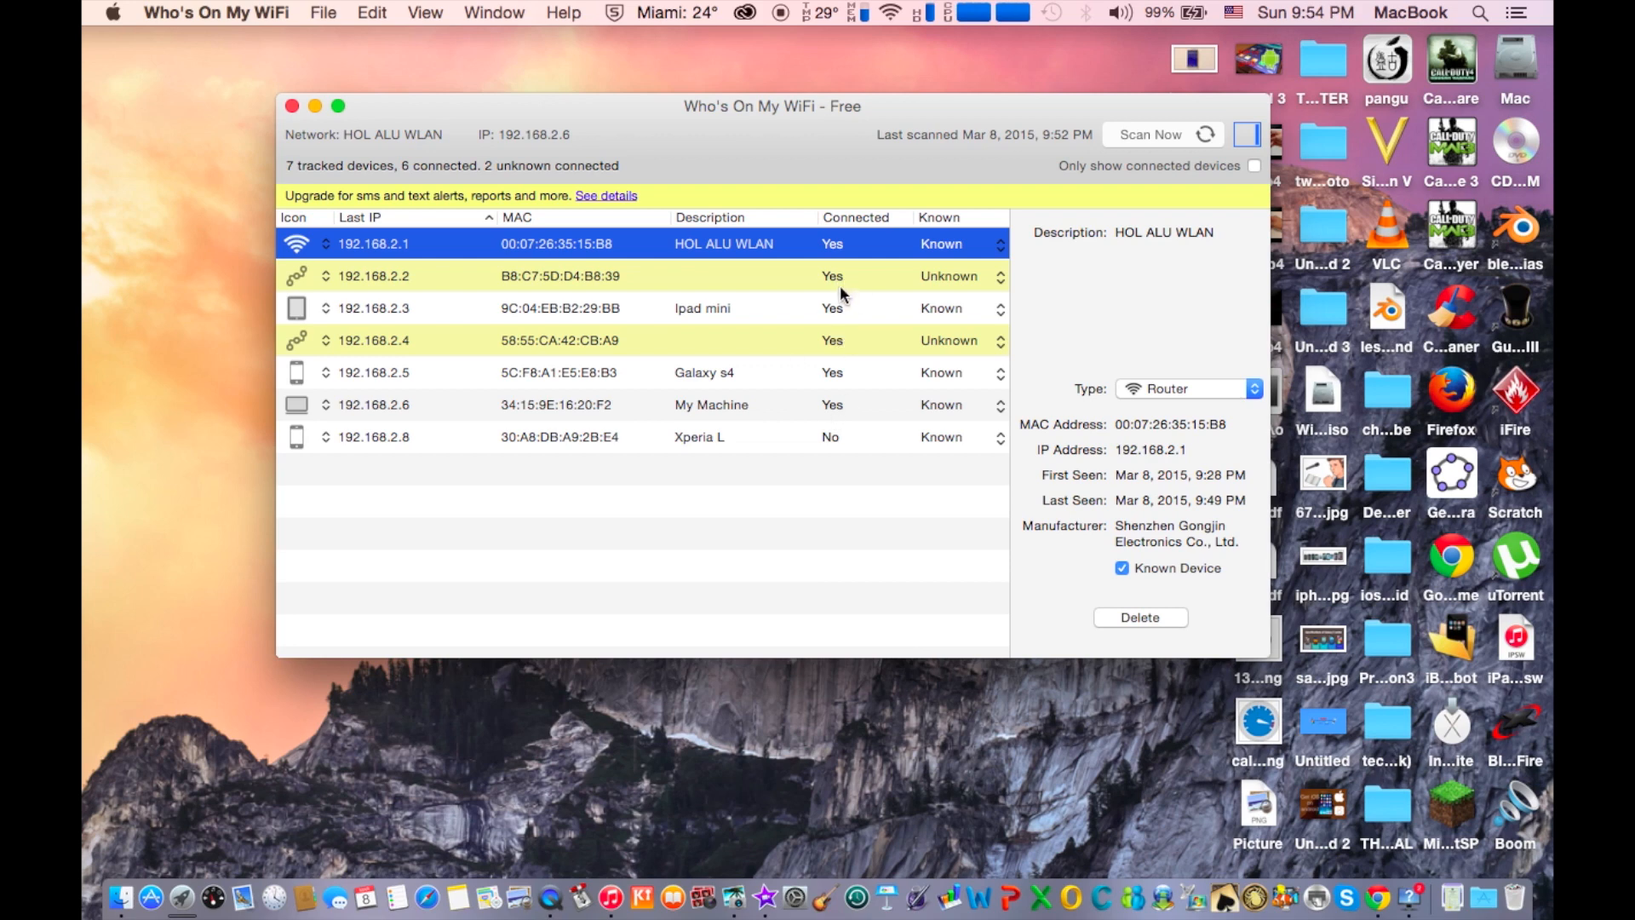
pyautogui.moveTo(848, 324)
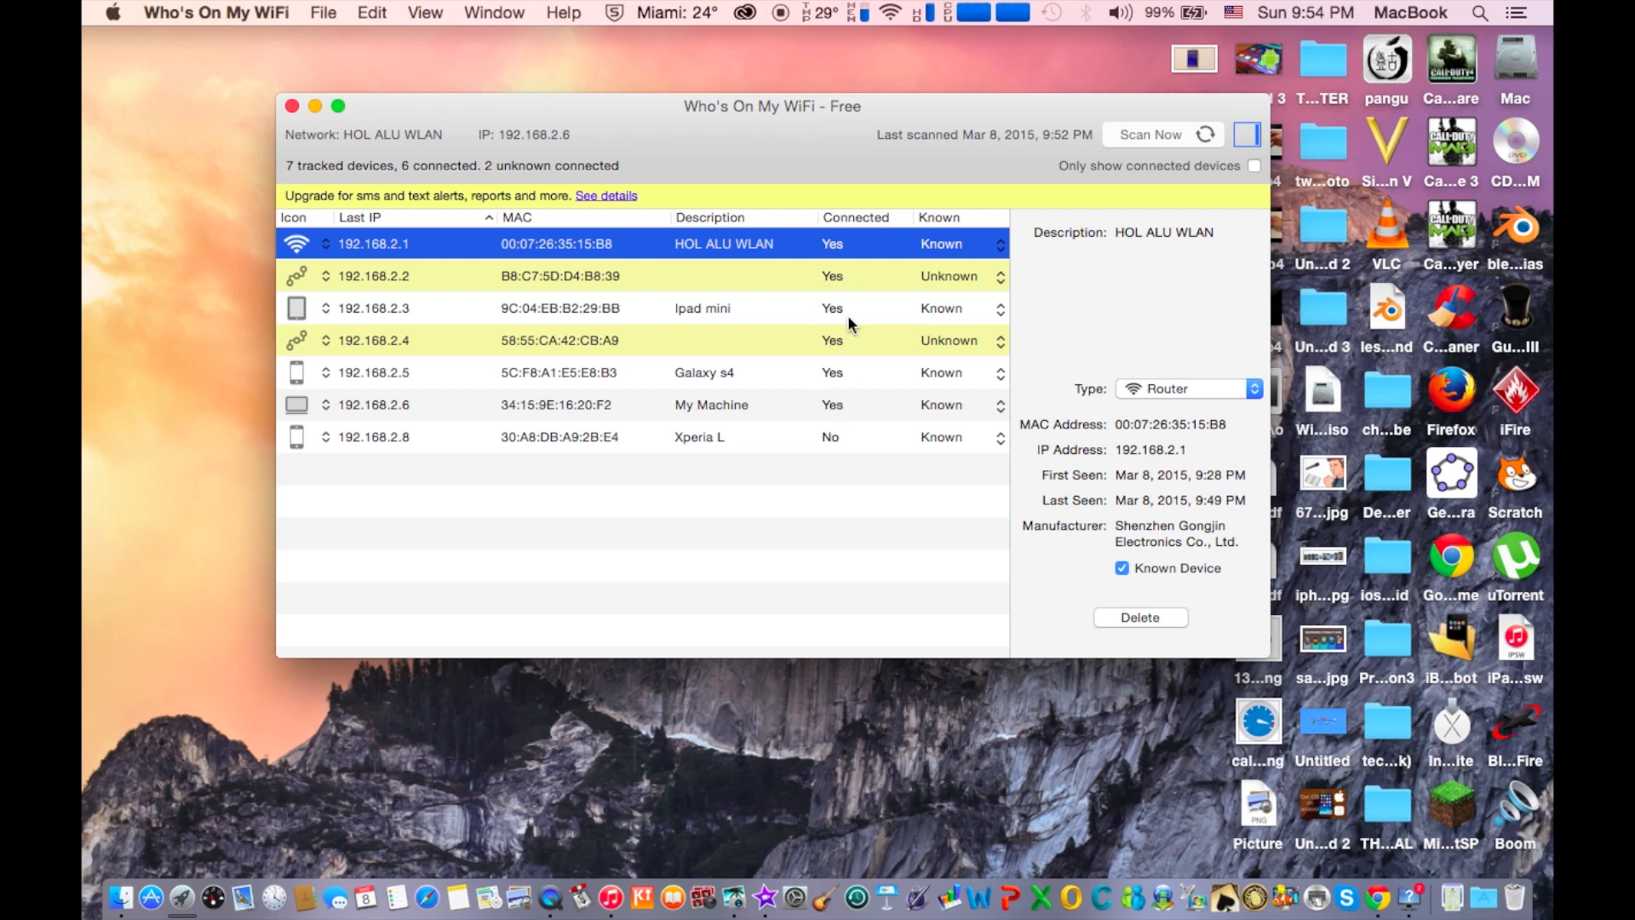
pyautogui.moveTo(850, 303)
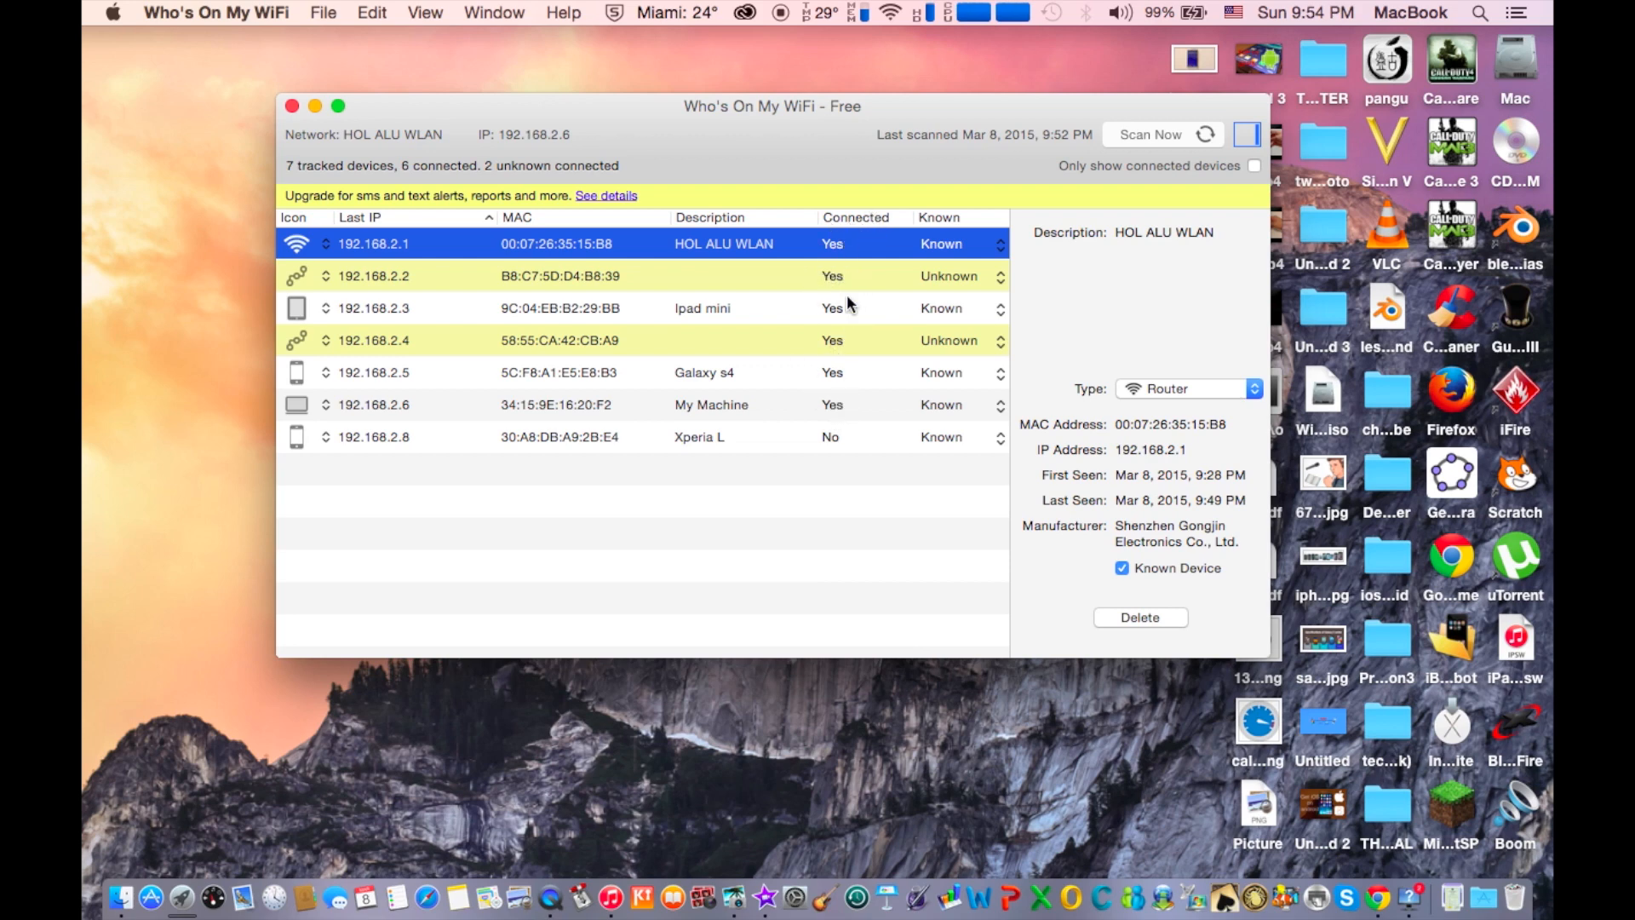
pyautogui.moveTo(717, 235)
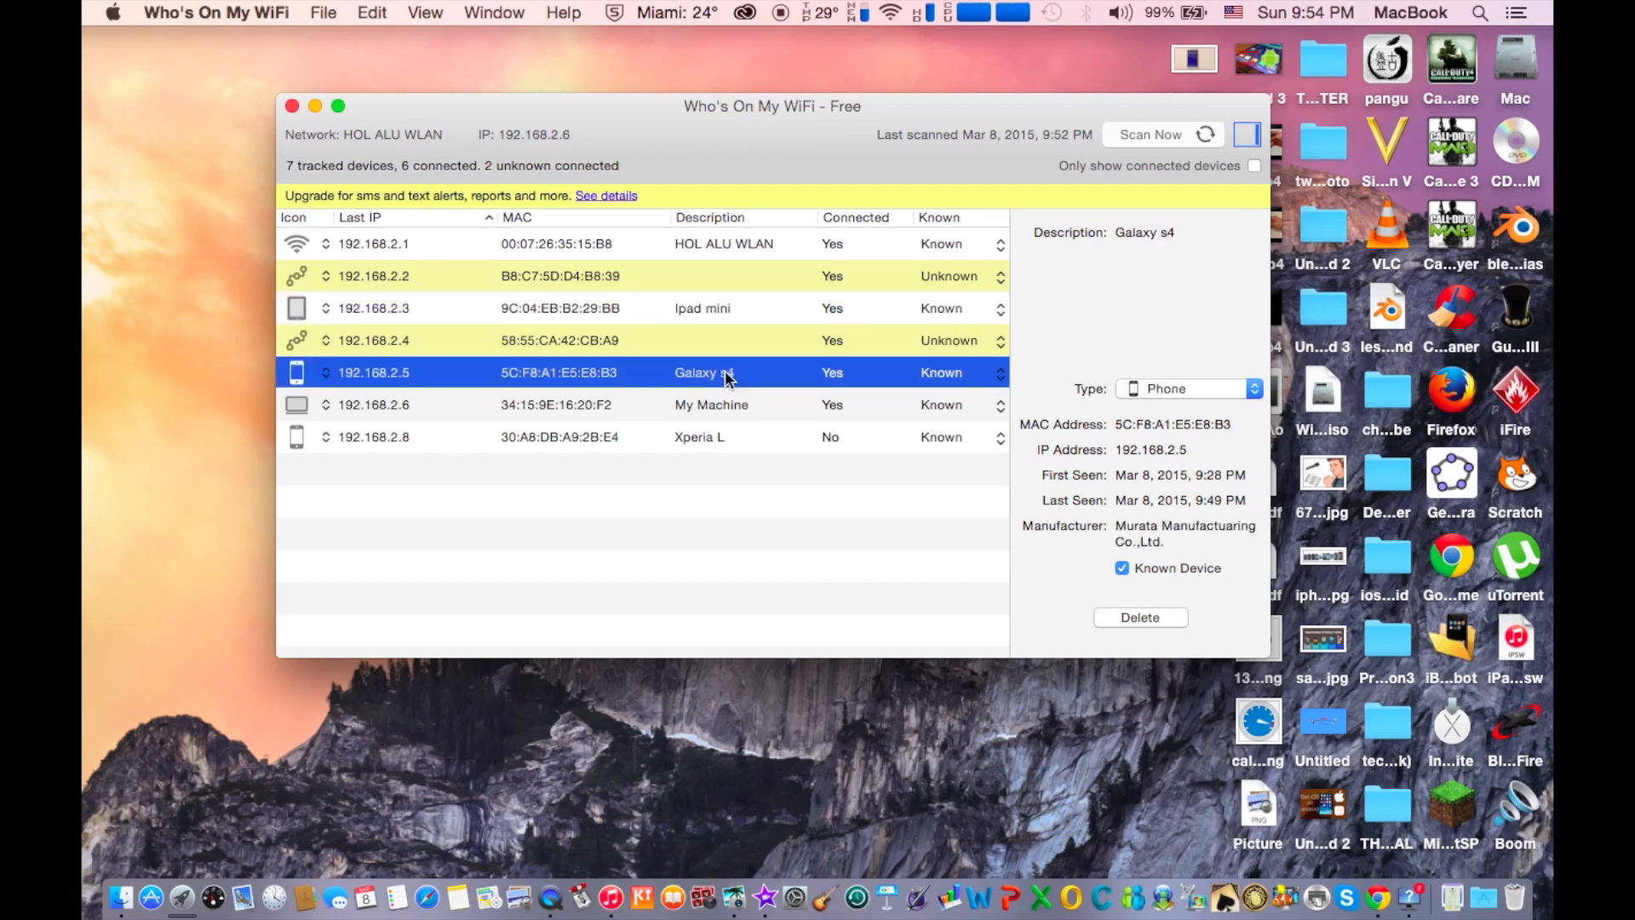
pyautogui.moveTo(438, 363)
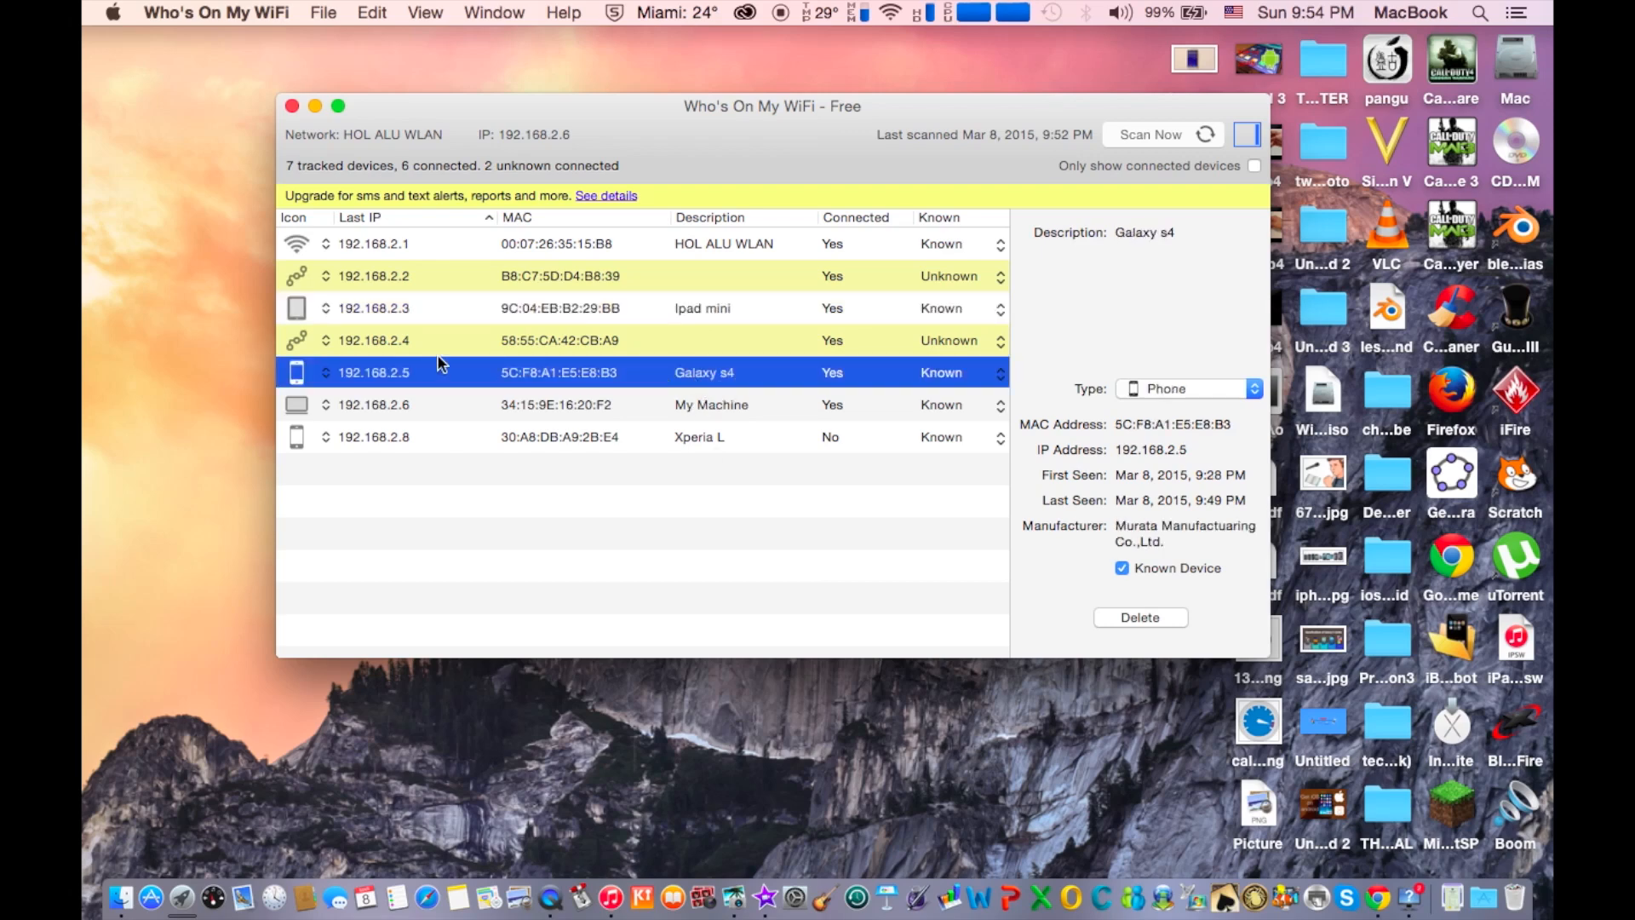
# - View the My Machine and Xperia L device details, then start a fresh network scan
pyautogui.click(712, 406)
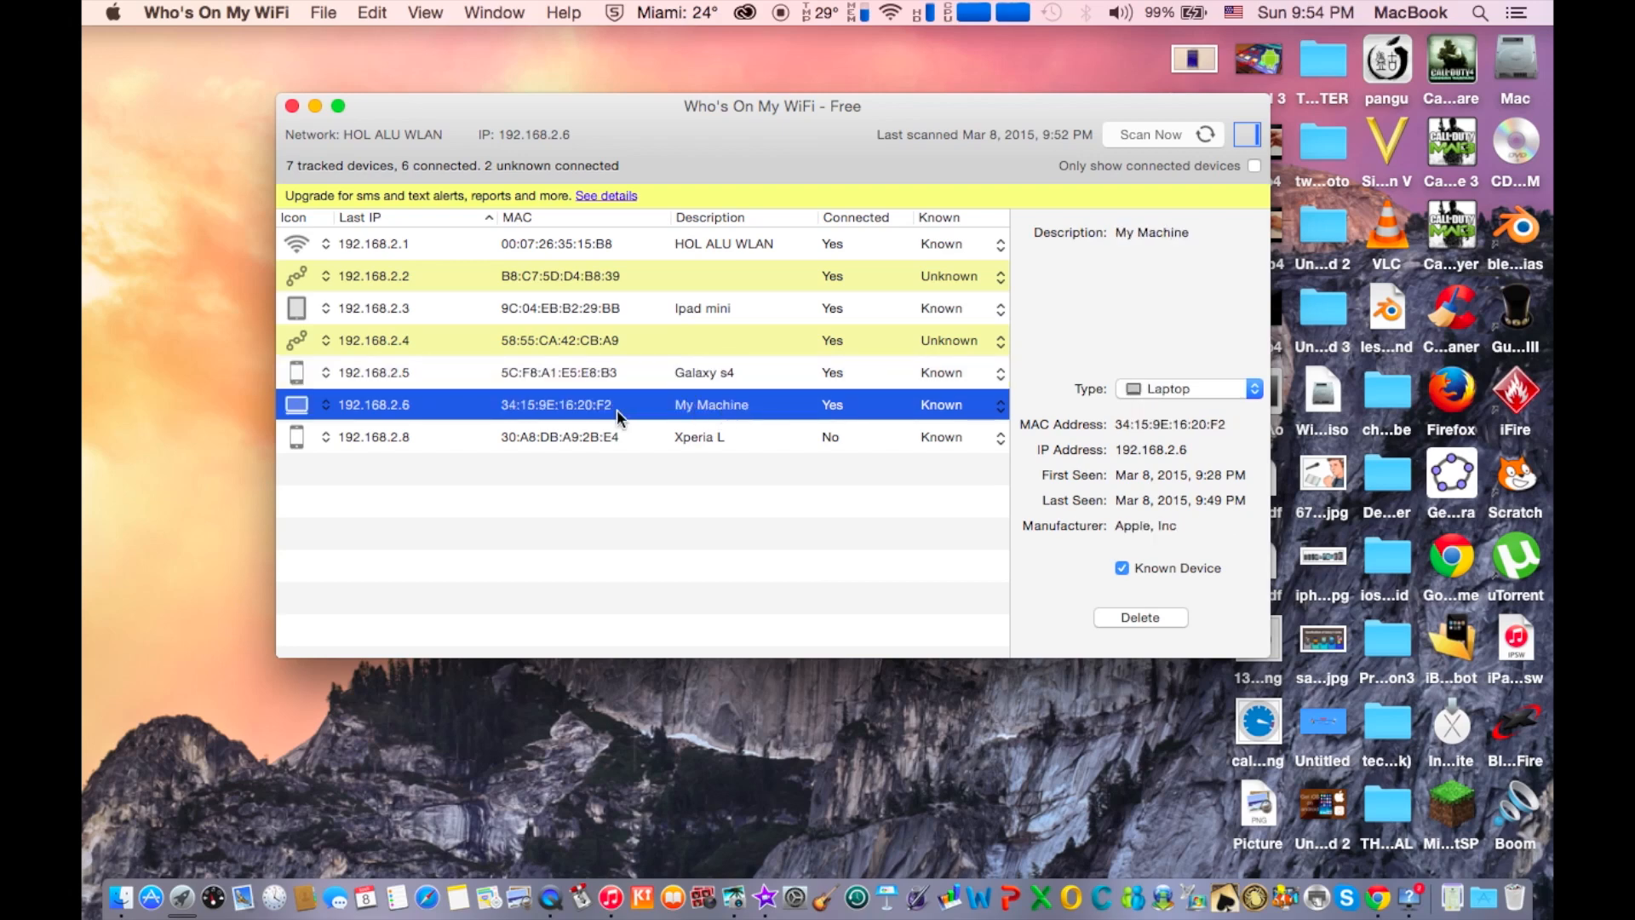
pyautogui.moveTo(693, 417)
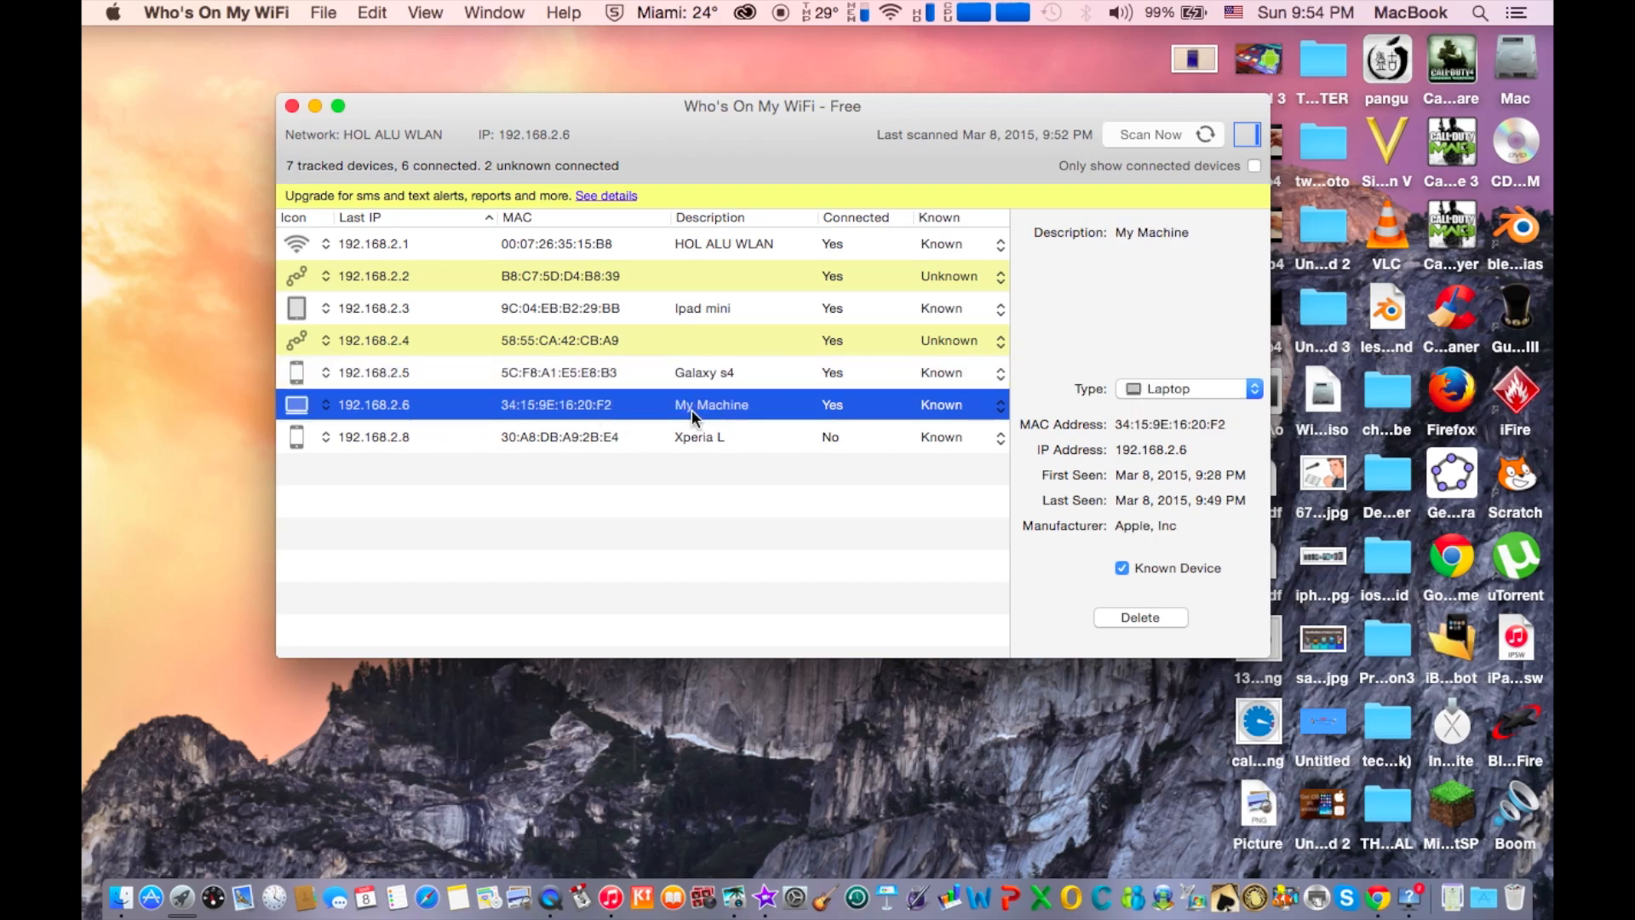
pyautogui.moveTo(596, 314)
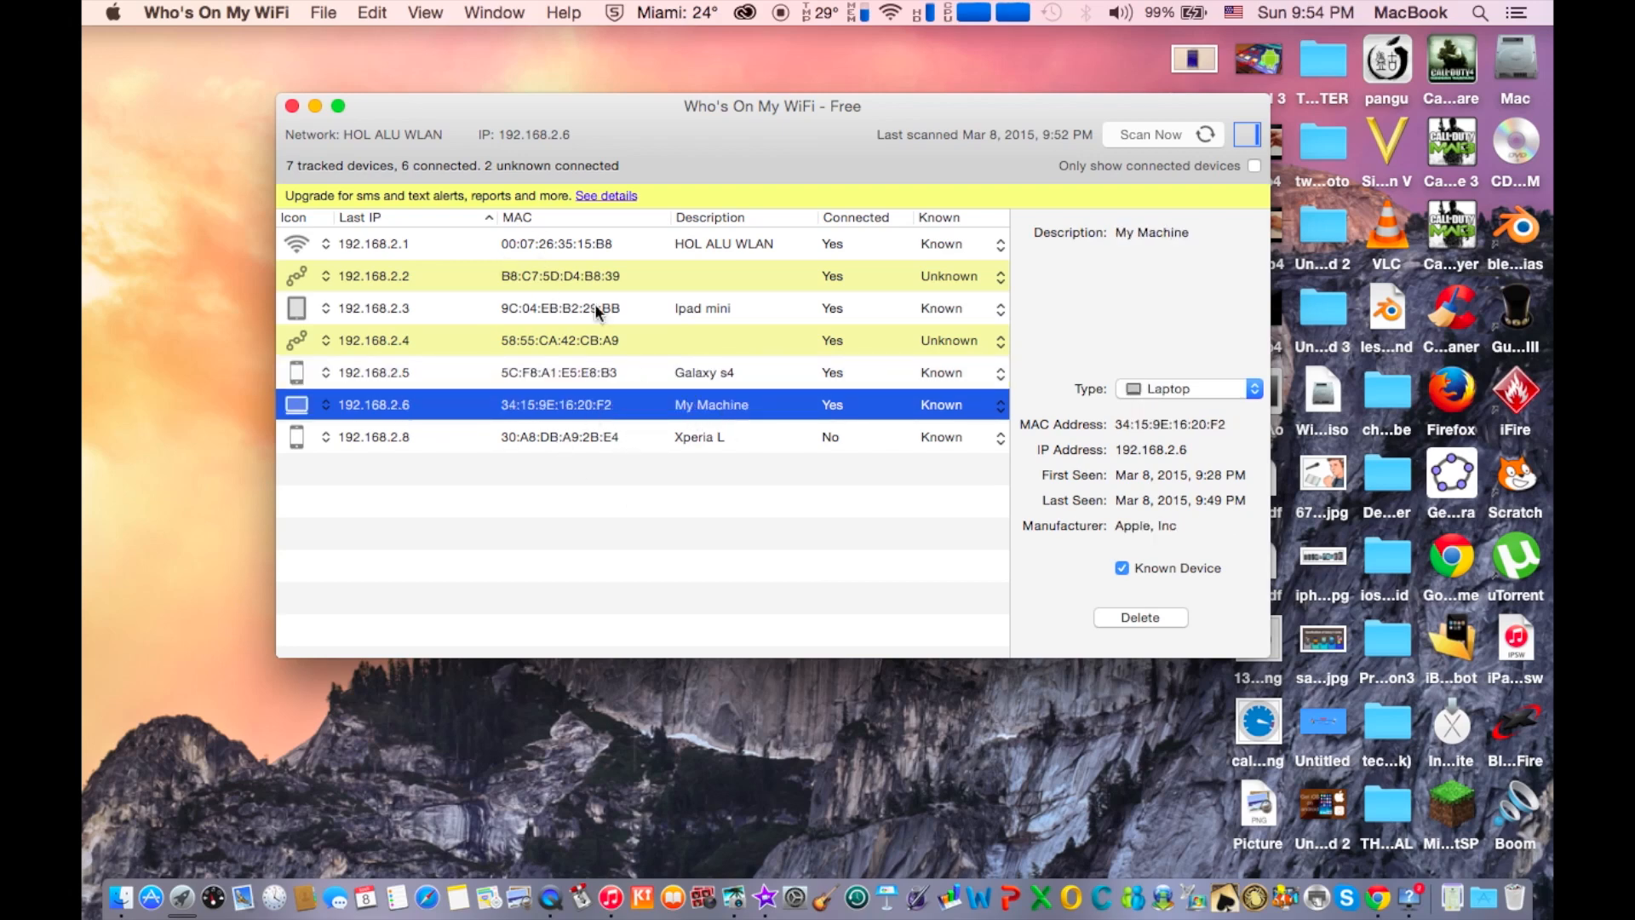
pyautogui.moveTo(532, 387)
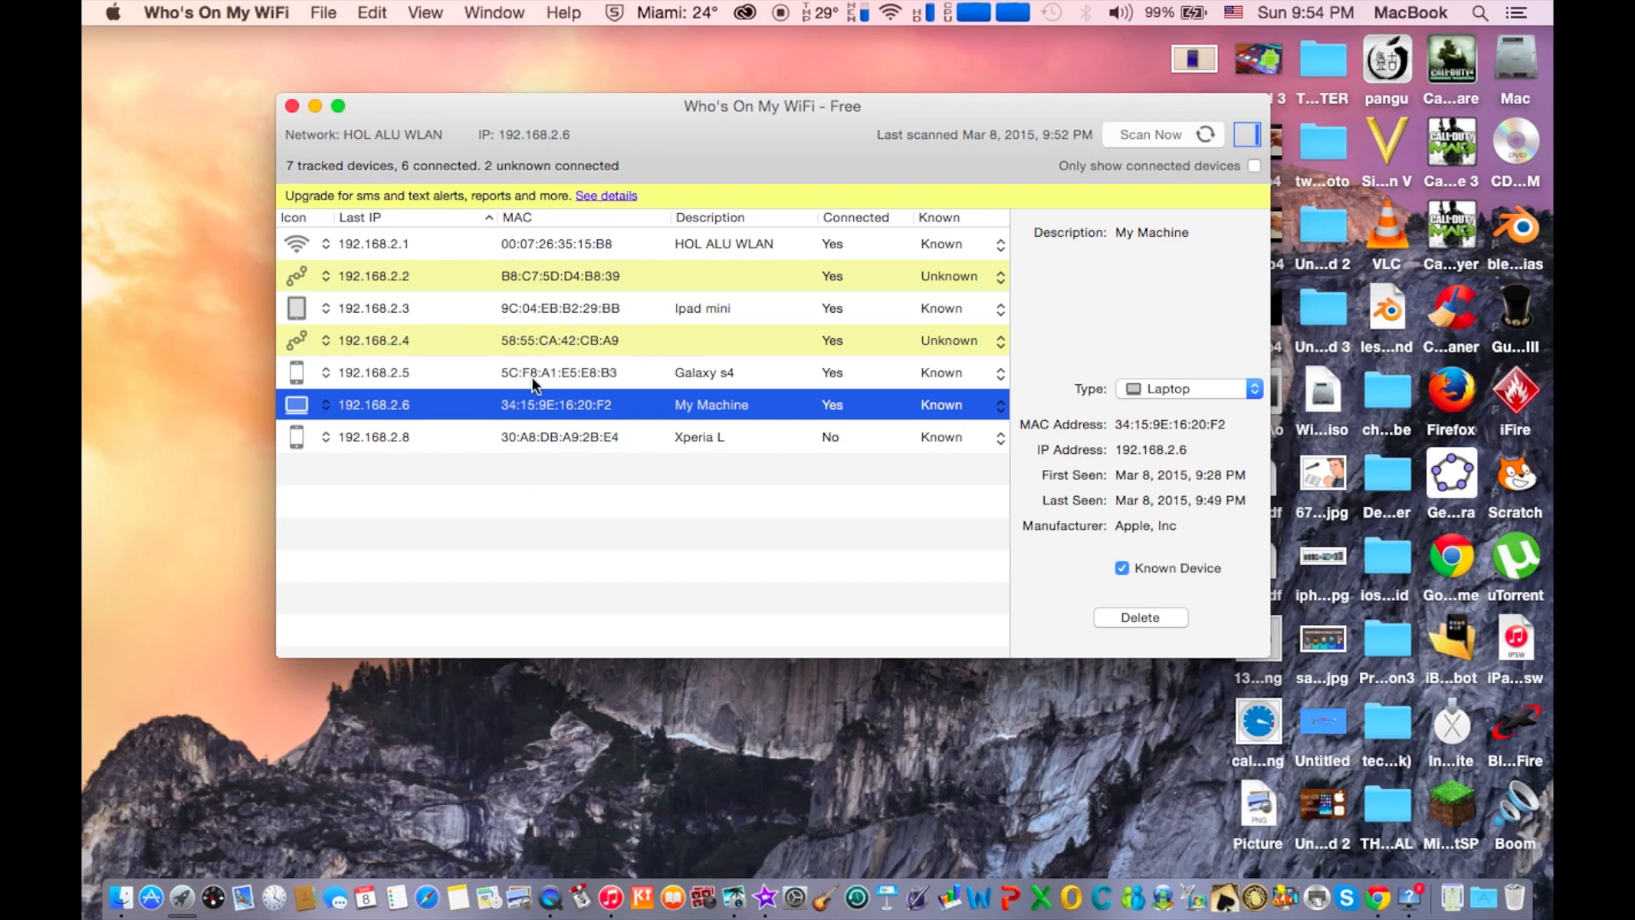
pyautogui.click(699, 436)
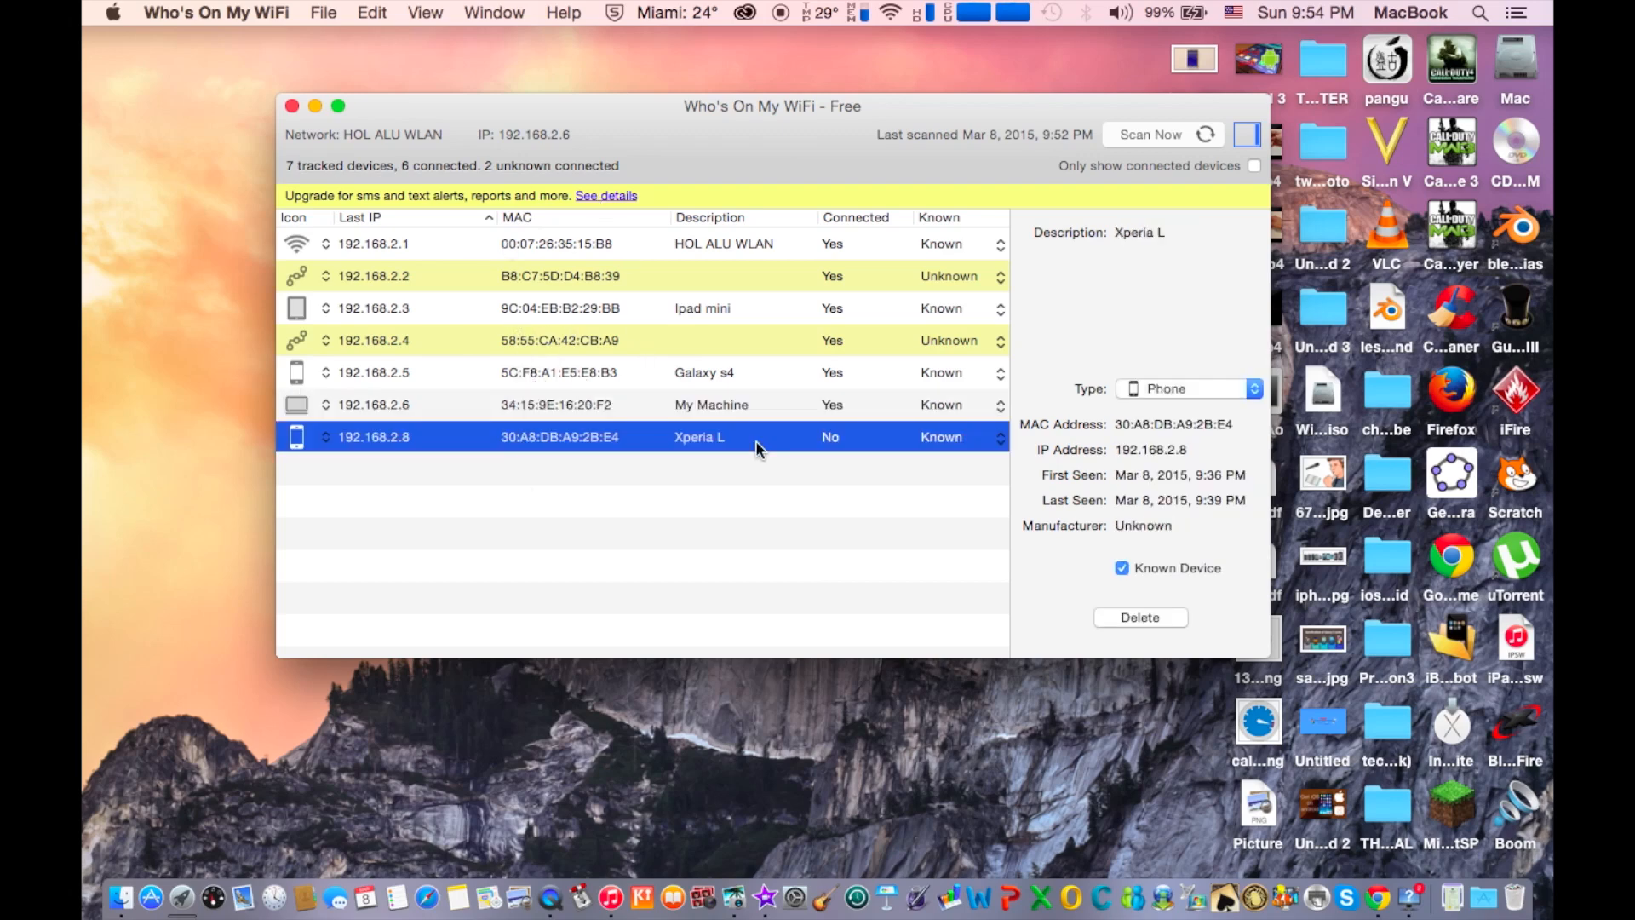
pyautogui.click(1150, 133)
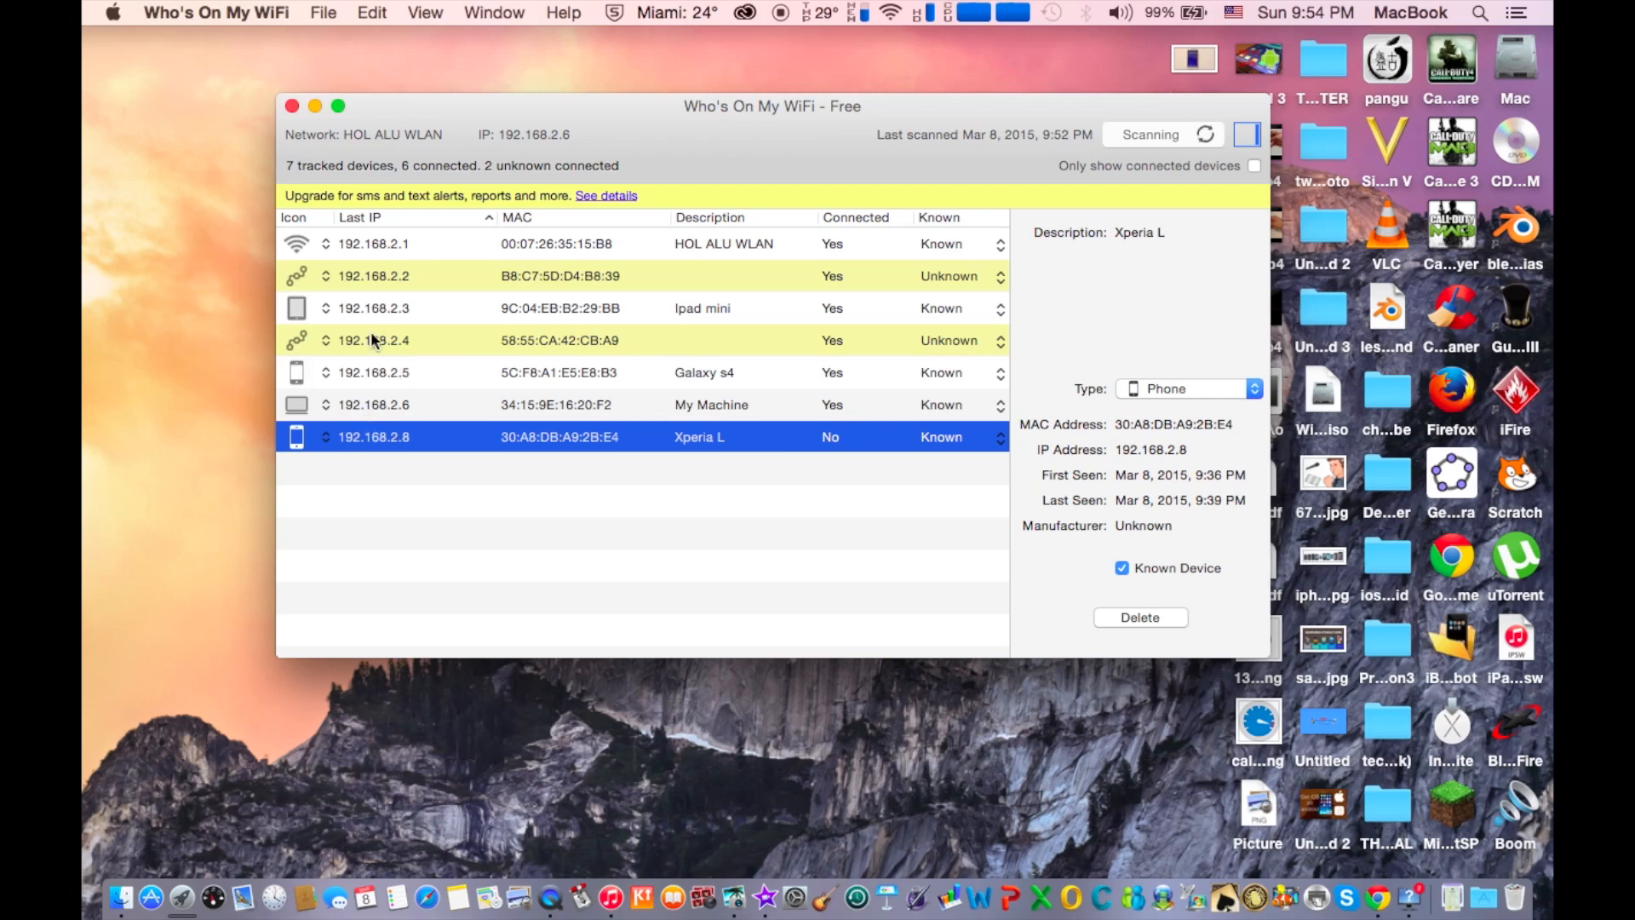
pyautogui.moveTo(603, 405)
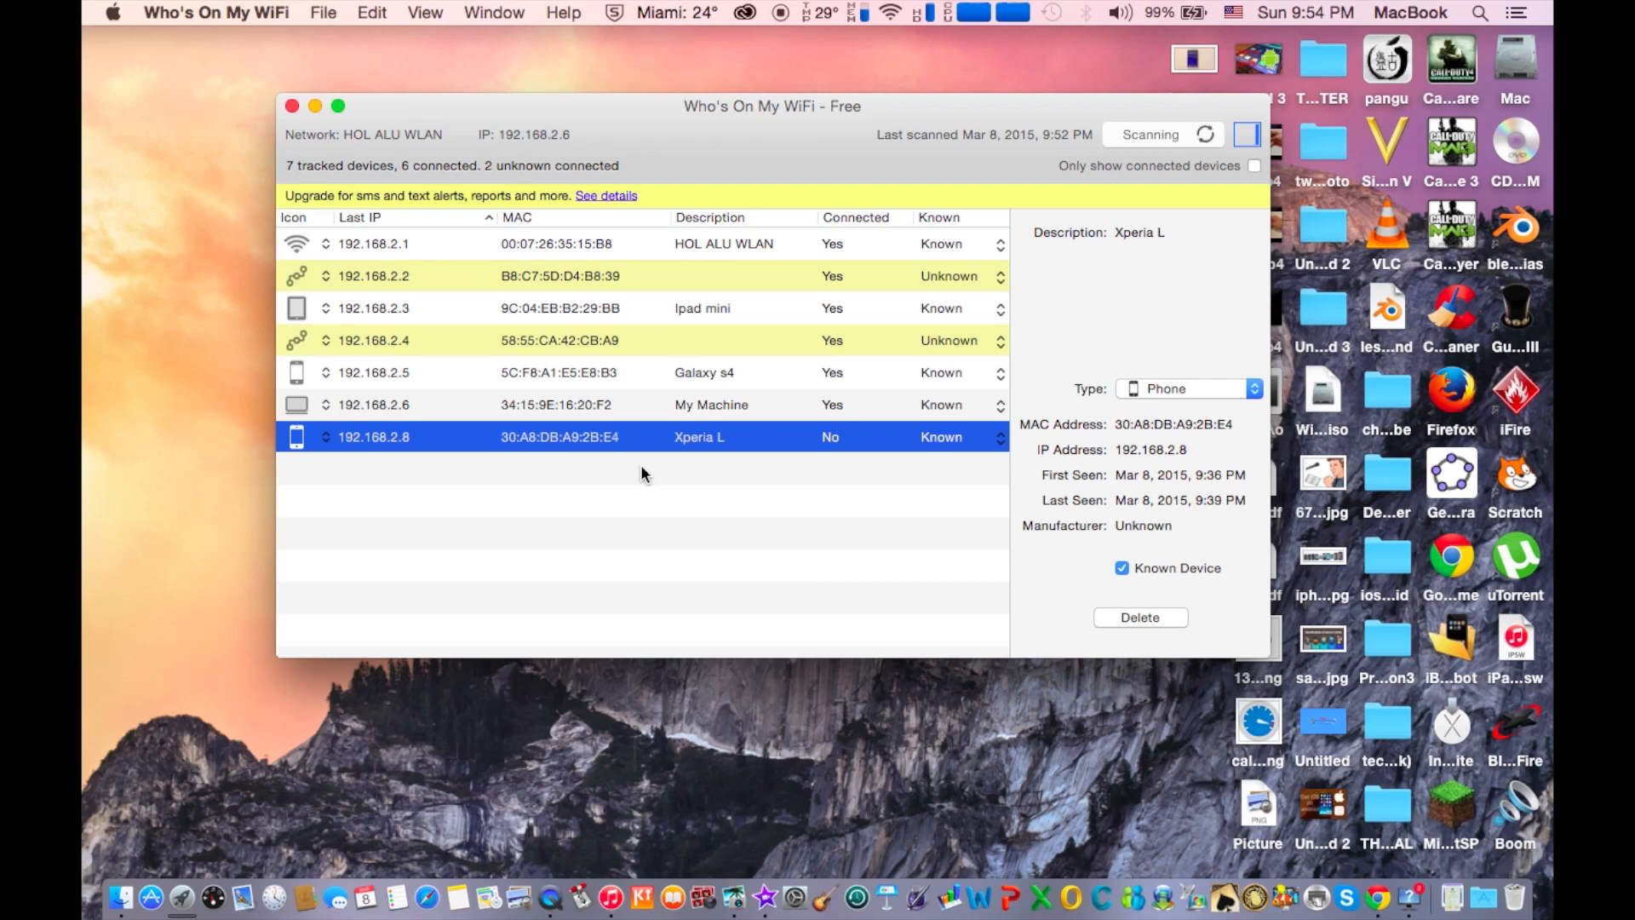
pyautogui.moveTo(833, 128)
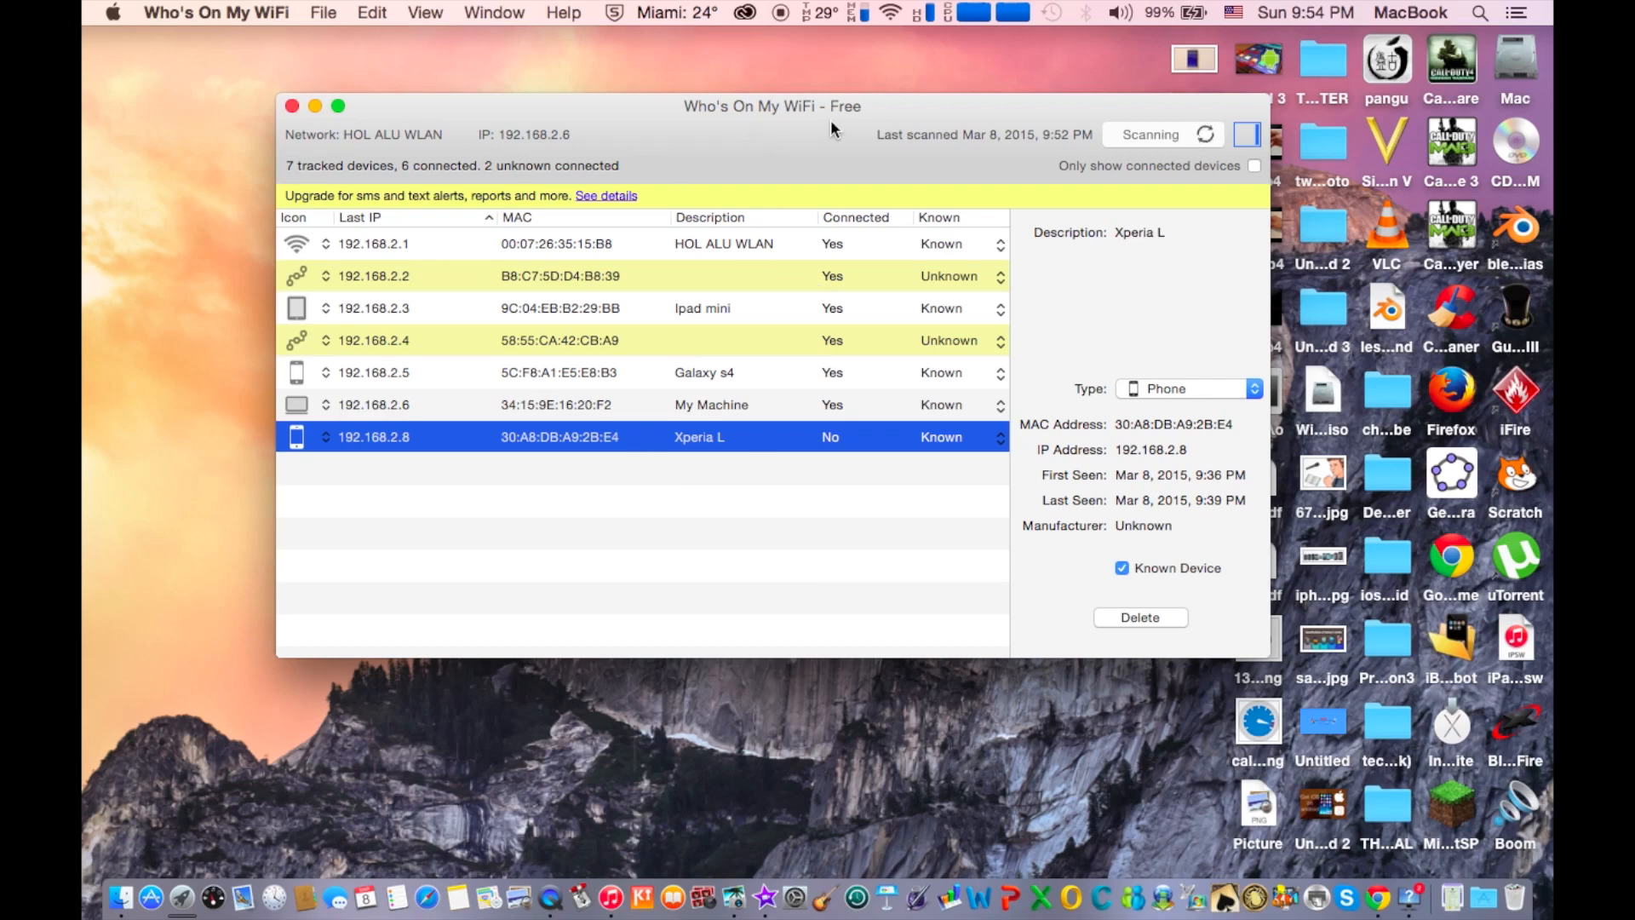
pyautogui.moveTo(501, 443)
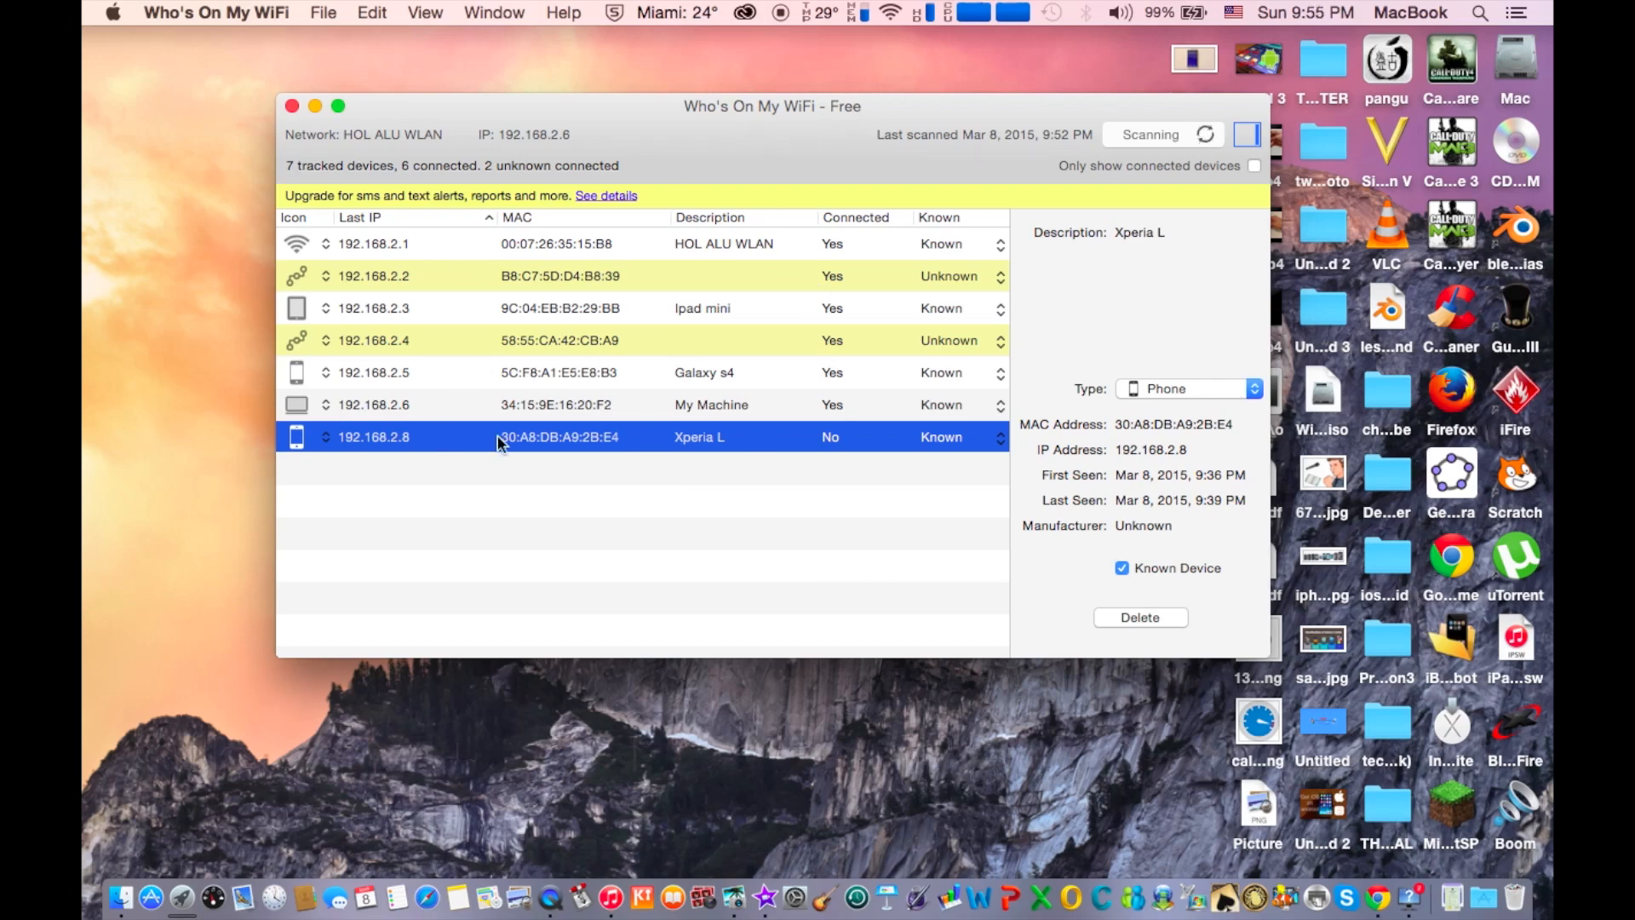
pyautogui.moveTo(613, 310)
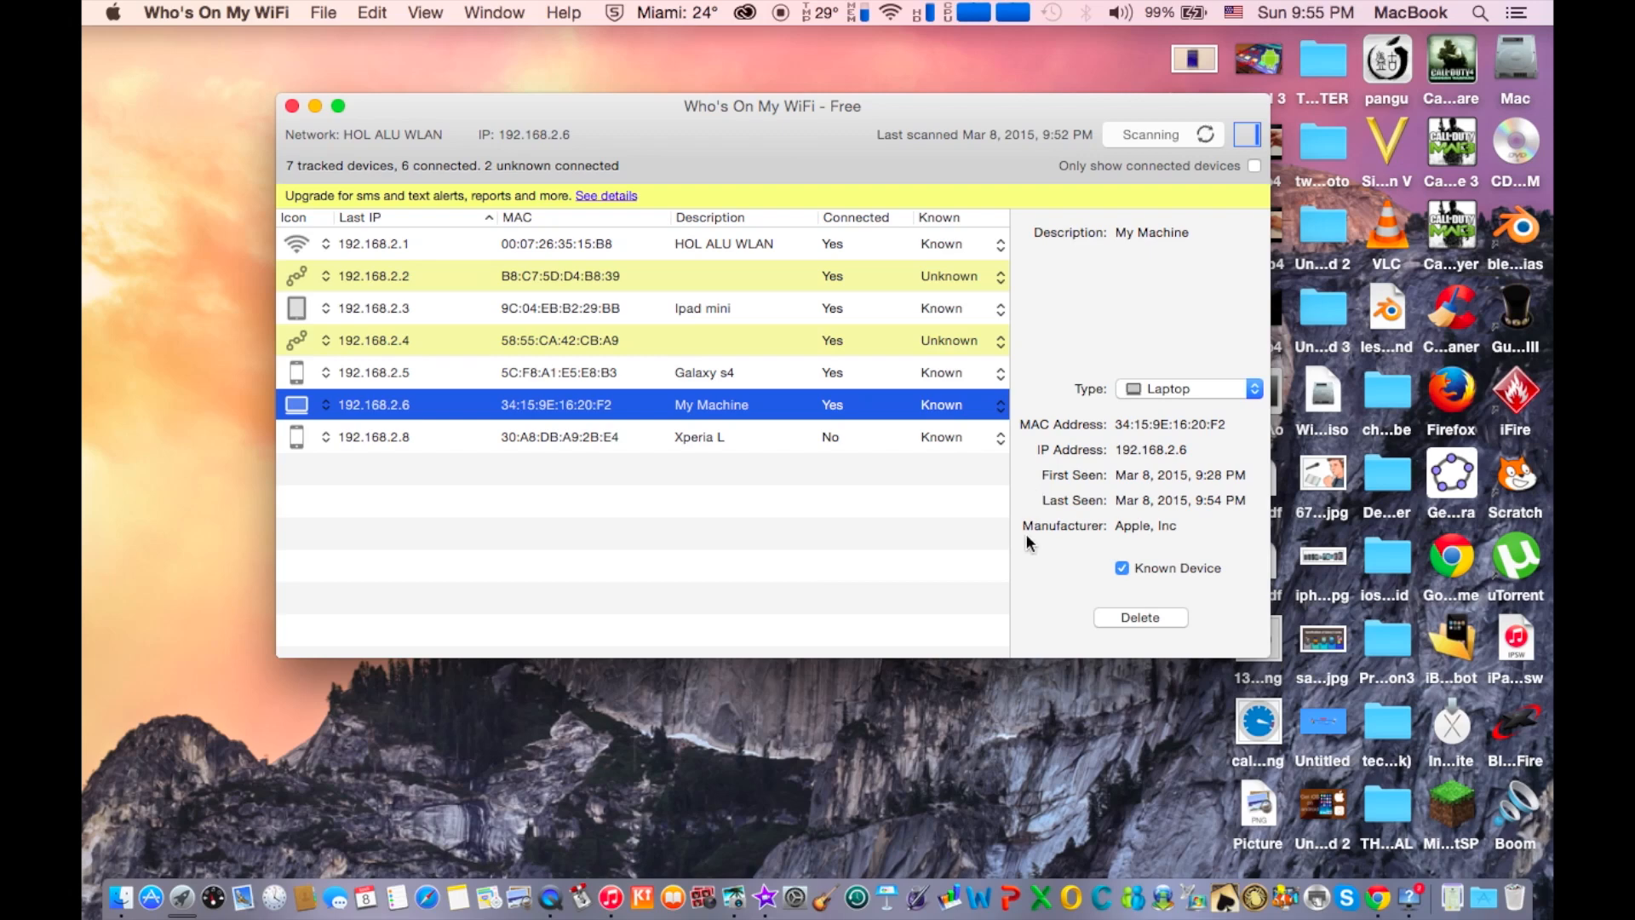
pyautogui.moveTo(1117, 537)
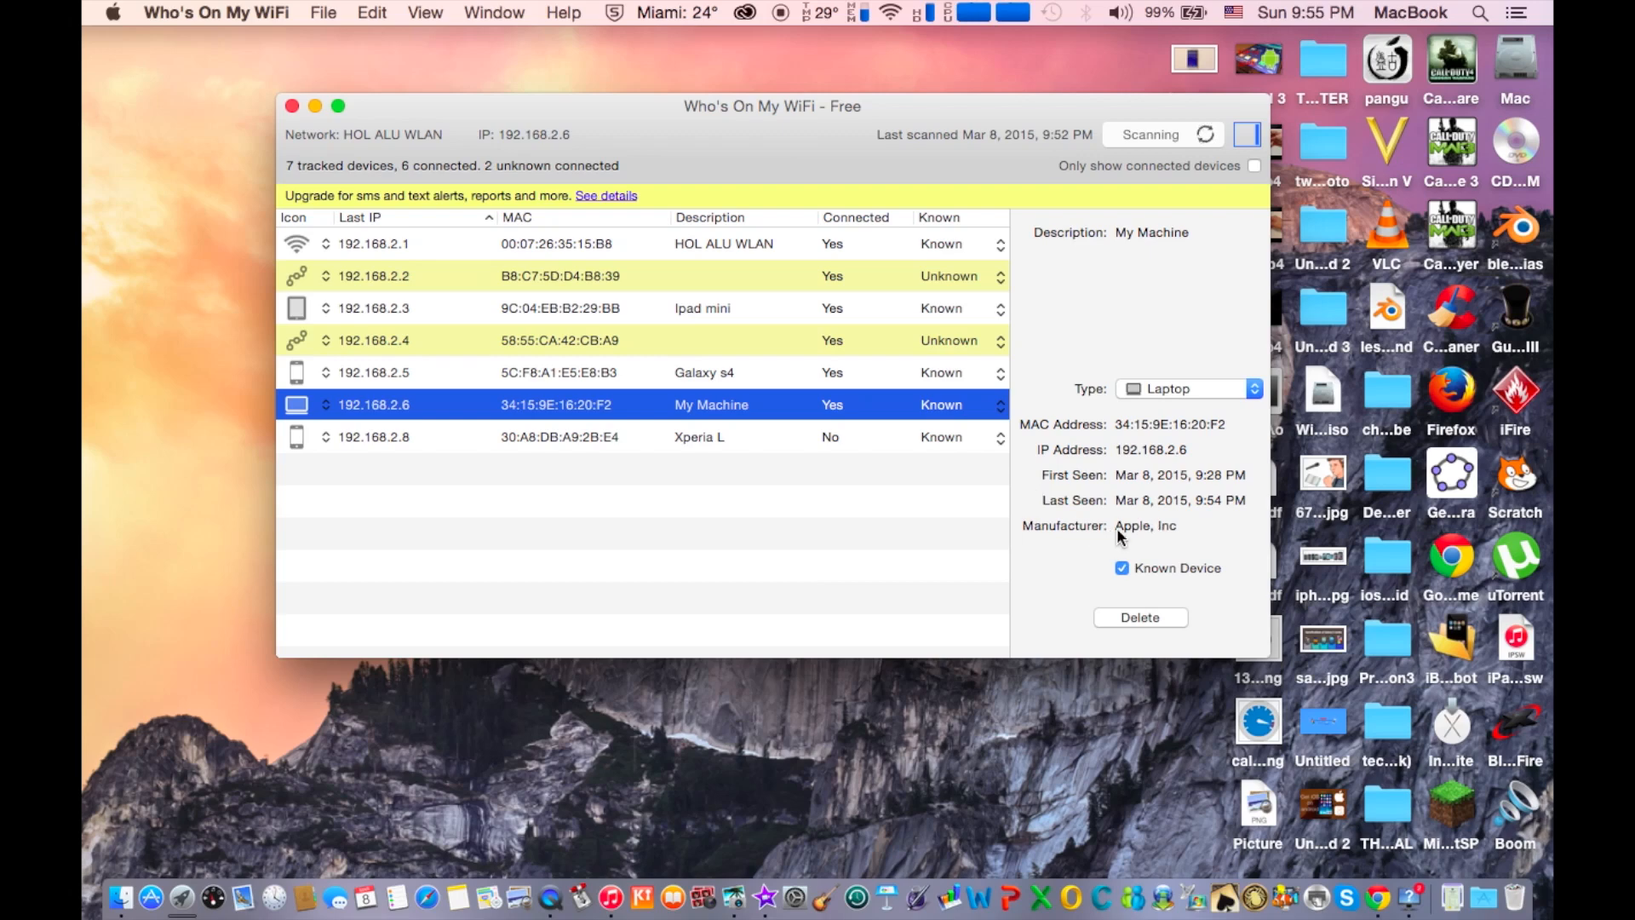
pyautogui.moveTo(1134, 542)
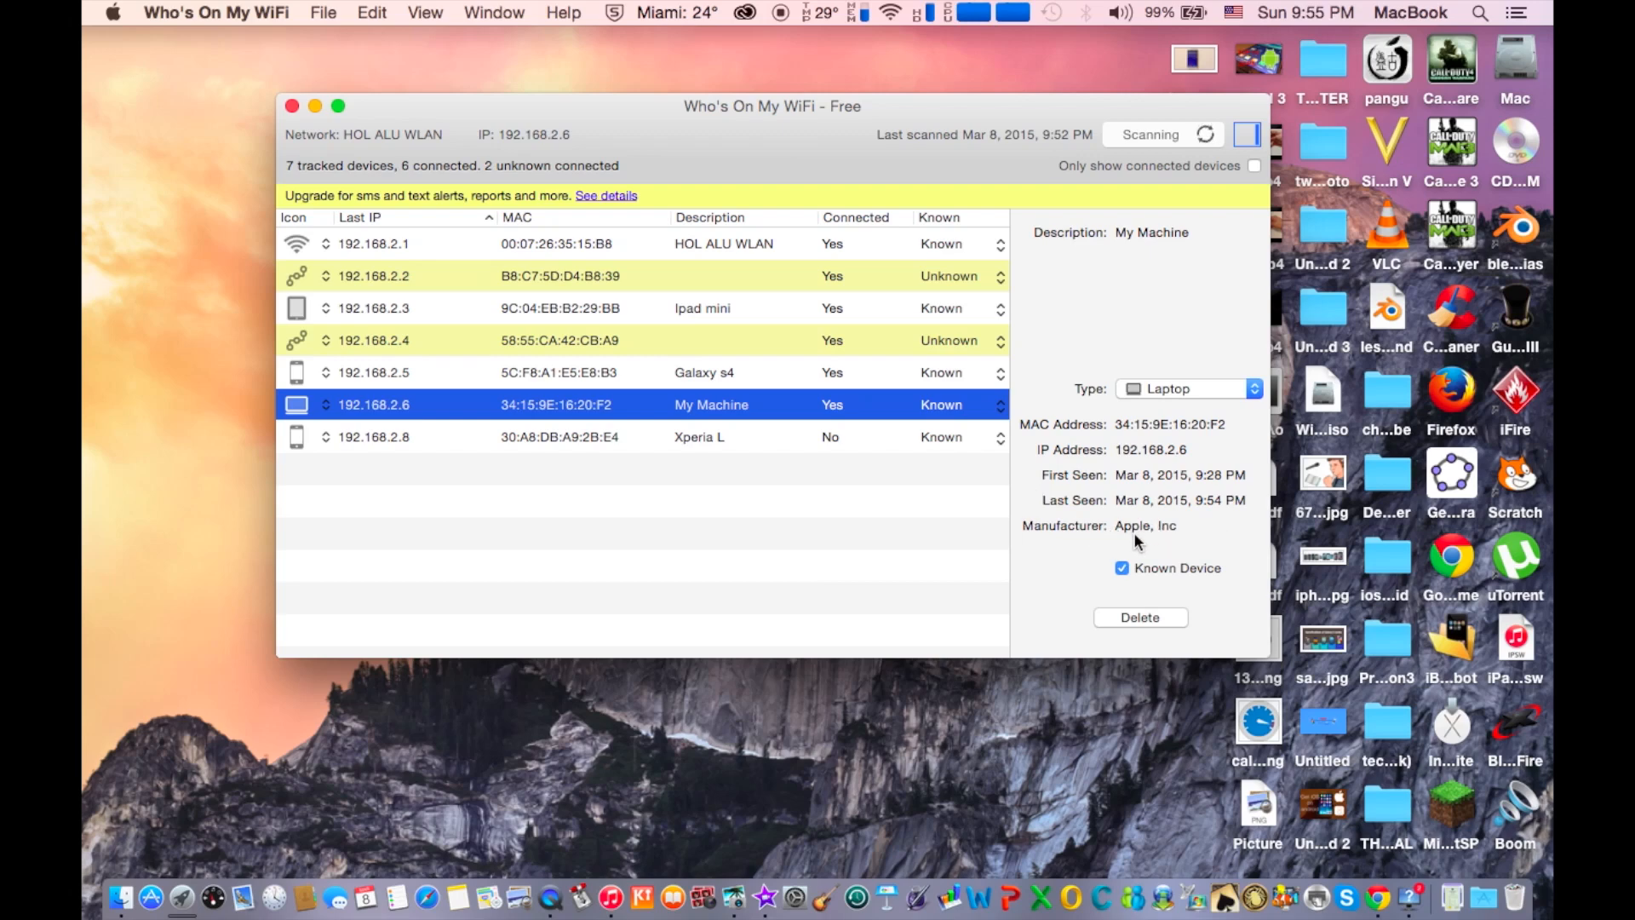
pyautogui.moveTo(787, 399)
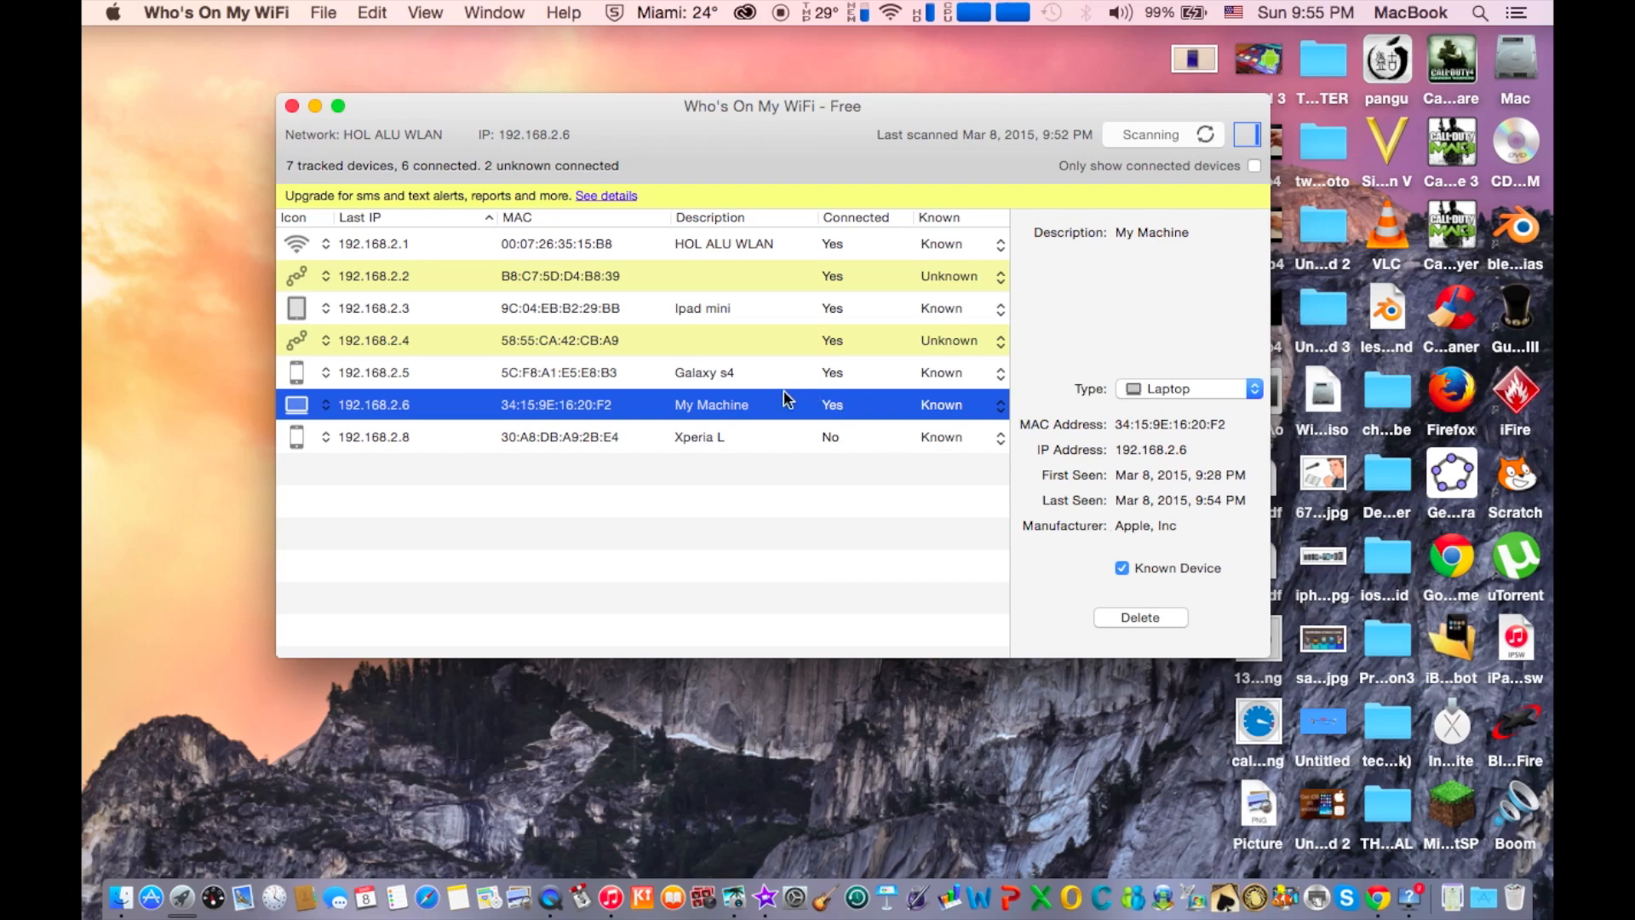
pyautogui.moveTo(1060, 507)
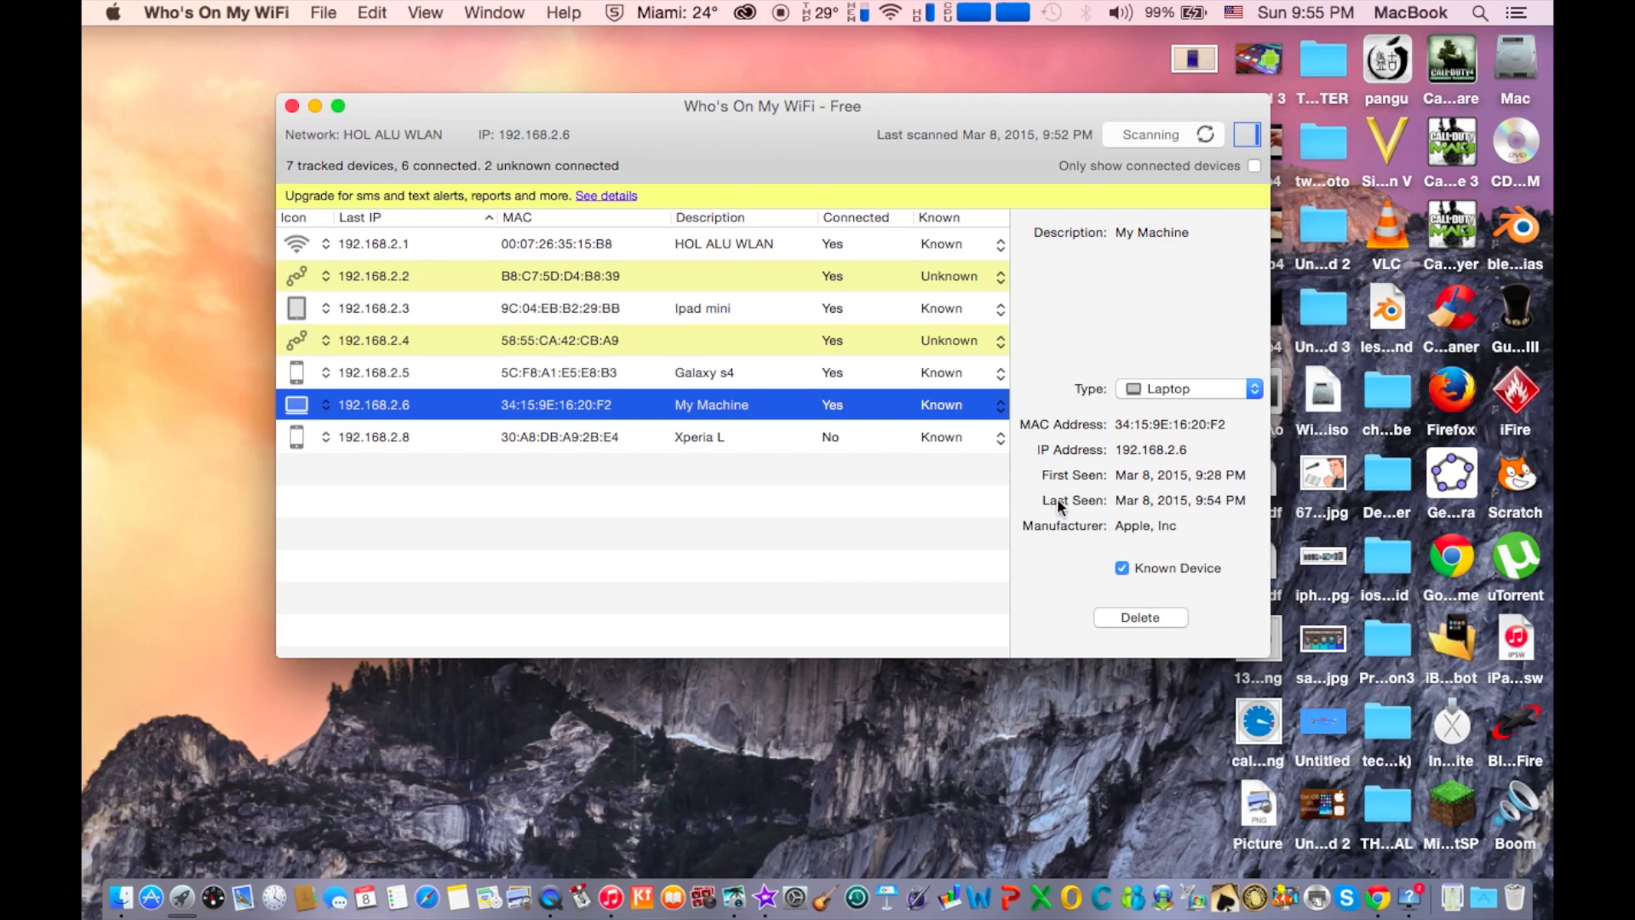
pyautogui.moveTo(725, 340)
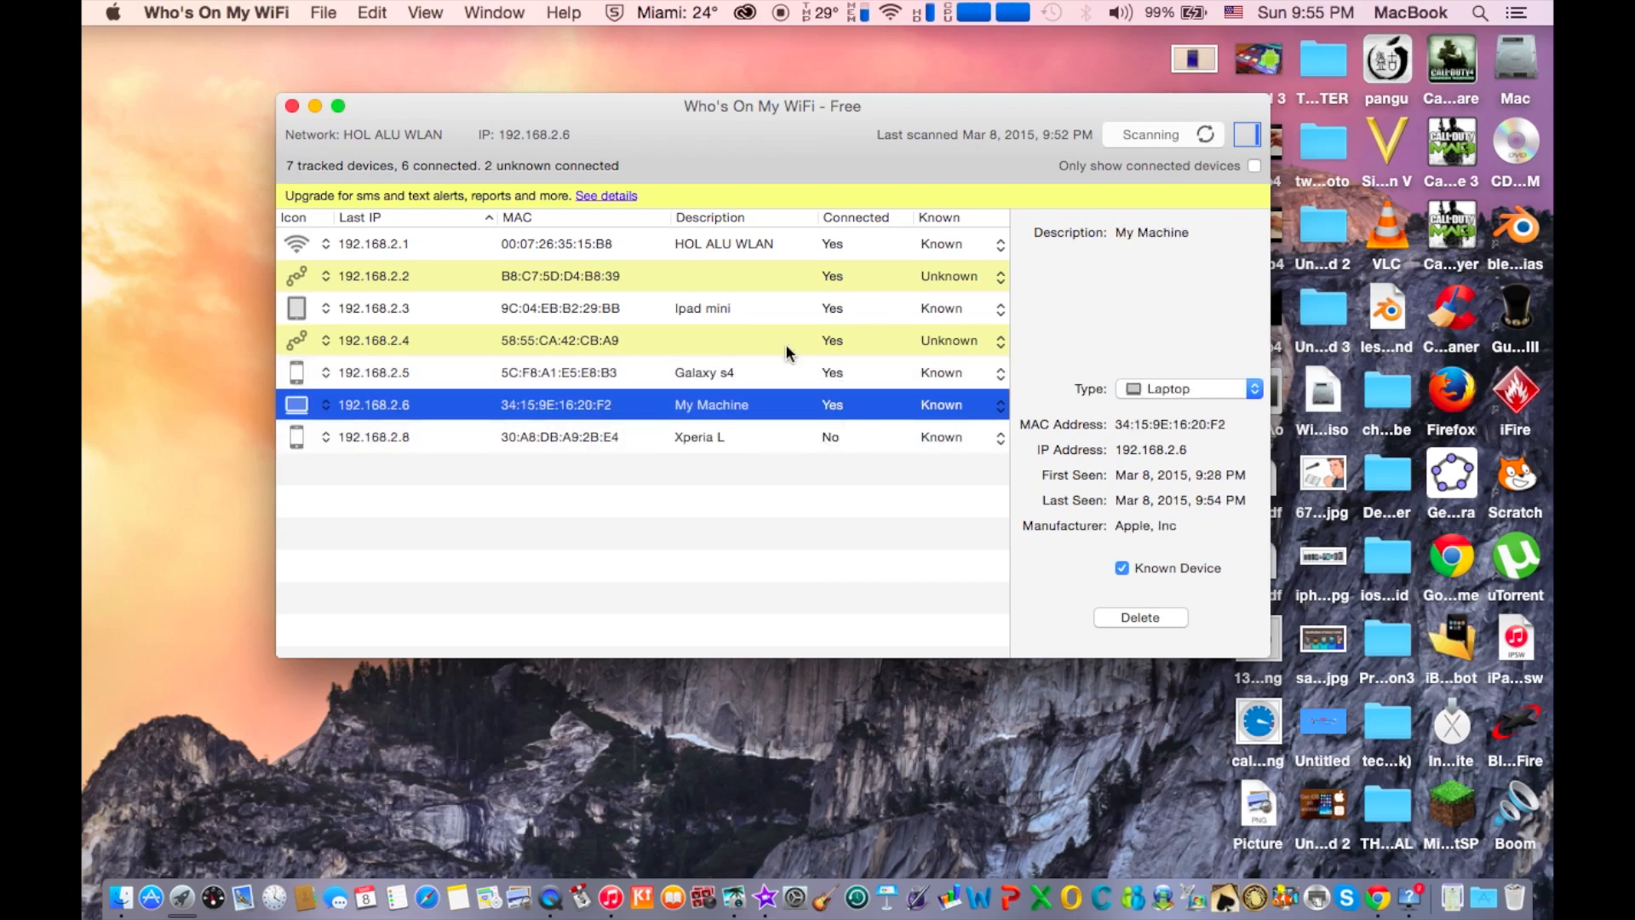
pyautogui.moveTo(762, 426)
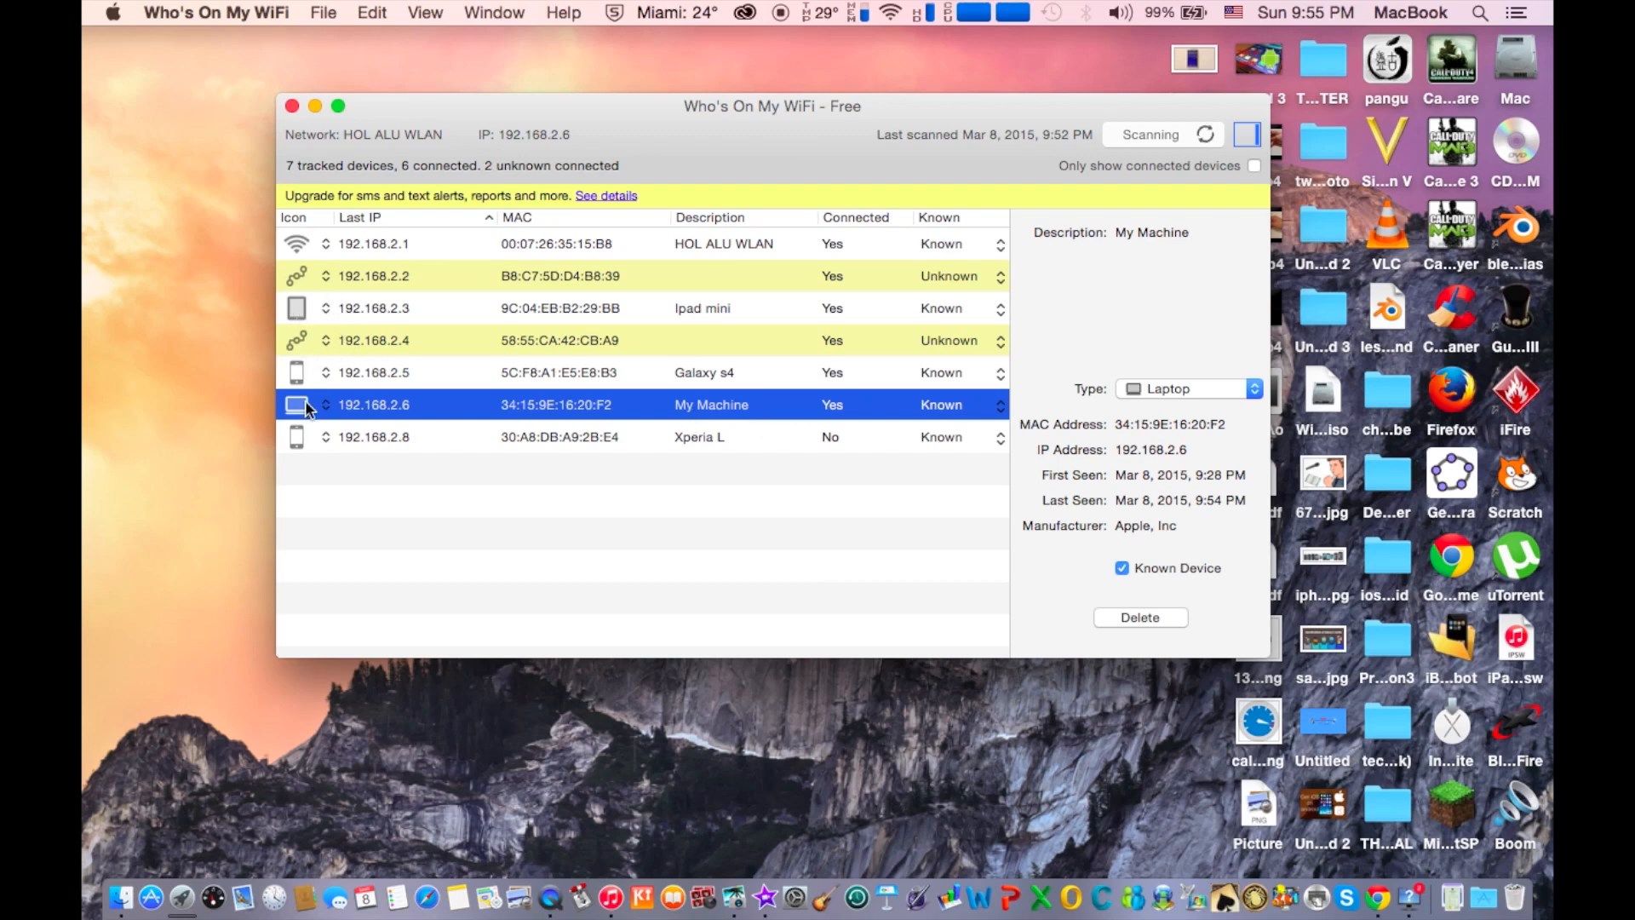
pyautogui.moveTo(328, 456)
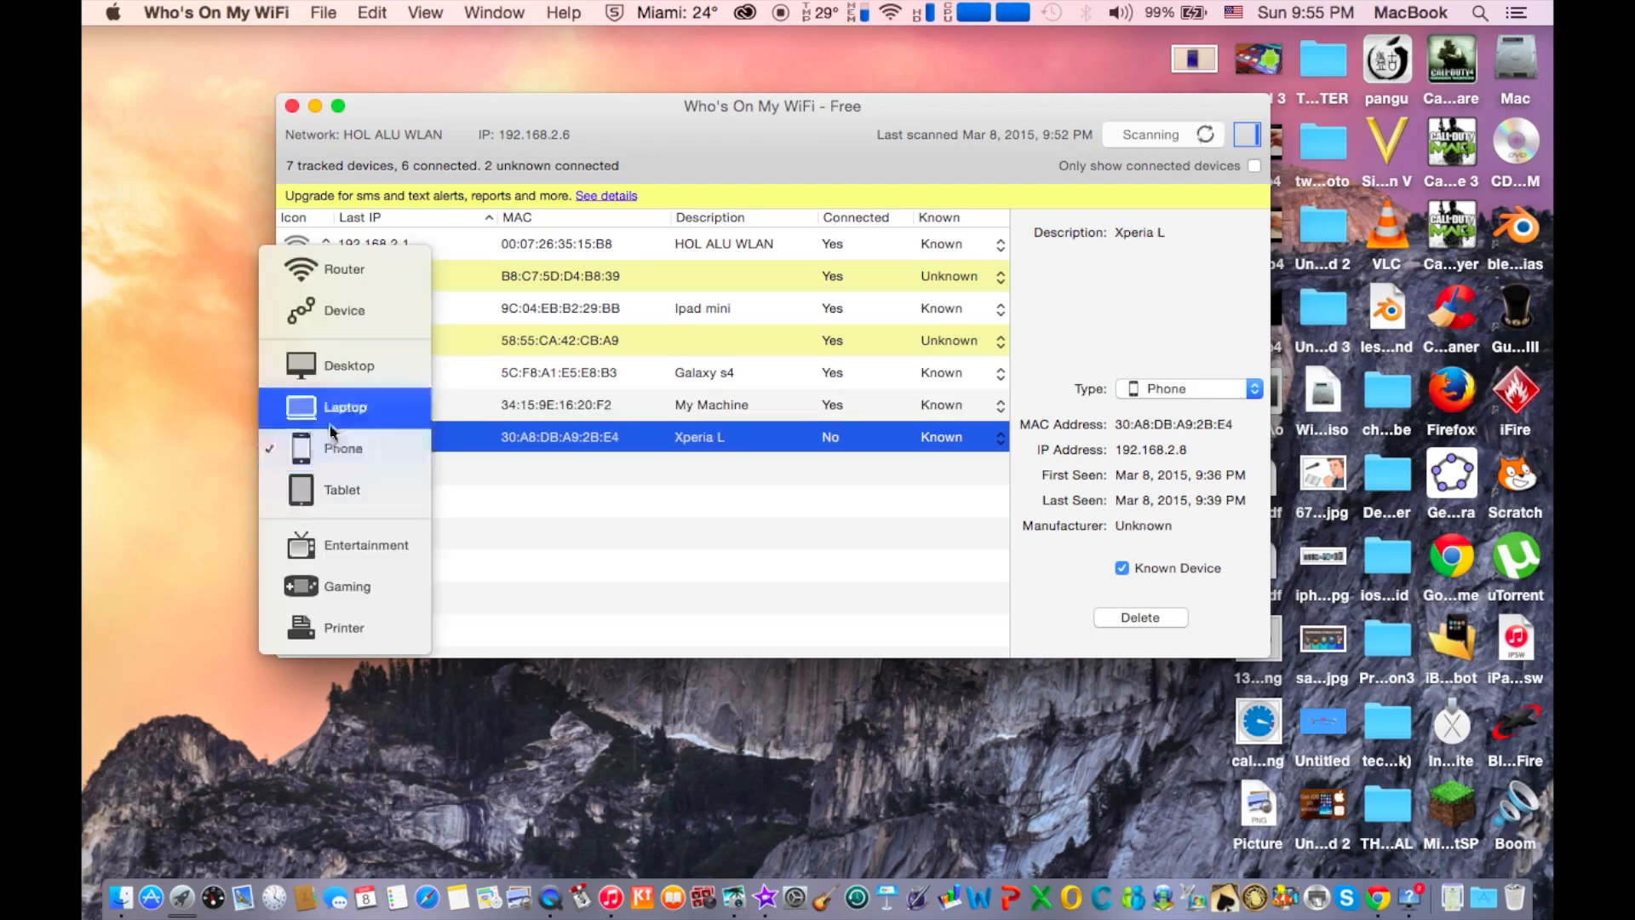
pyautogui.moveTo(354, 470)
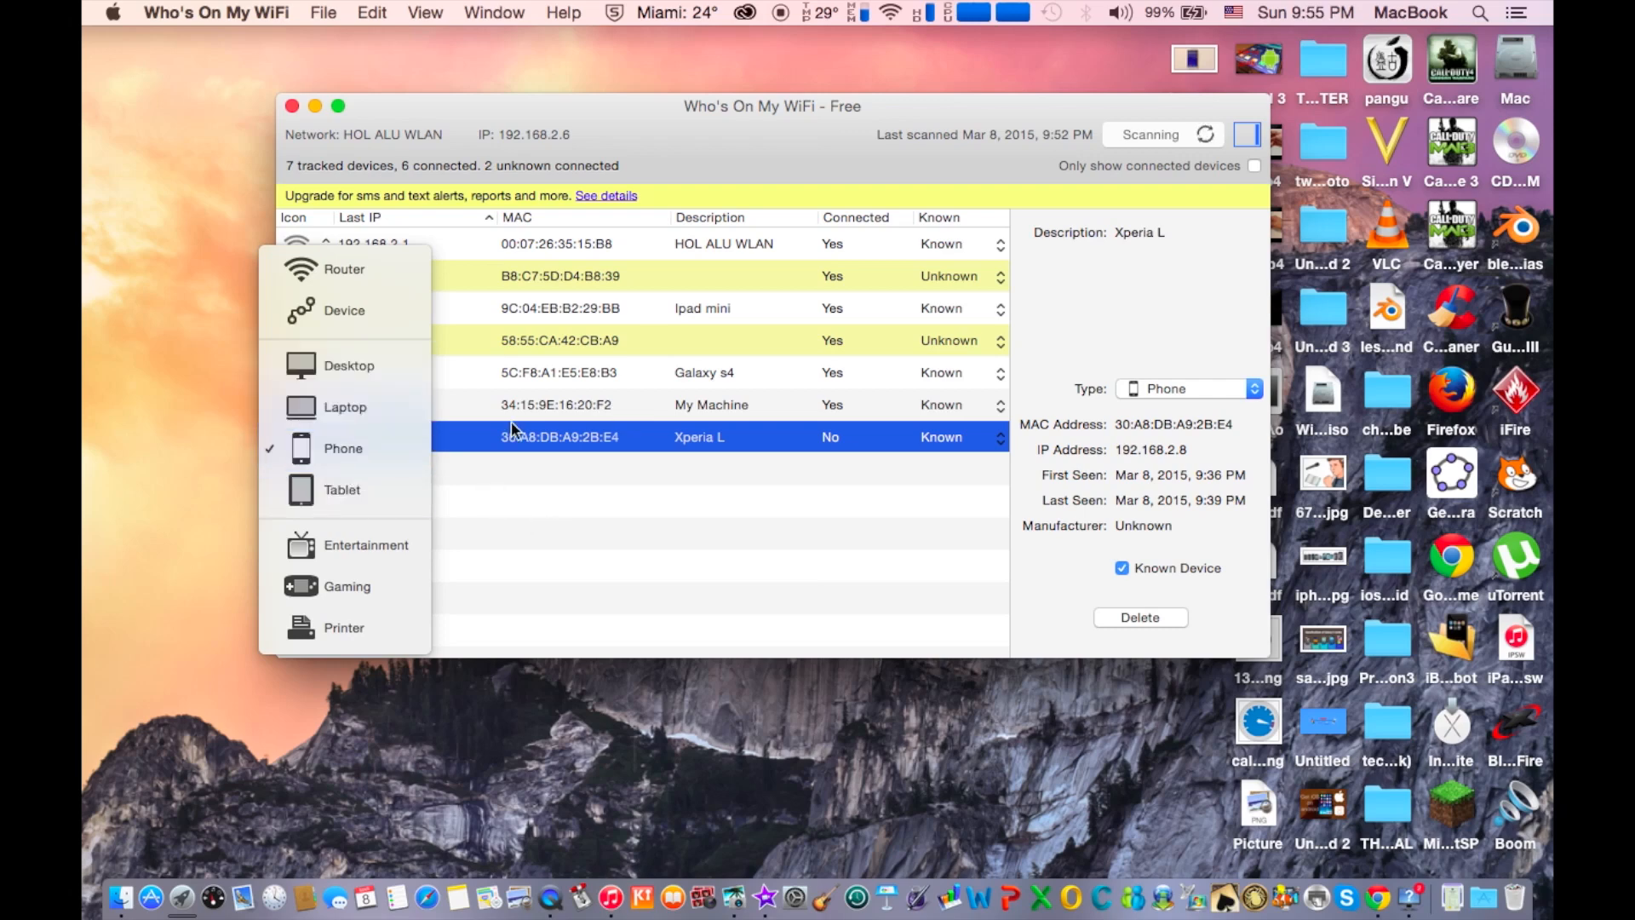
# - Dismiss the Xperia L's device type choices, leaving it set as Phone
pyautogui.click(531, 521)
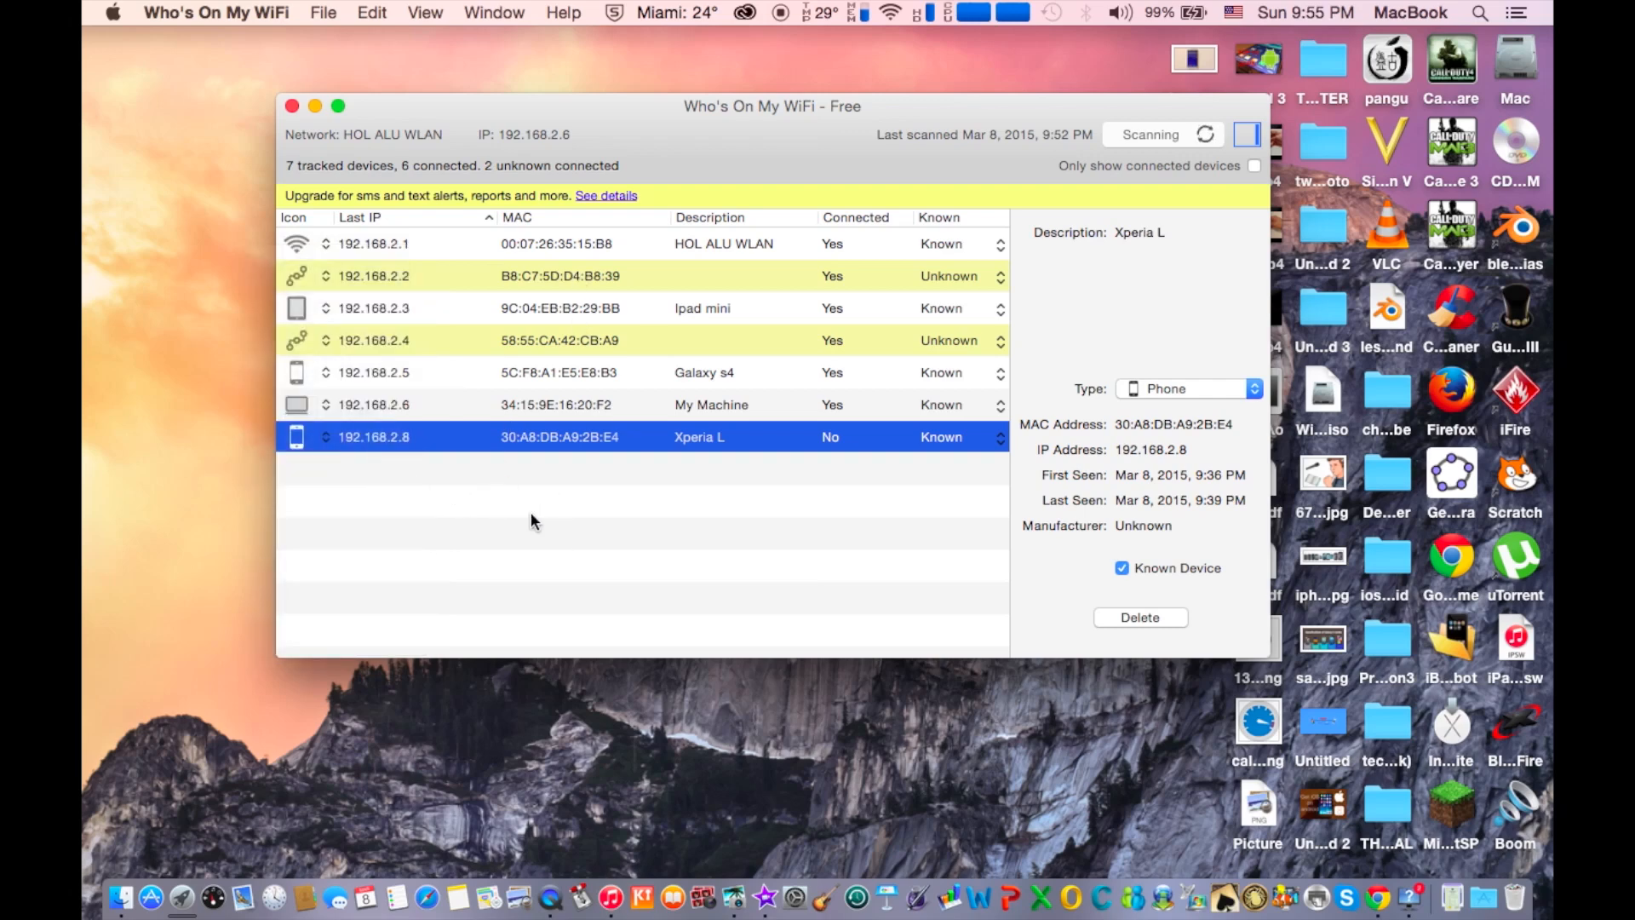
pyautogui.moveTo(323, 387)
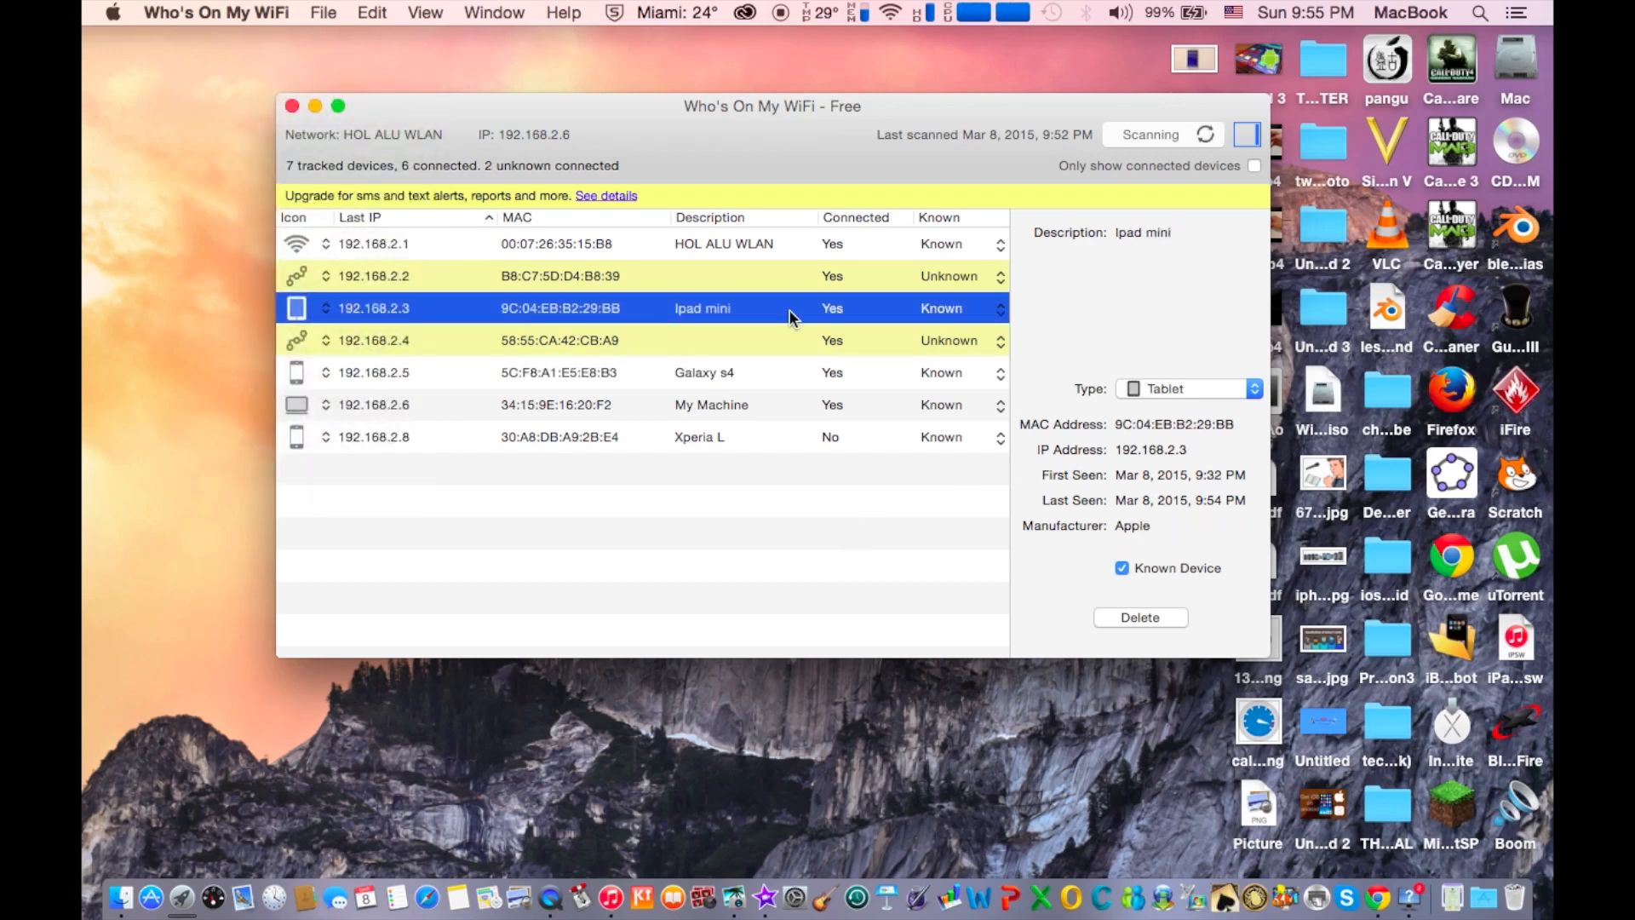
pyautogui.moveTo(718, 332)
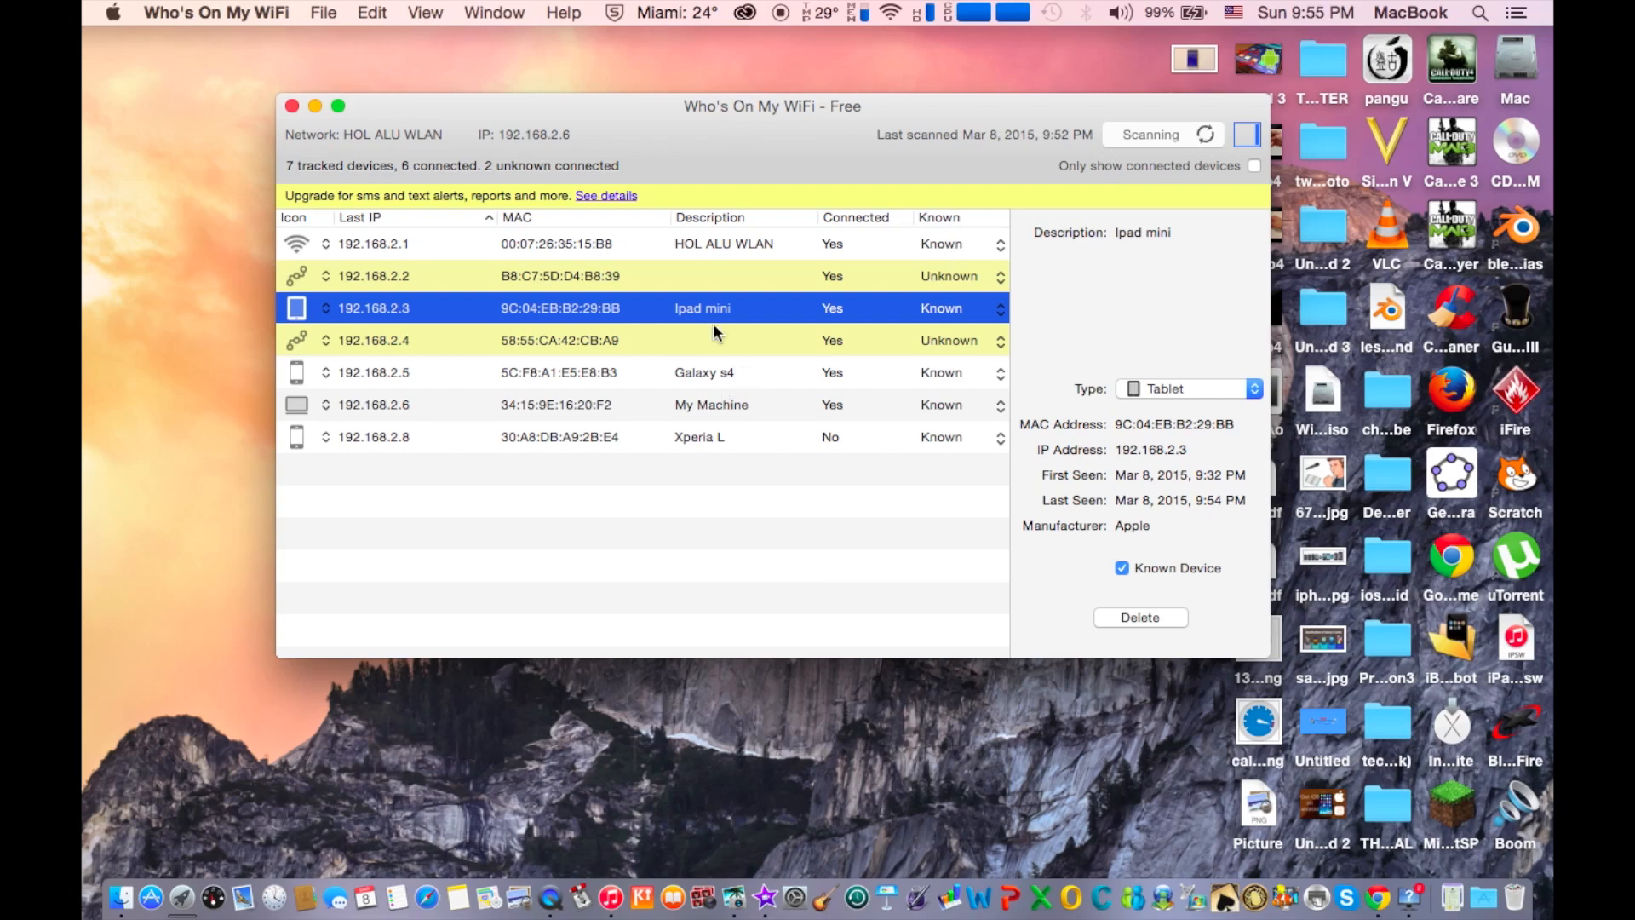
pyautogui.moveTo(753, 227)
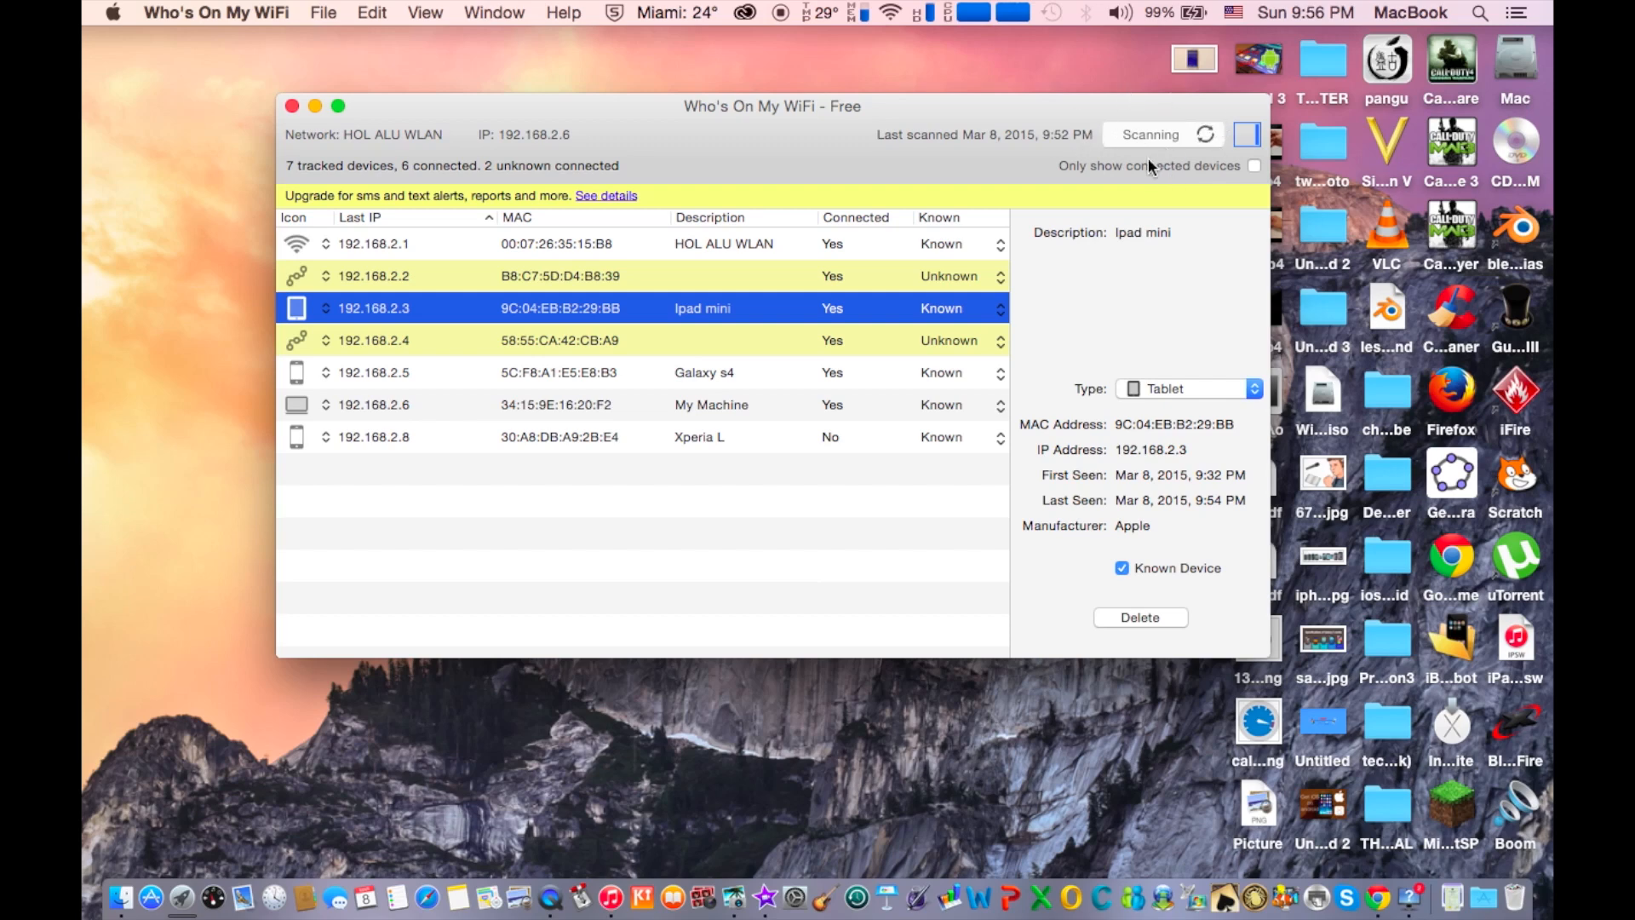
pyautogui.moveTo(1106, 225)
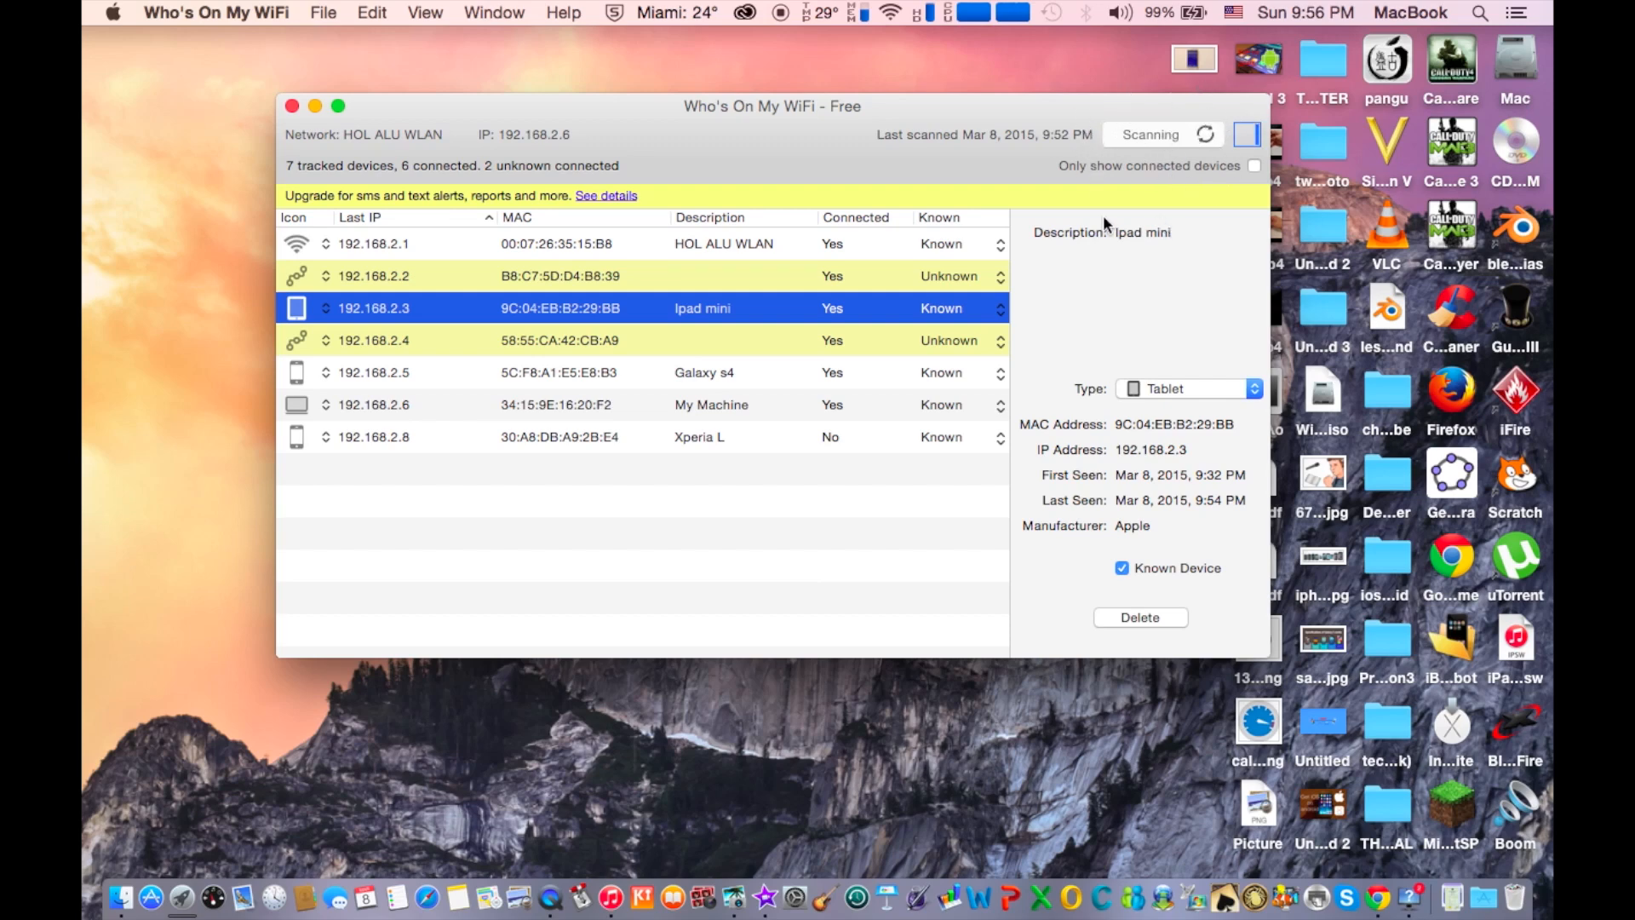
pyautogui.moveTo(685, 445)
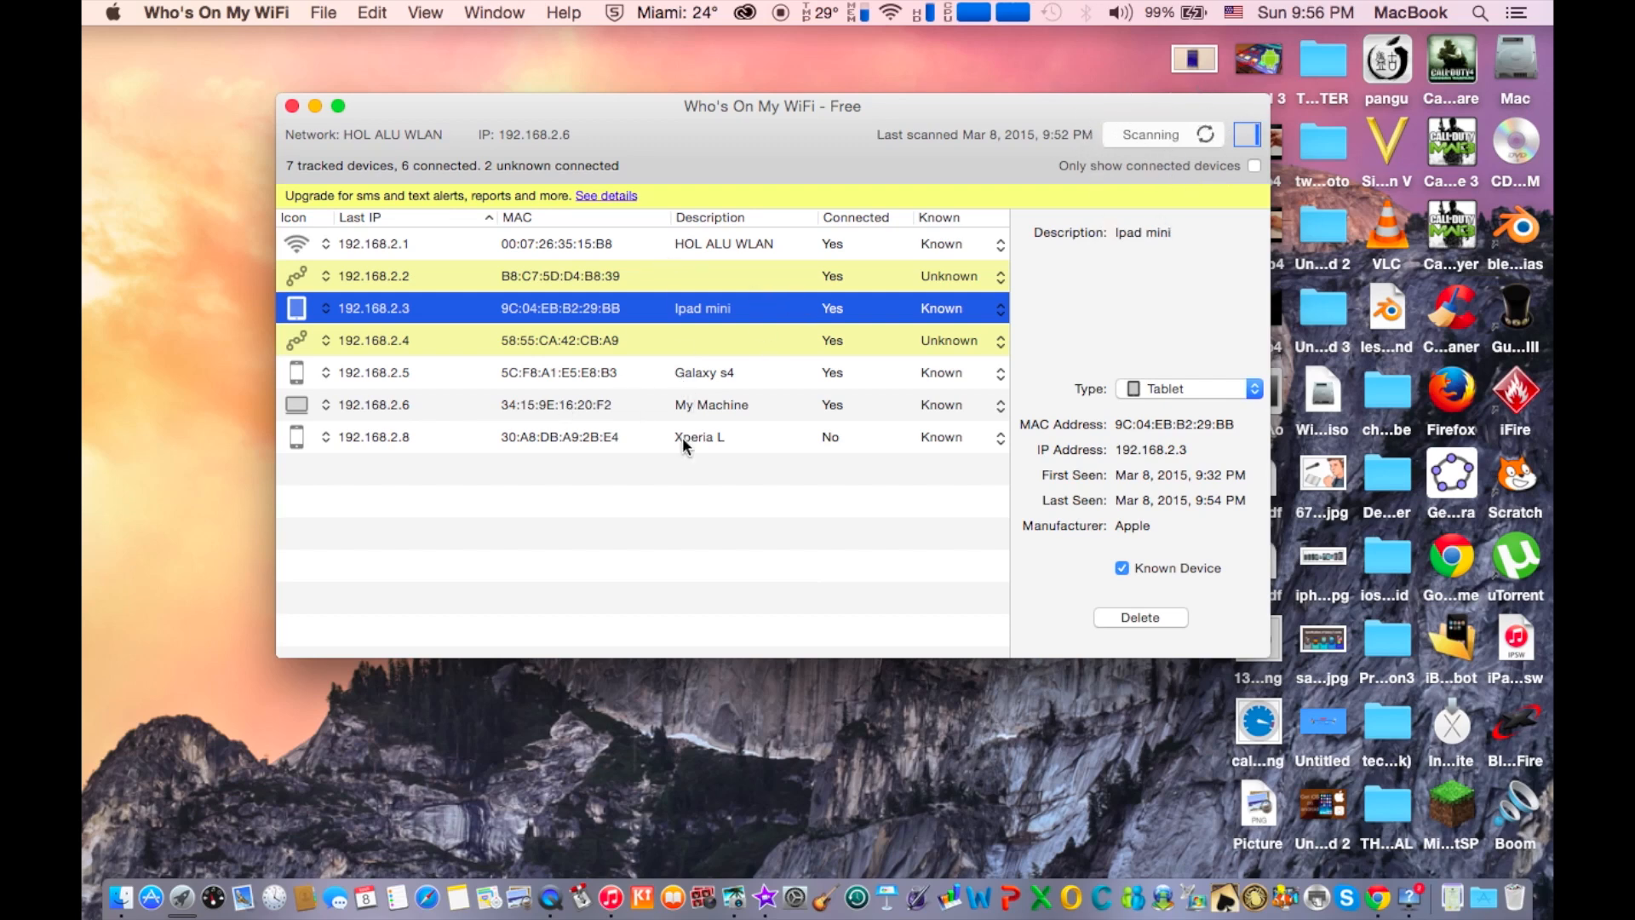
pyautogui.moveTo(727, 373)
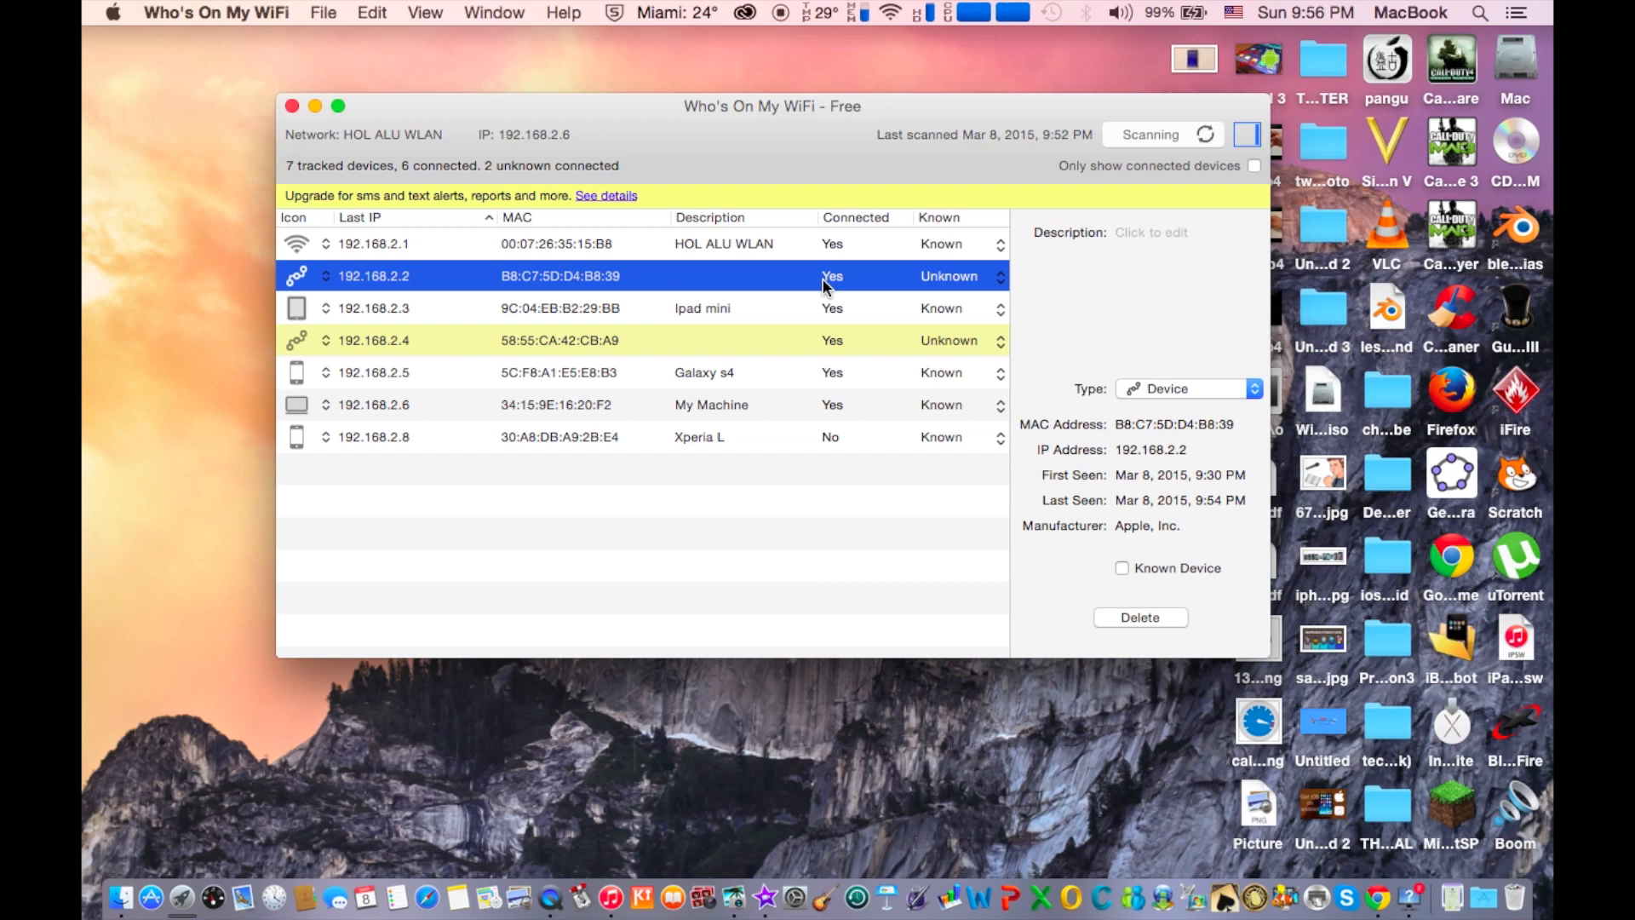
pyautogui.moveTo(860, 250)
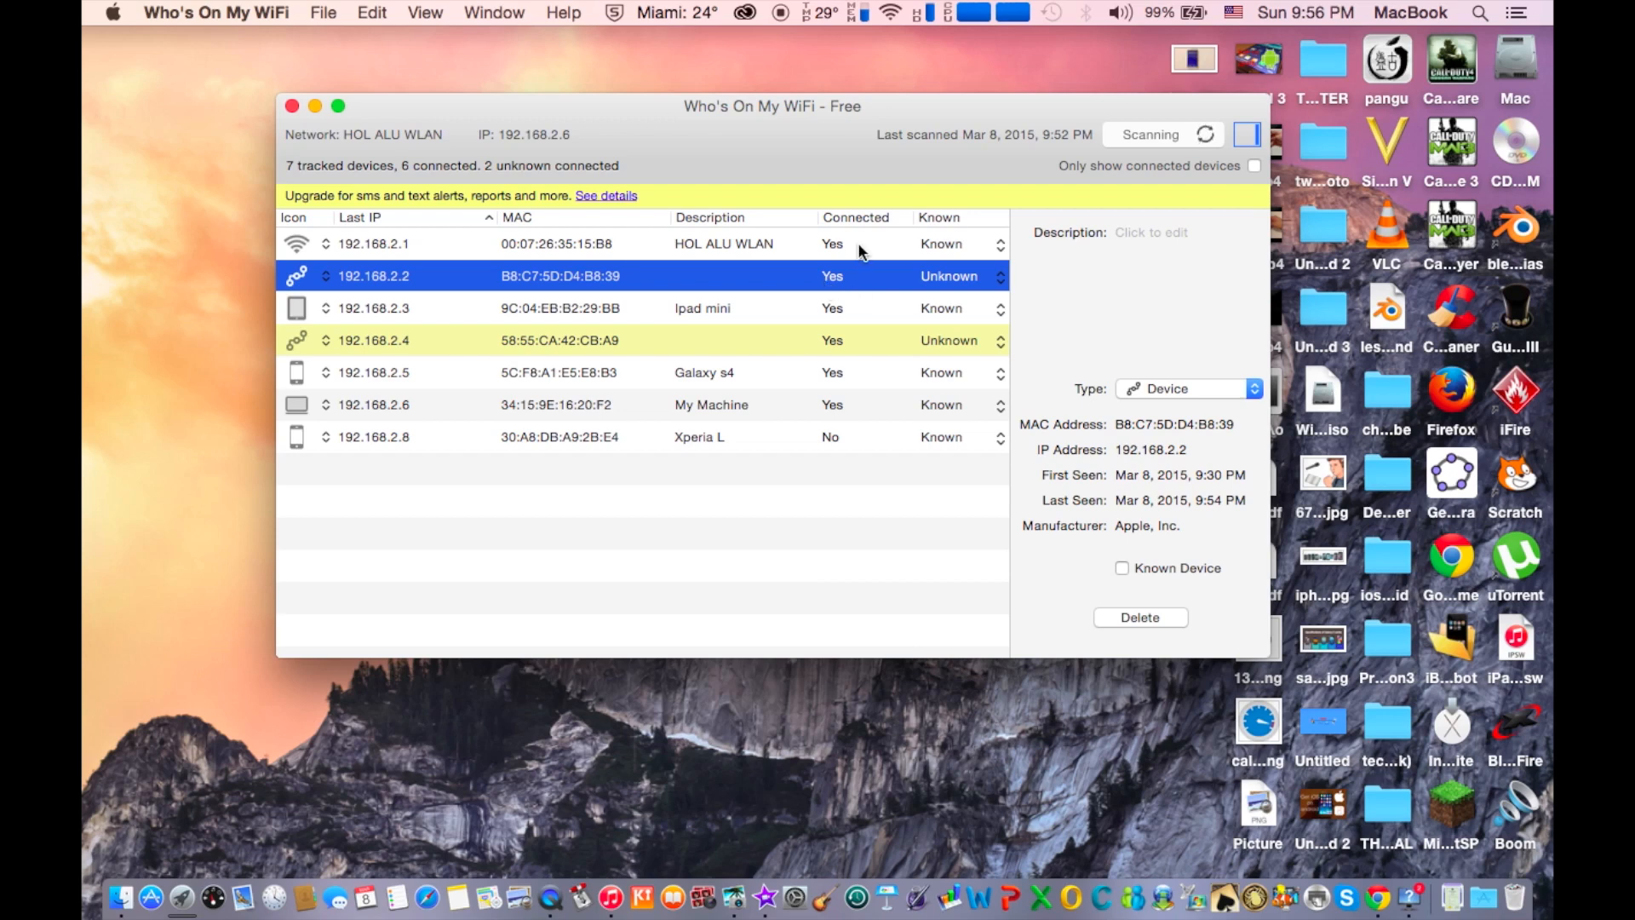
pyautogui.moveTo(900, 290)
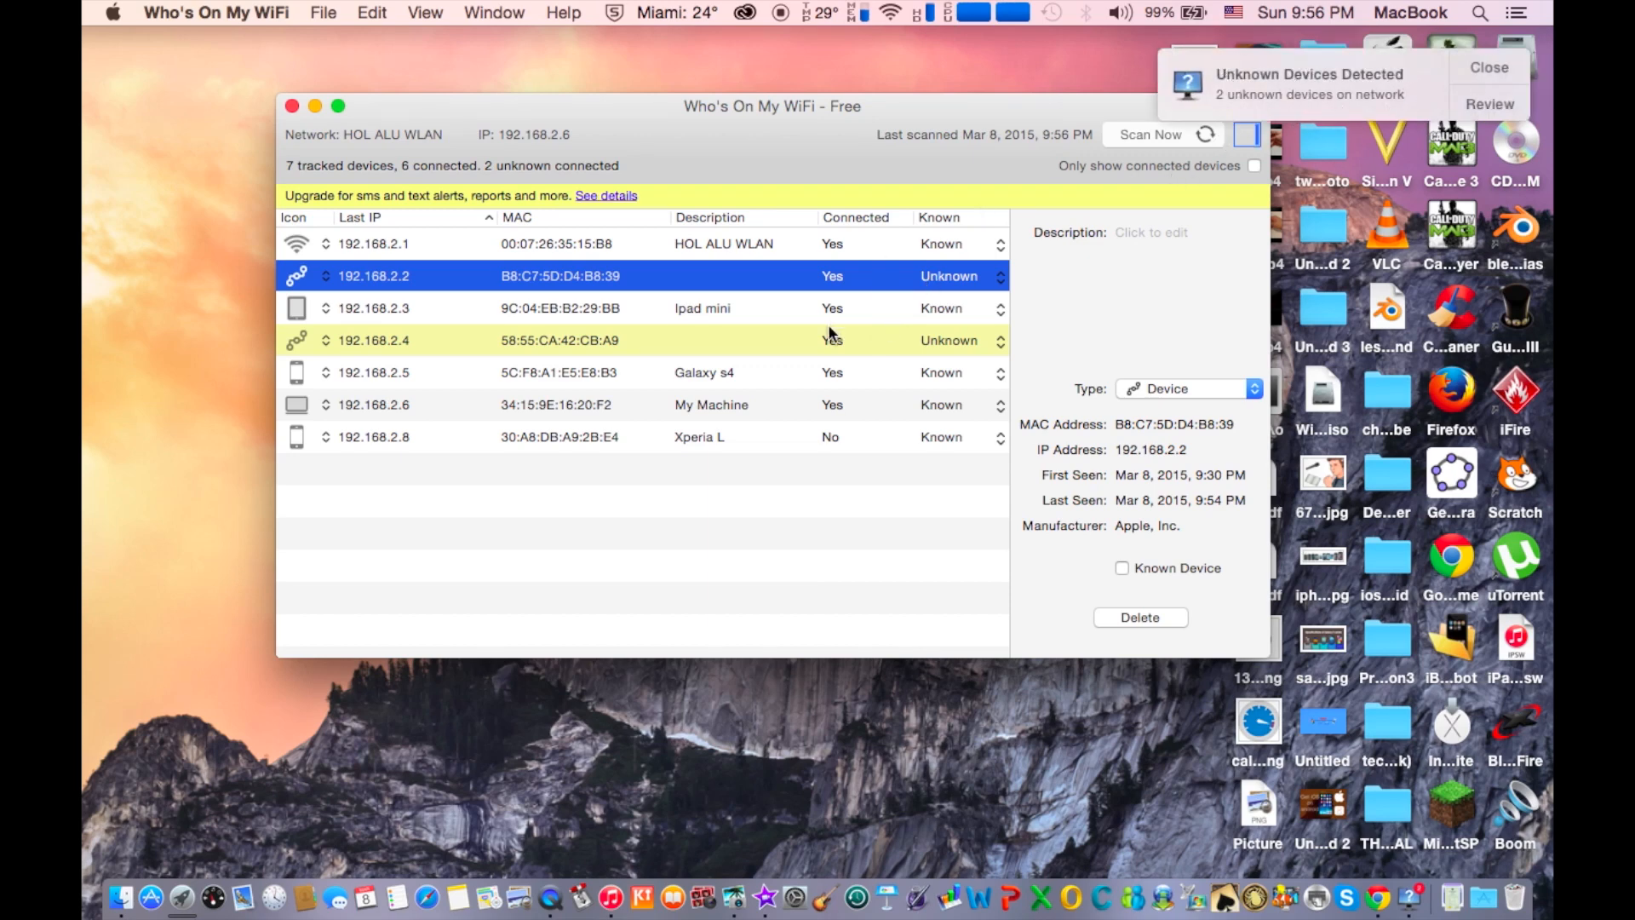
pyautogui.moveTo(941, 343)
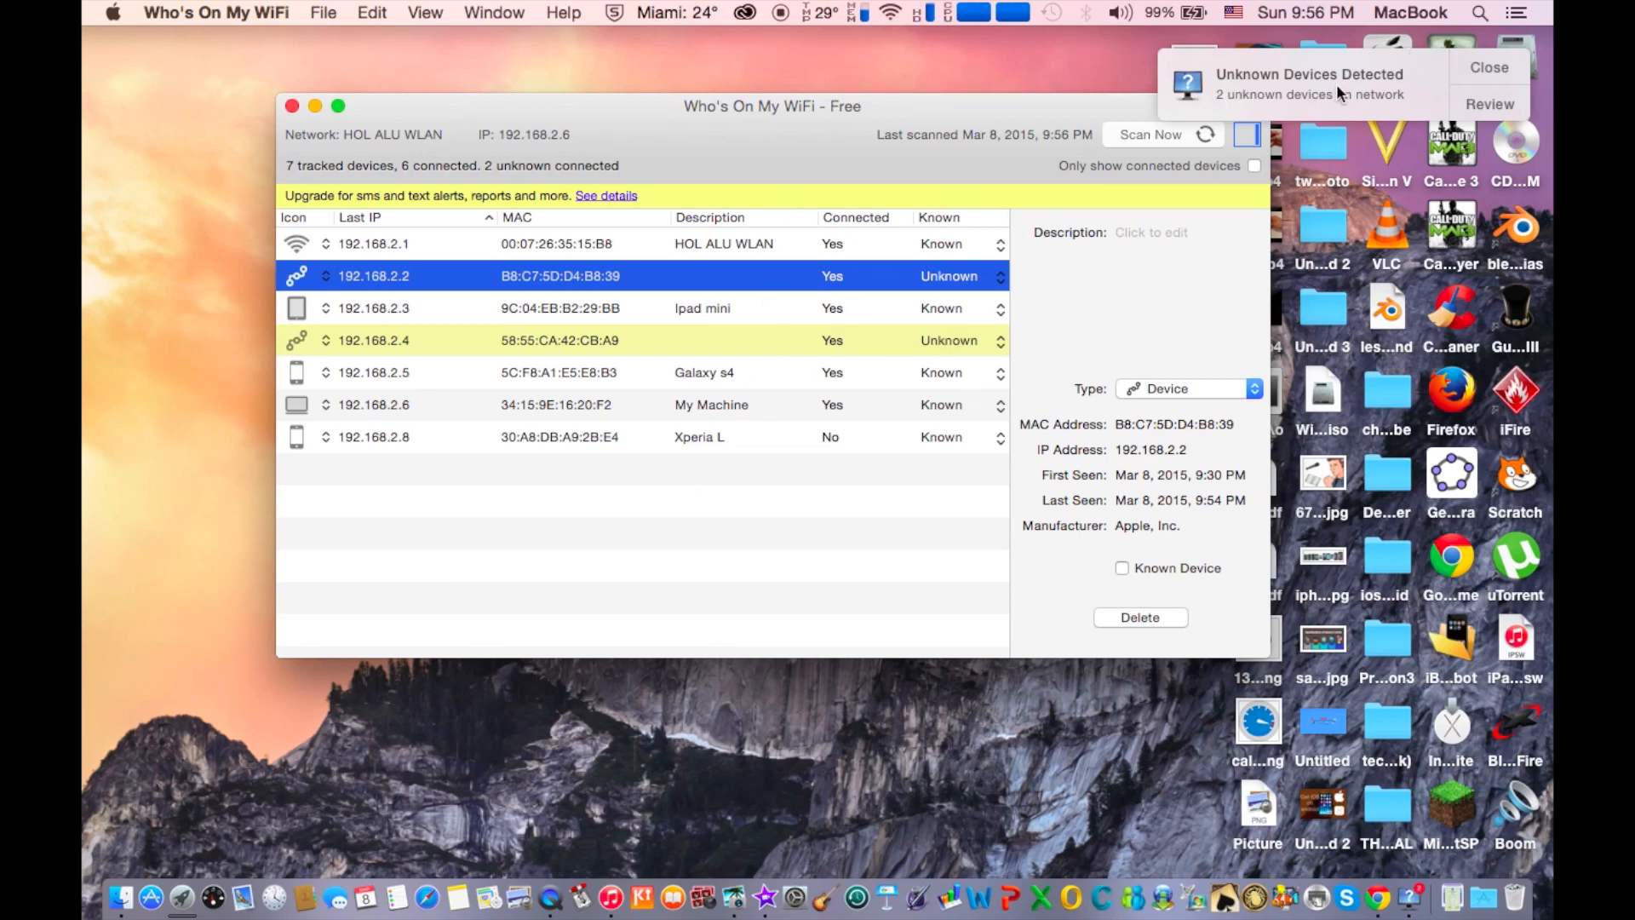
pyautogui.moveTo(840, 336)
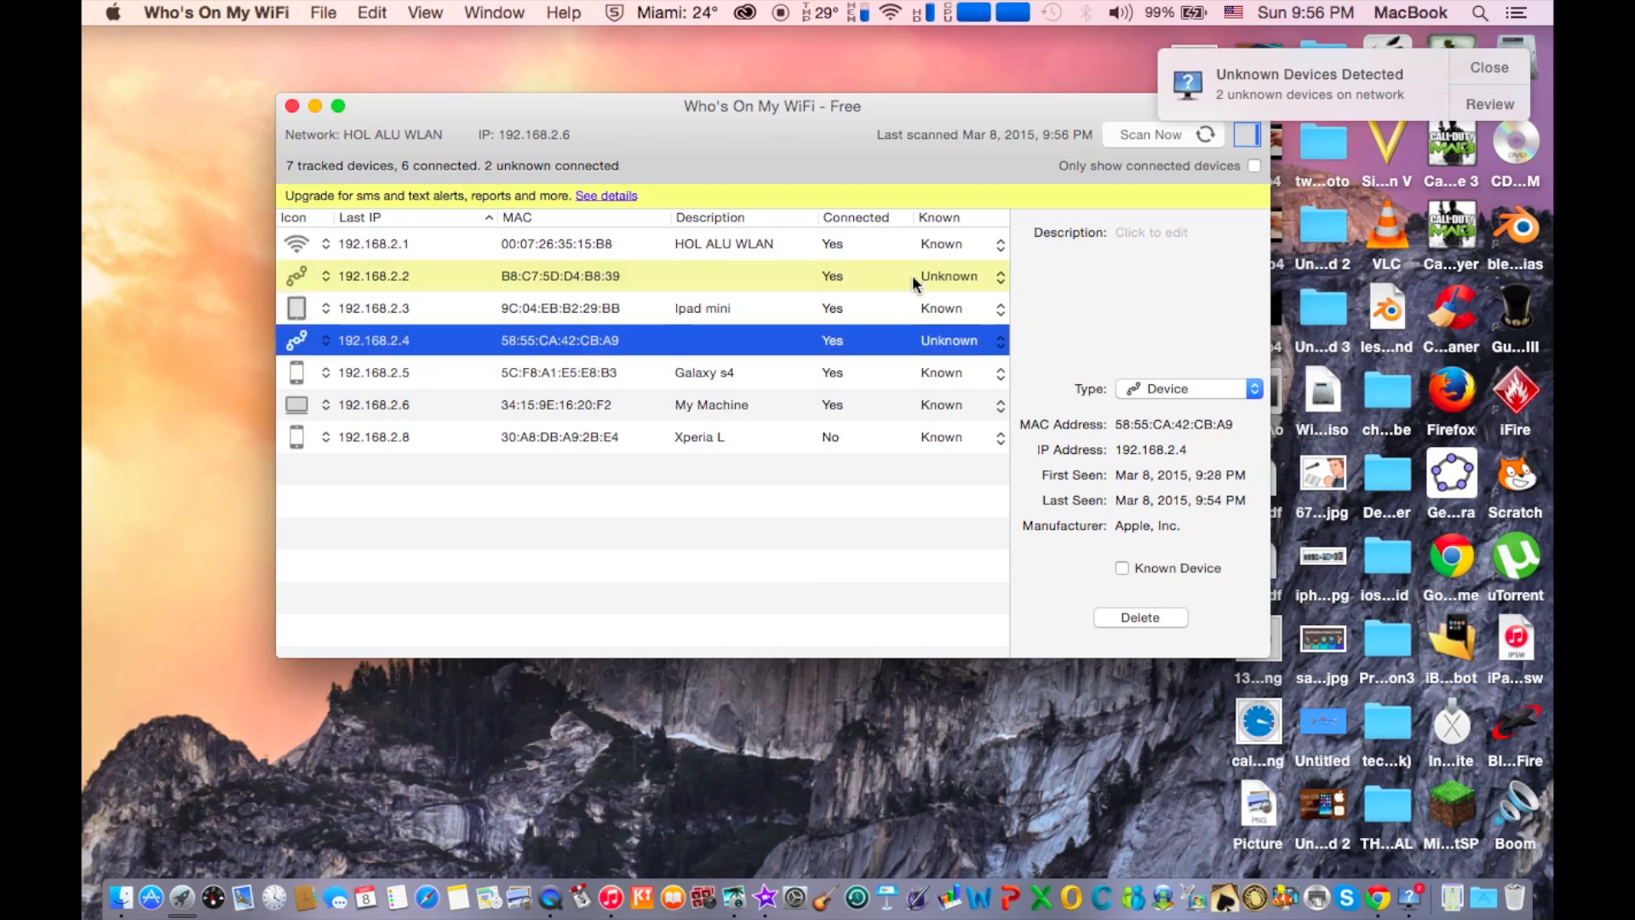
pyautogui.moveTo(845, 347)
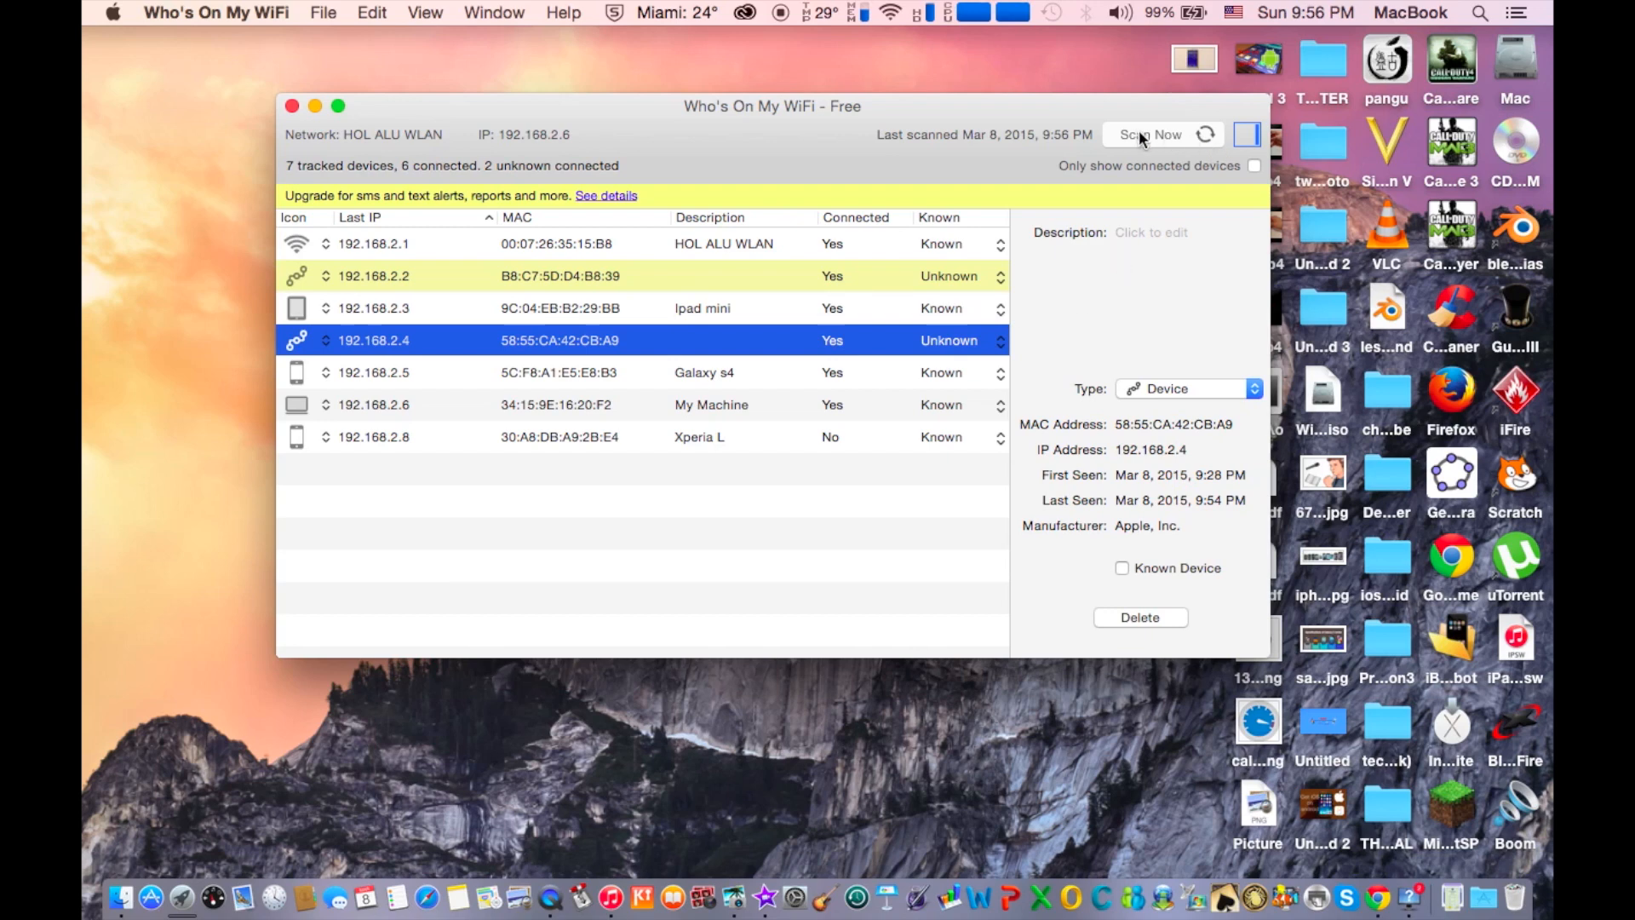
pyautogui.moveTo(1188, 127)
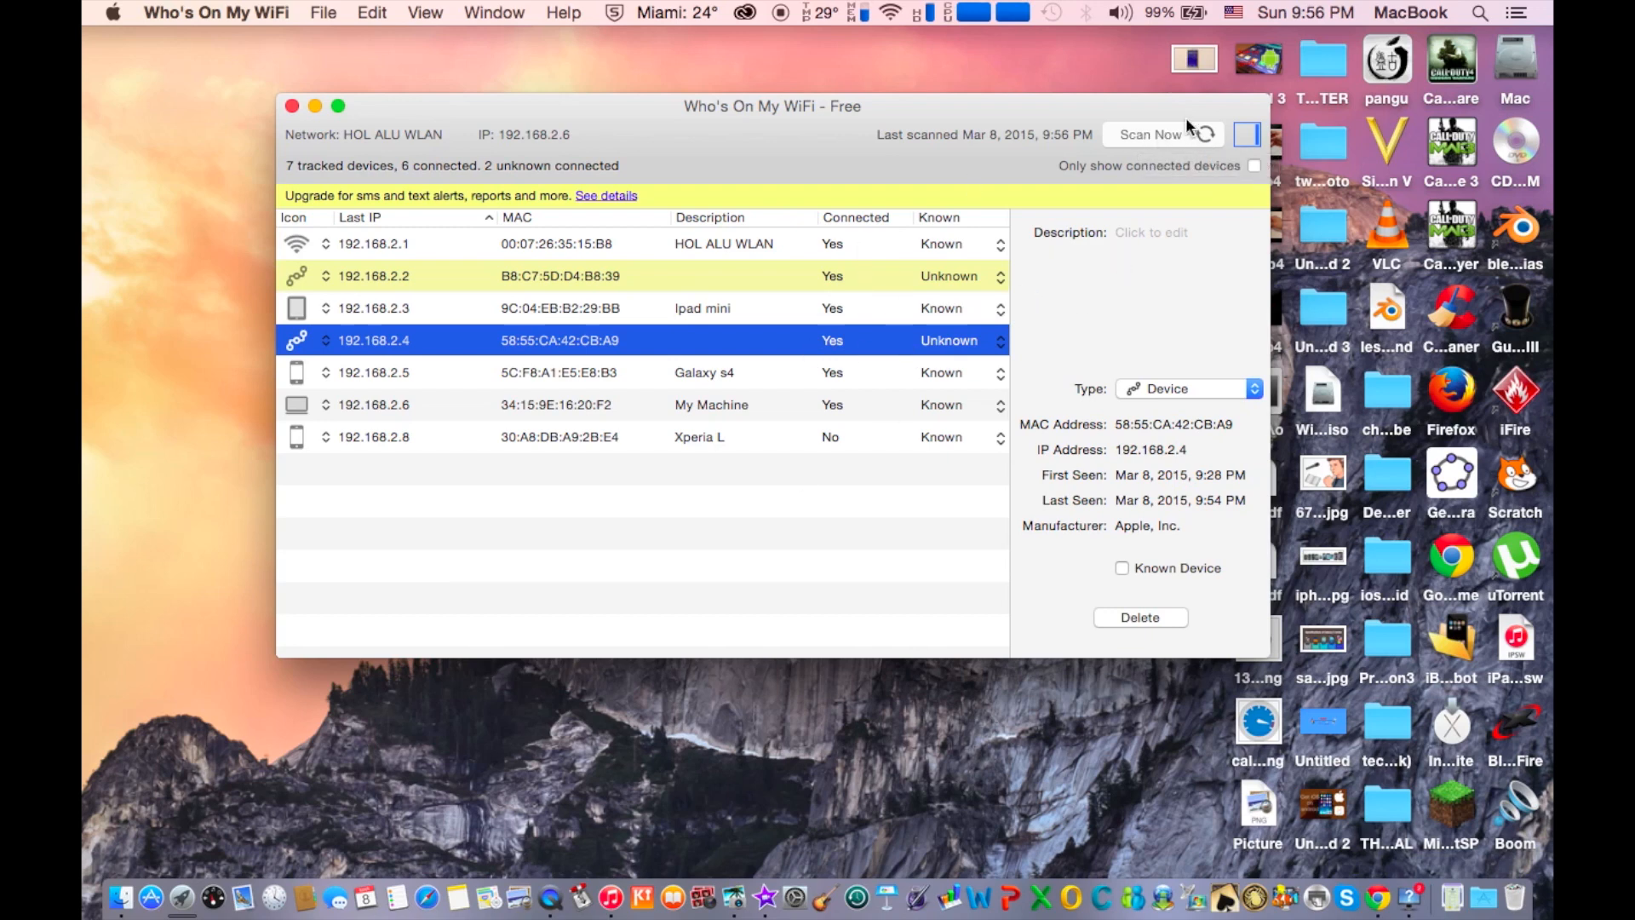
# - Rescan the network to refresh the device list and last-seen times
pyautogui.click(1150, 133)
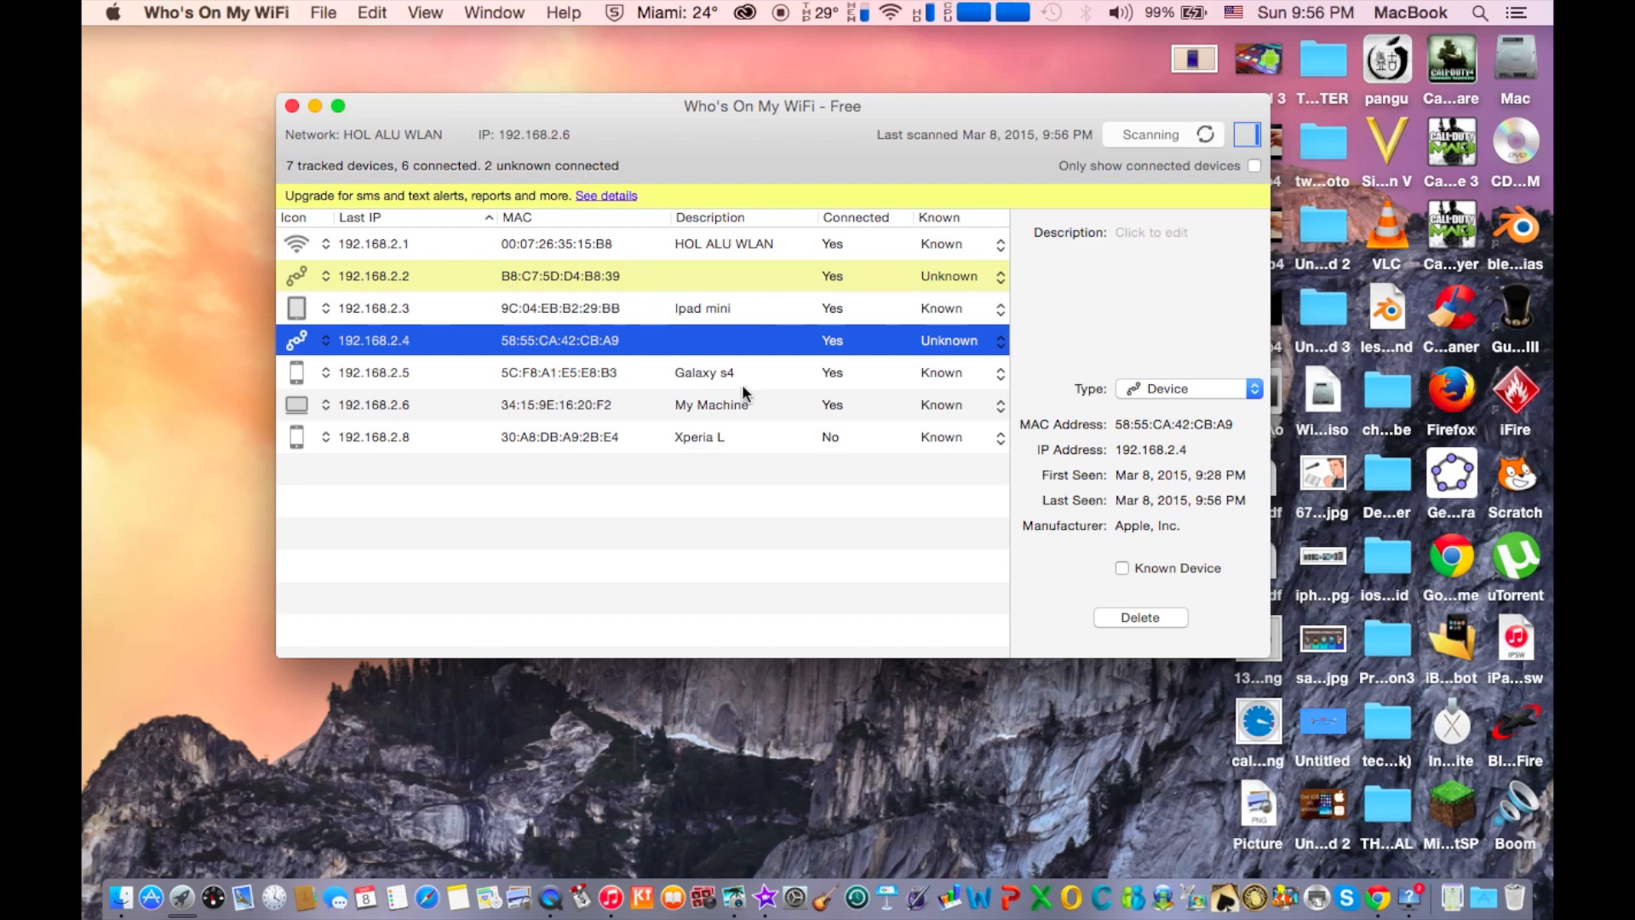
pyautogui.moveTo(781, 433)
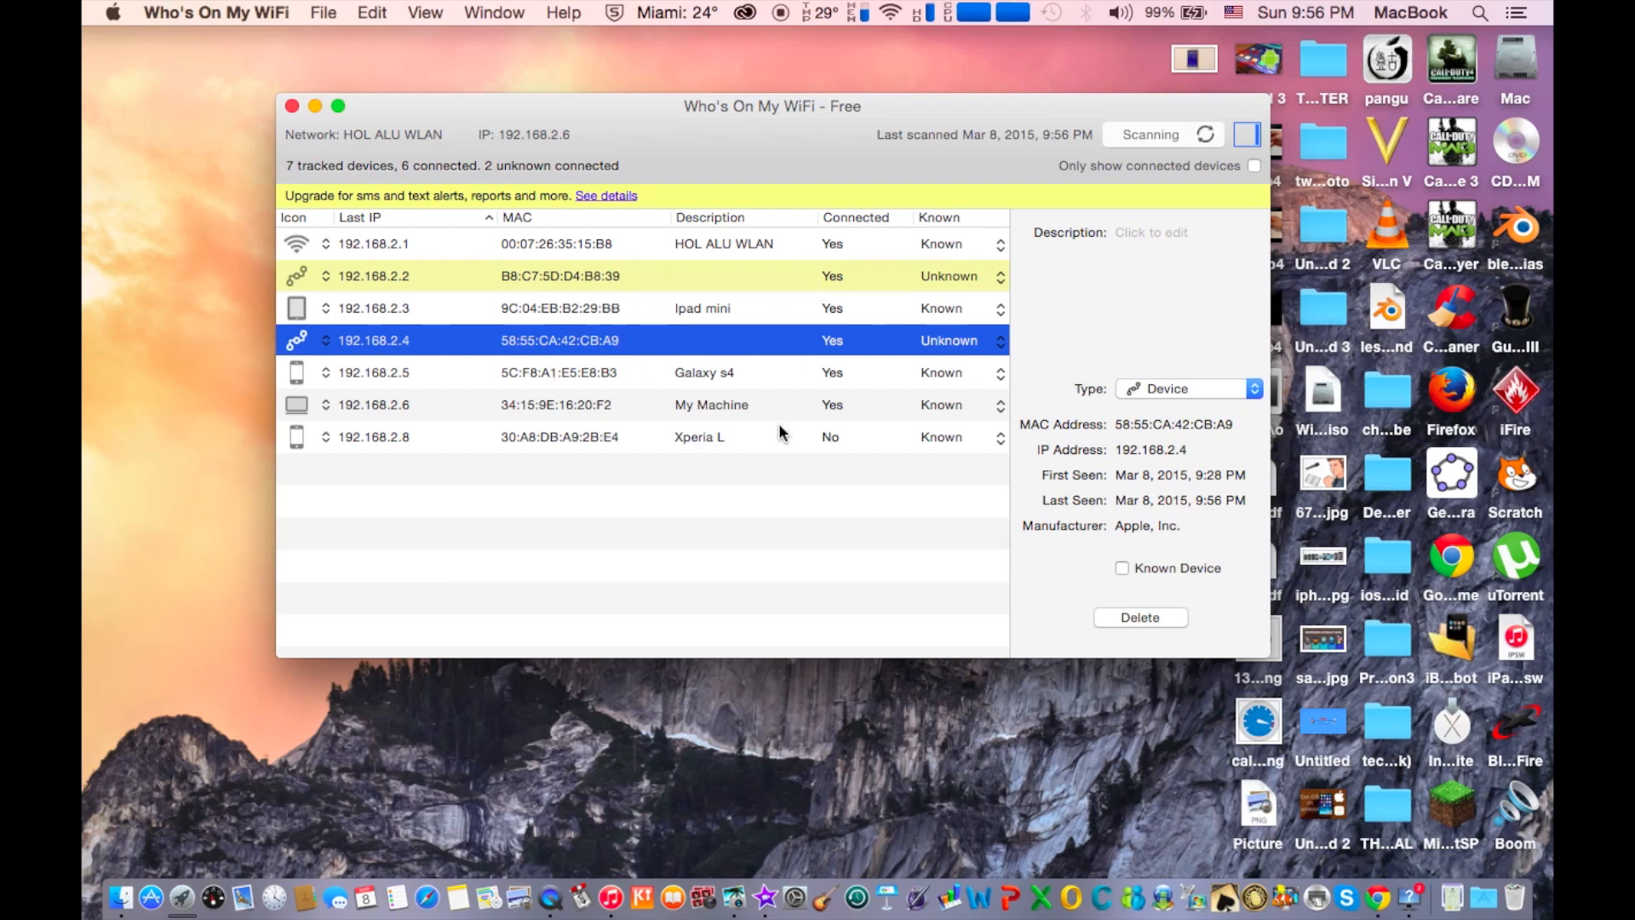
pyautogui.moveTo(1002, 344)
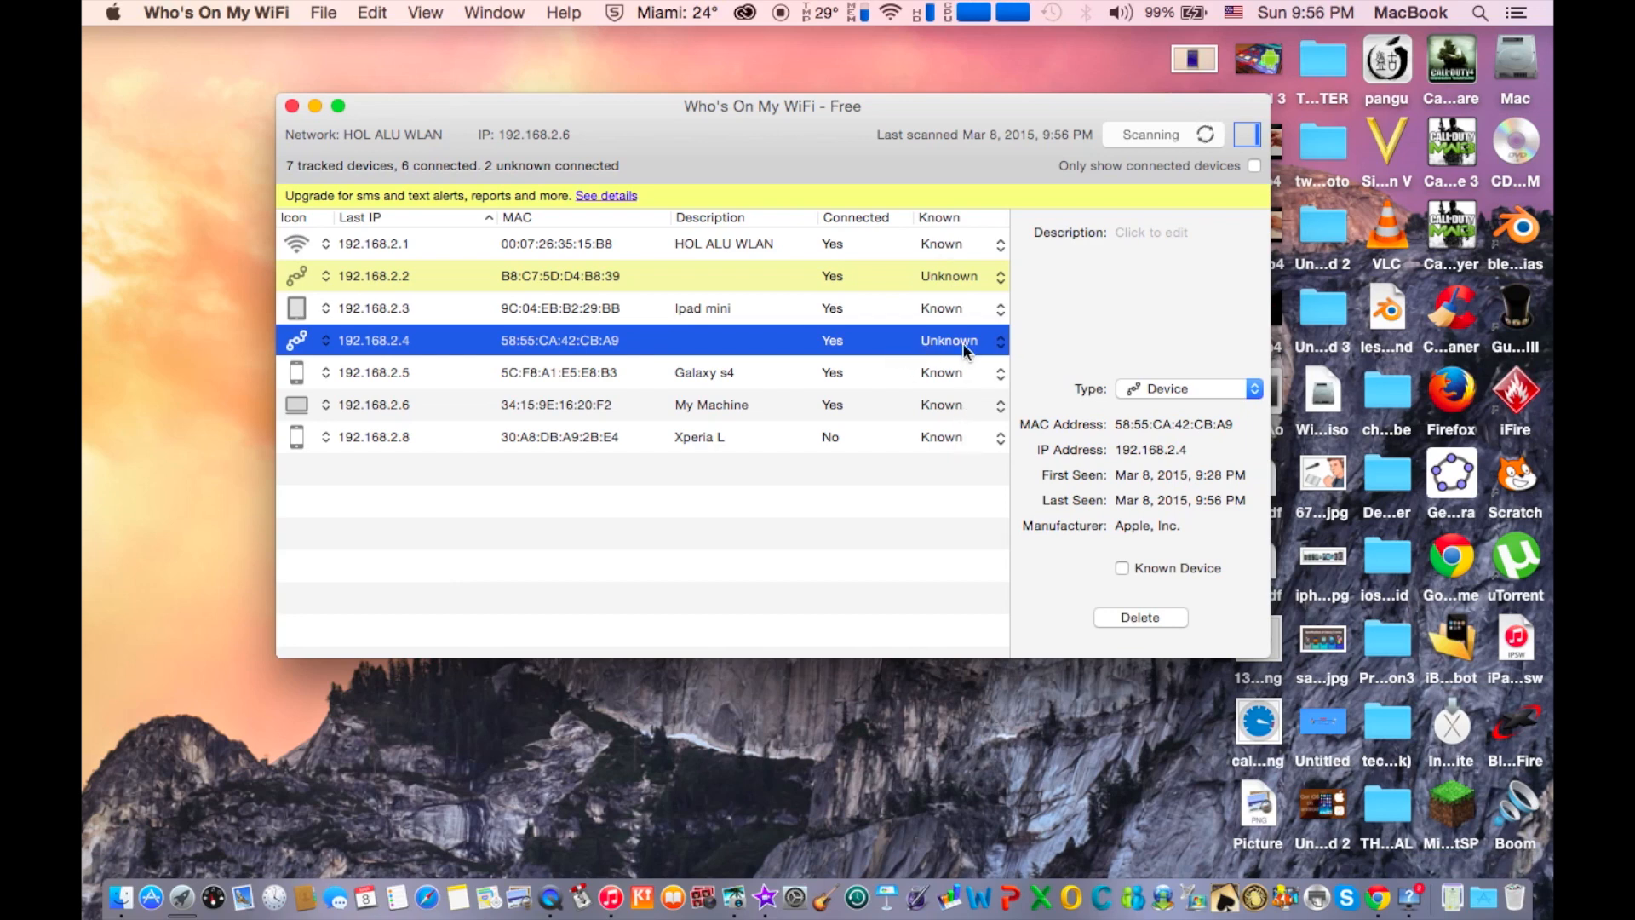
pyautogui.moveTo(958, 405)
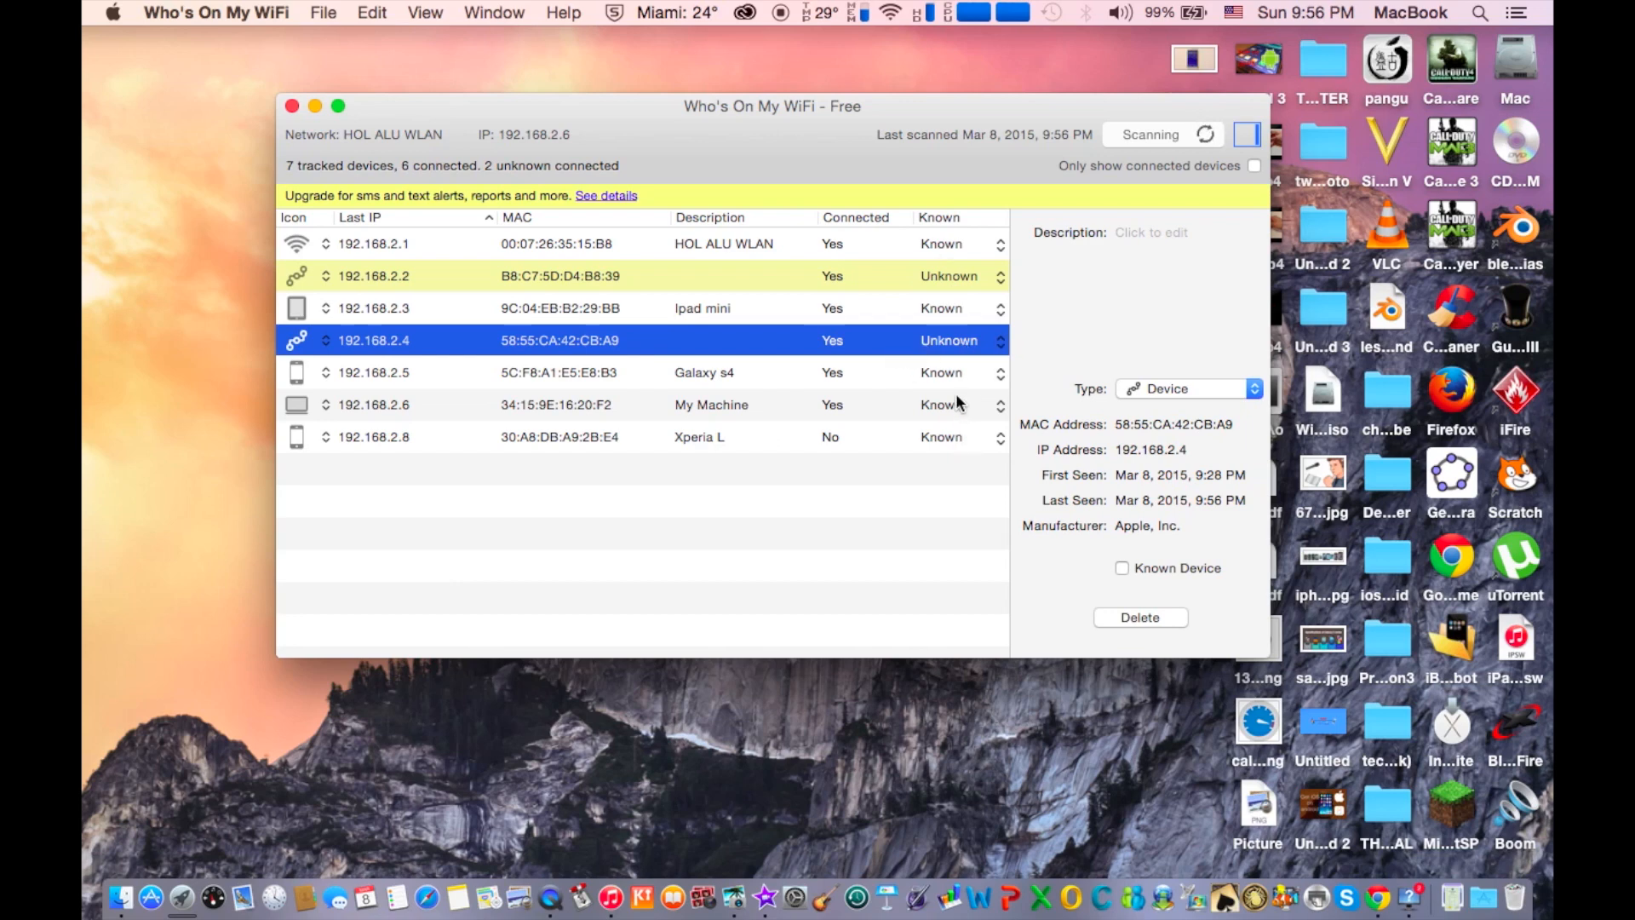
pyautogui.moveTo(955, 451)
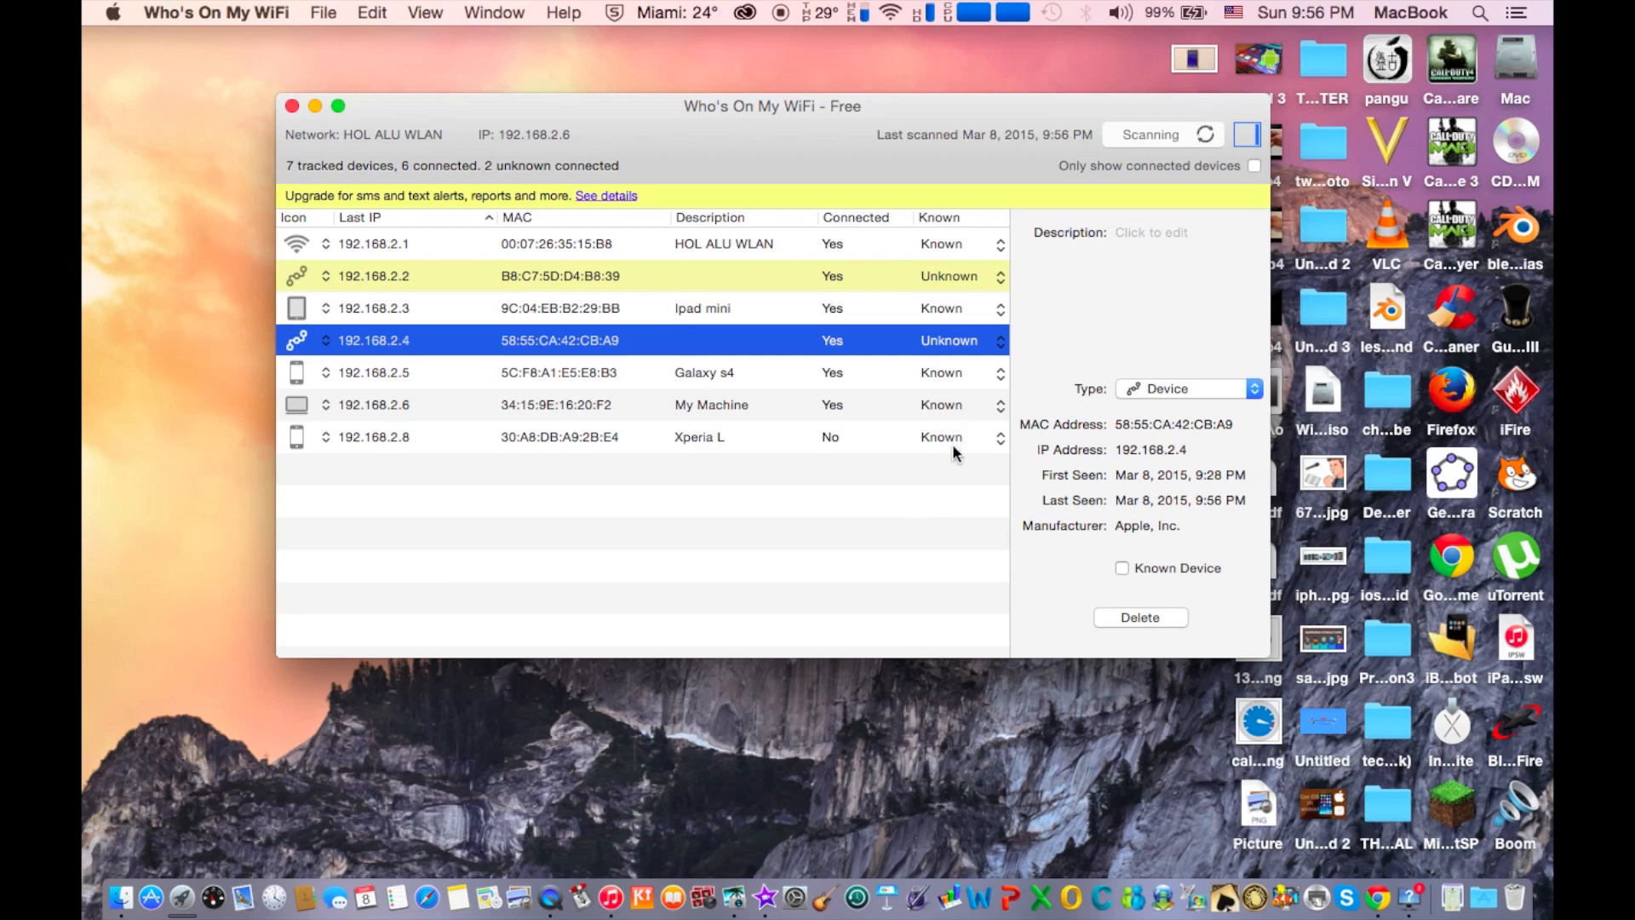
# - Mark the Xperia L phone as a Known device
pyautogui.click(998, 436)
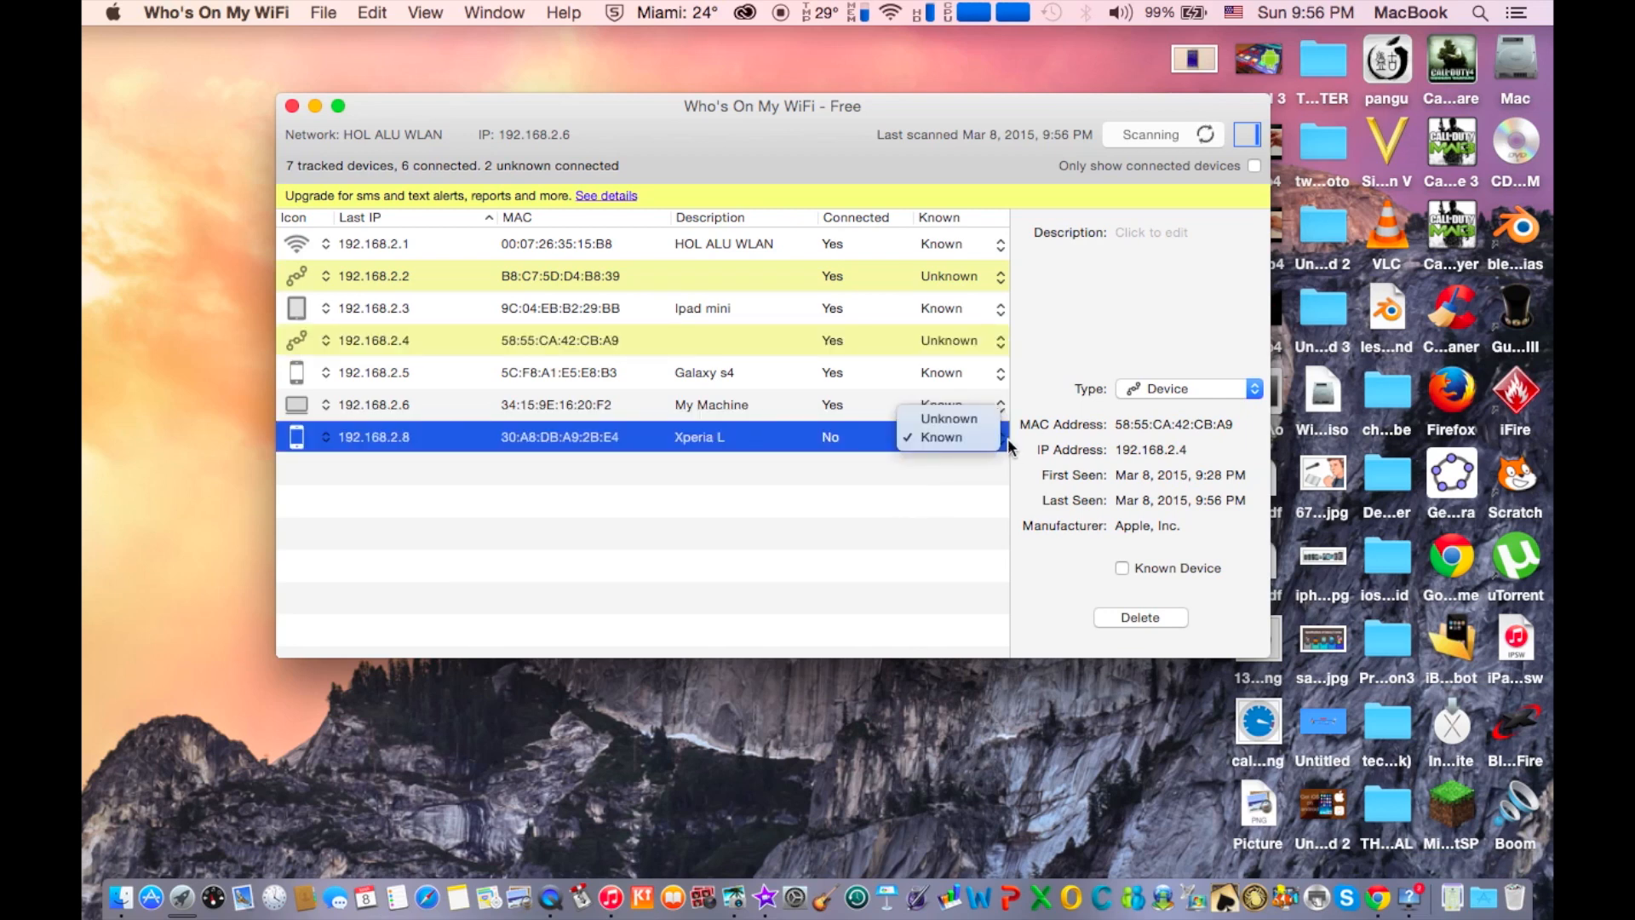
pyautogui.click(942, 436)
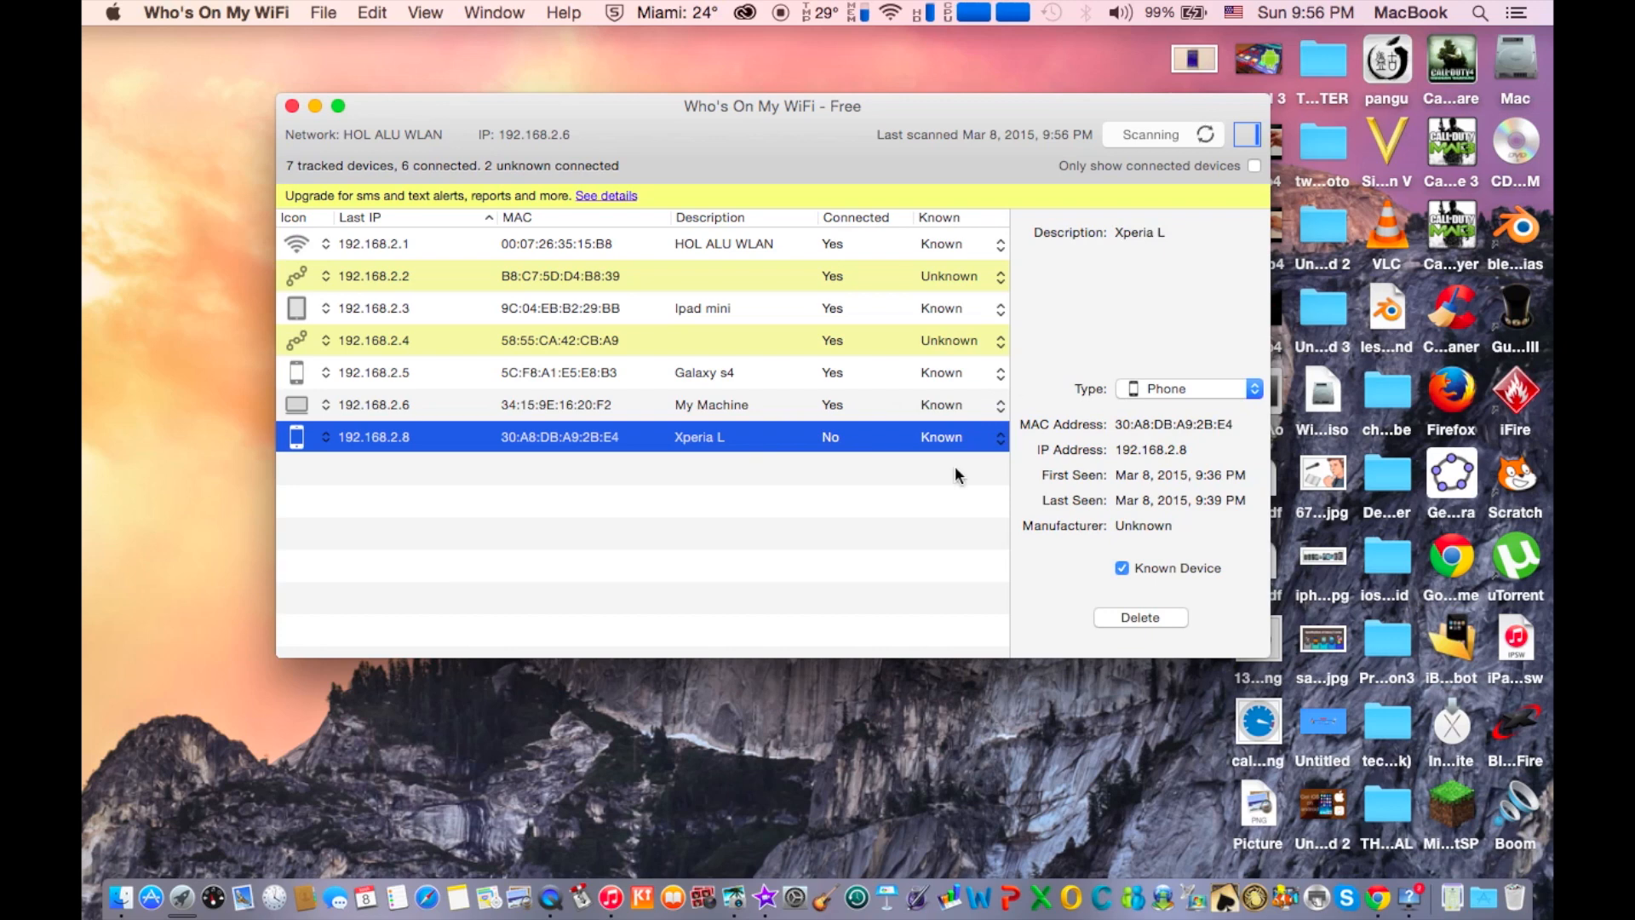
pyautogui.moveTo(1008, 557)
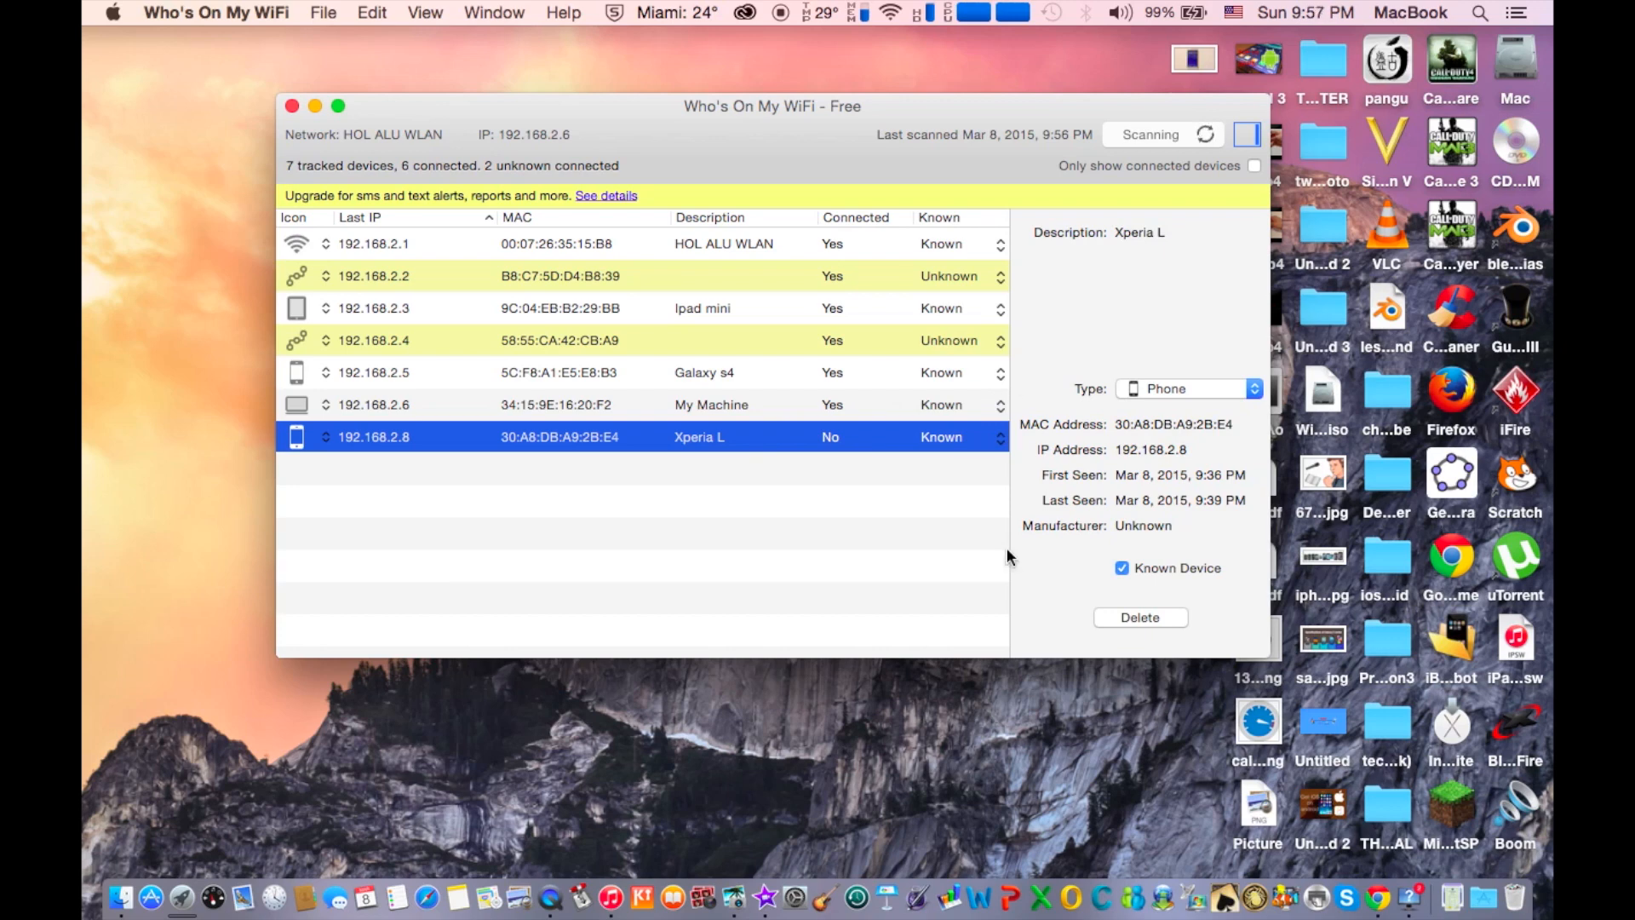
pyautogui.moveTo(947, 569)
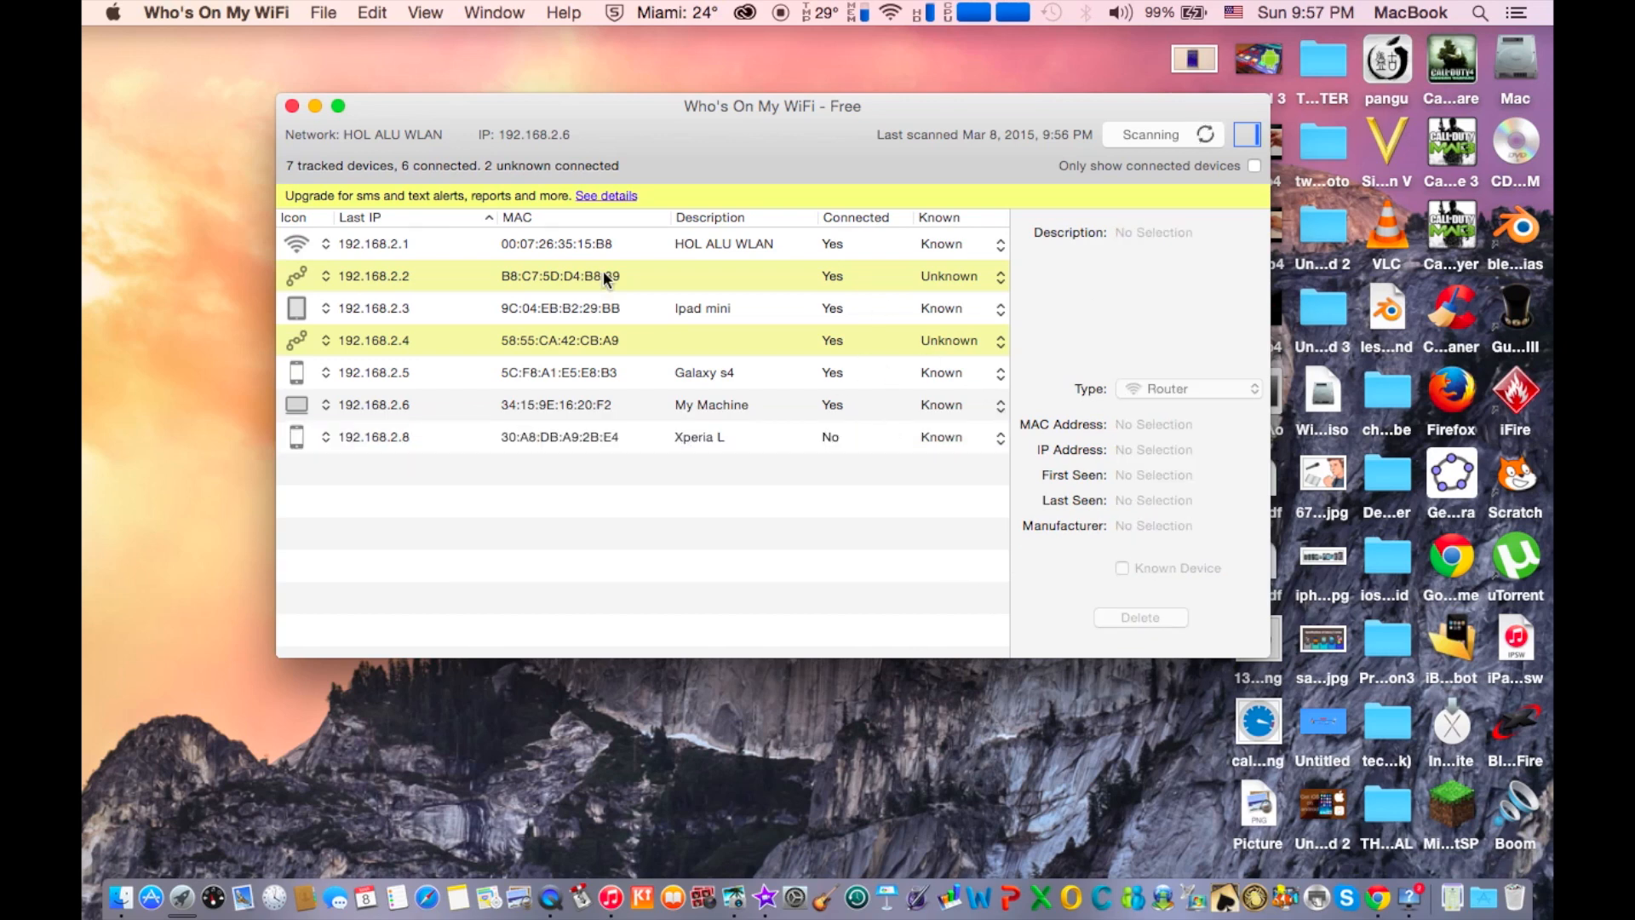
pyautogui.moveTo(383, 109)
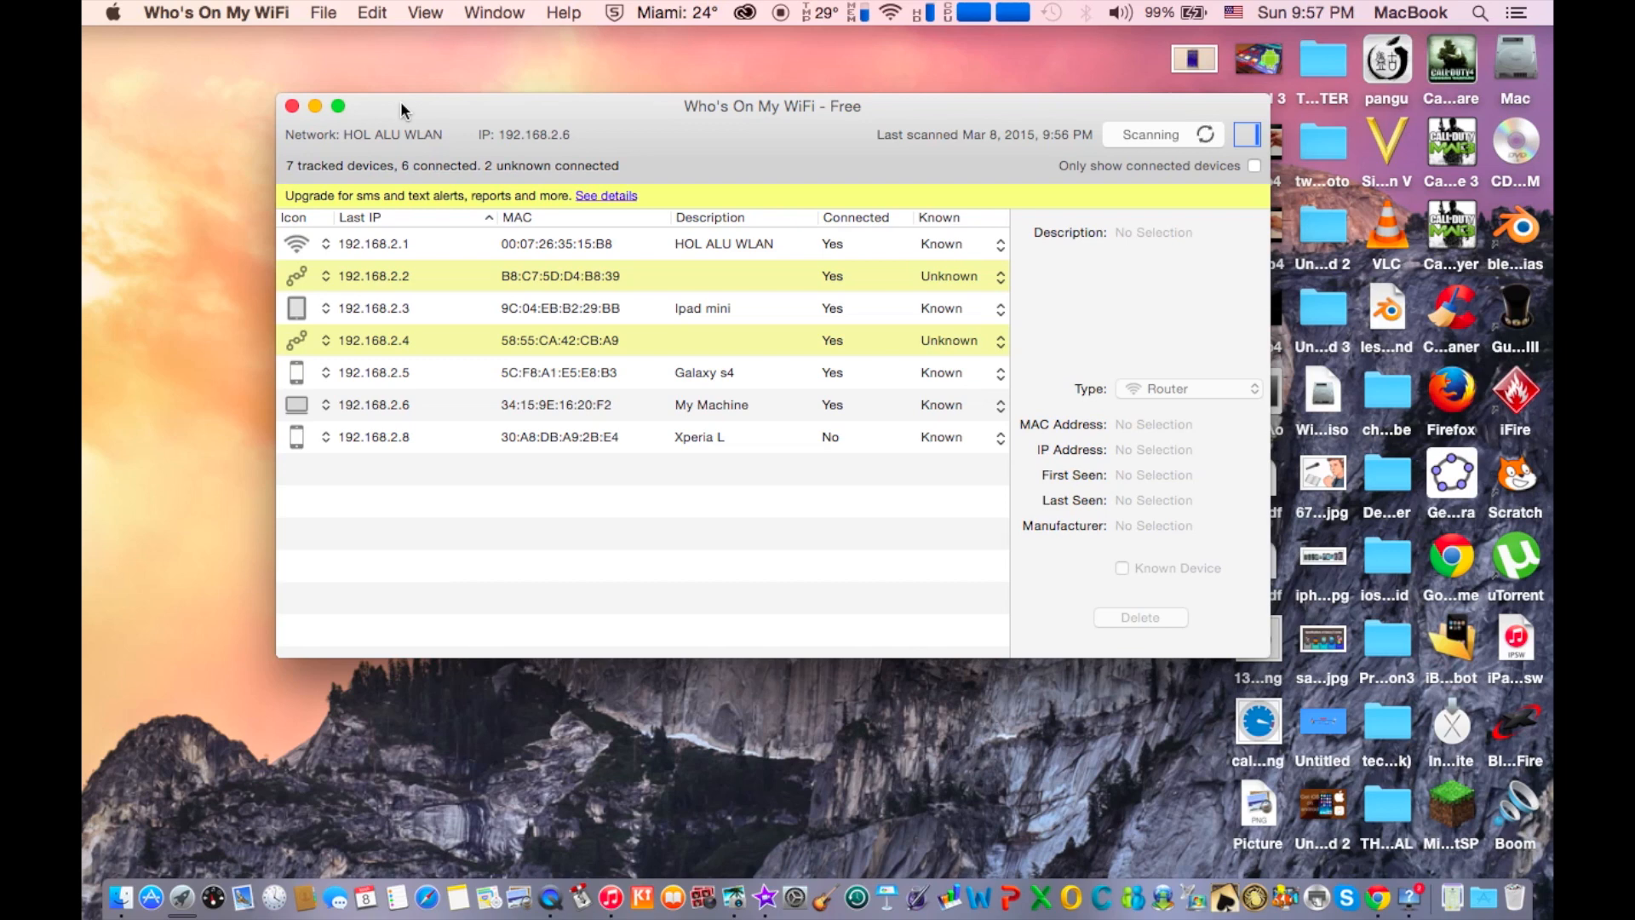
pyautogui.moveTo(676, 105)
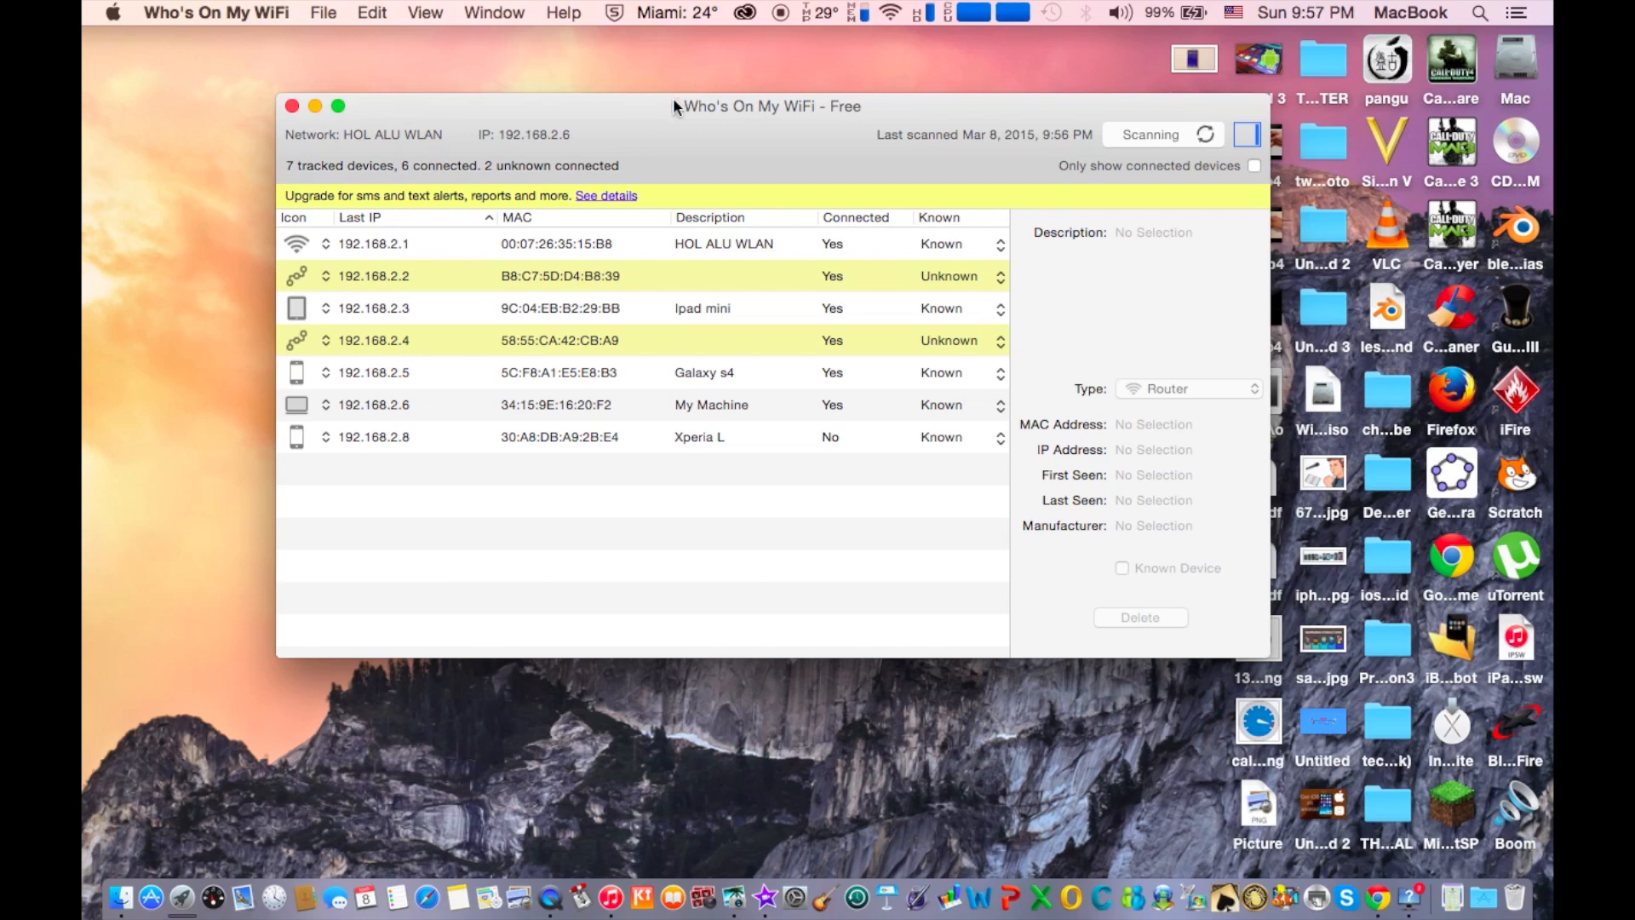
pyautogui.moveTo(830, 107)
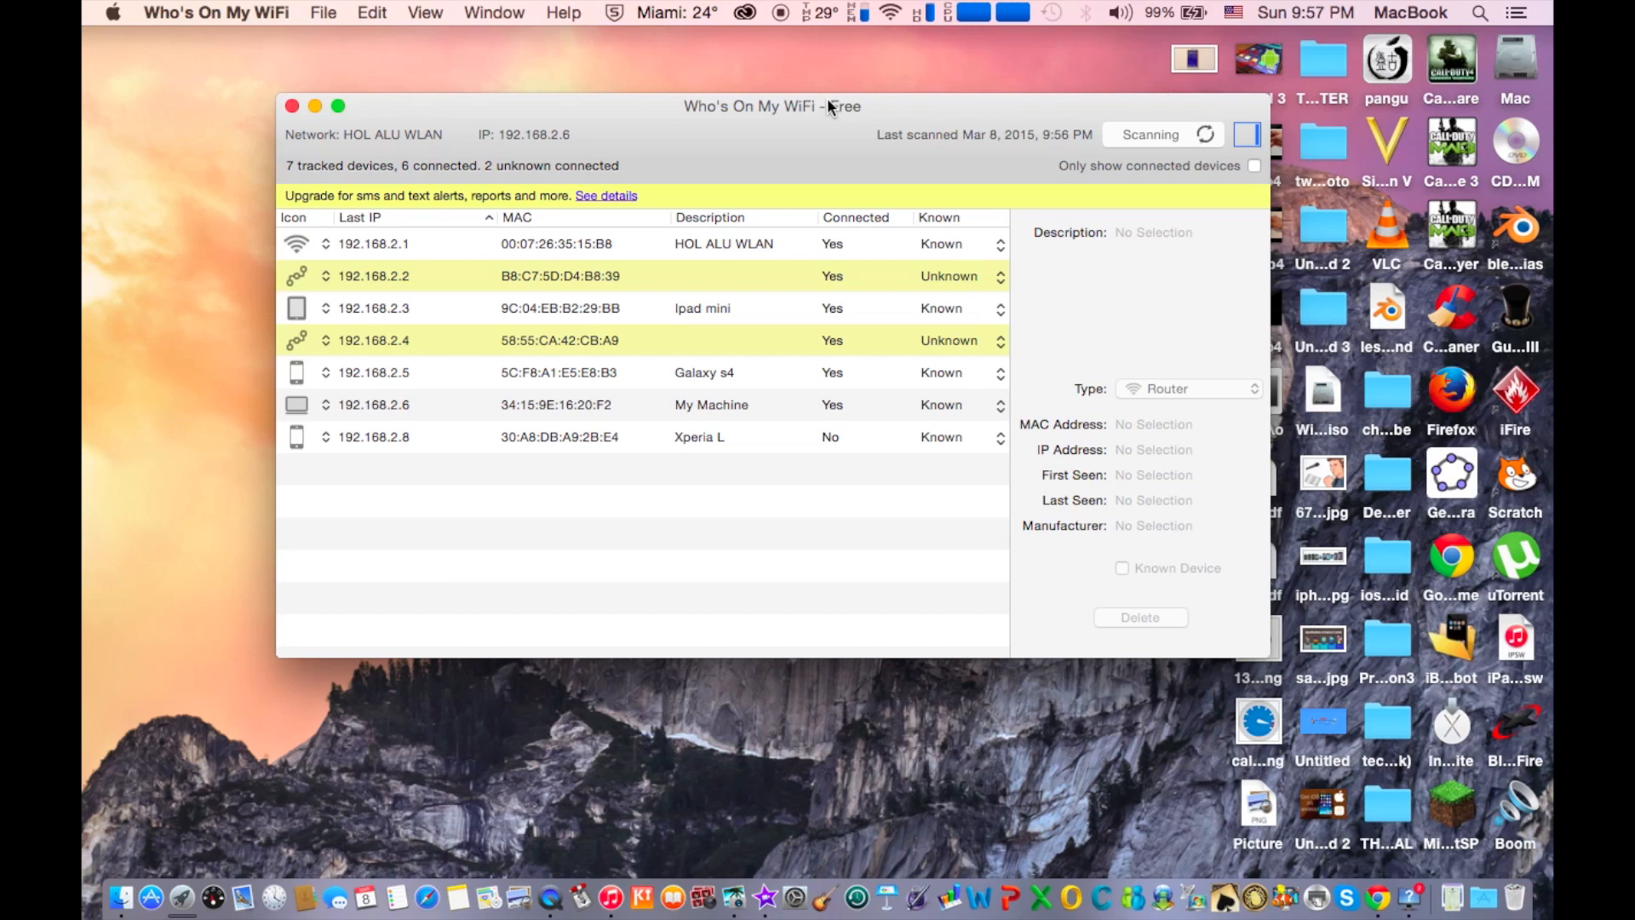
pyautogui.moveTo(823, 107)
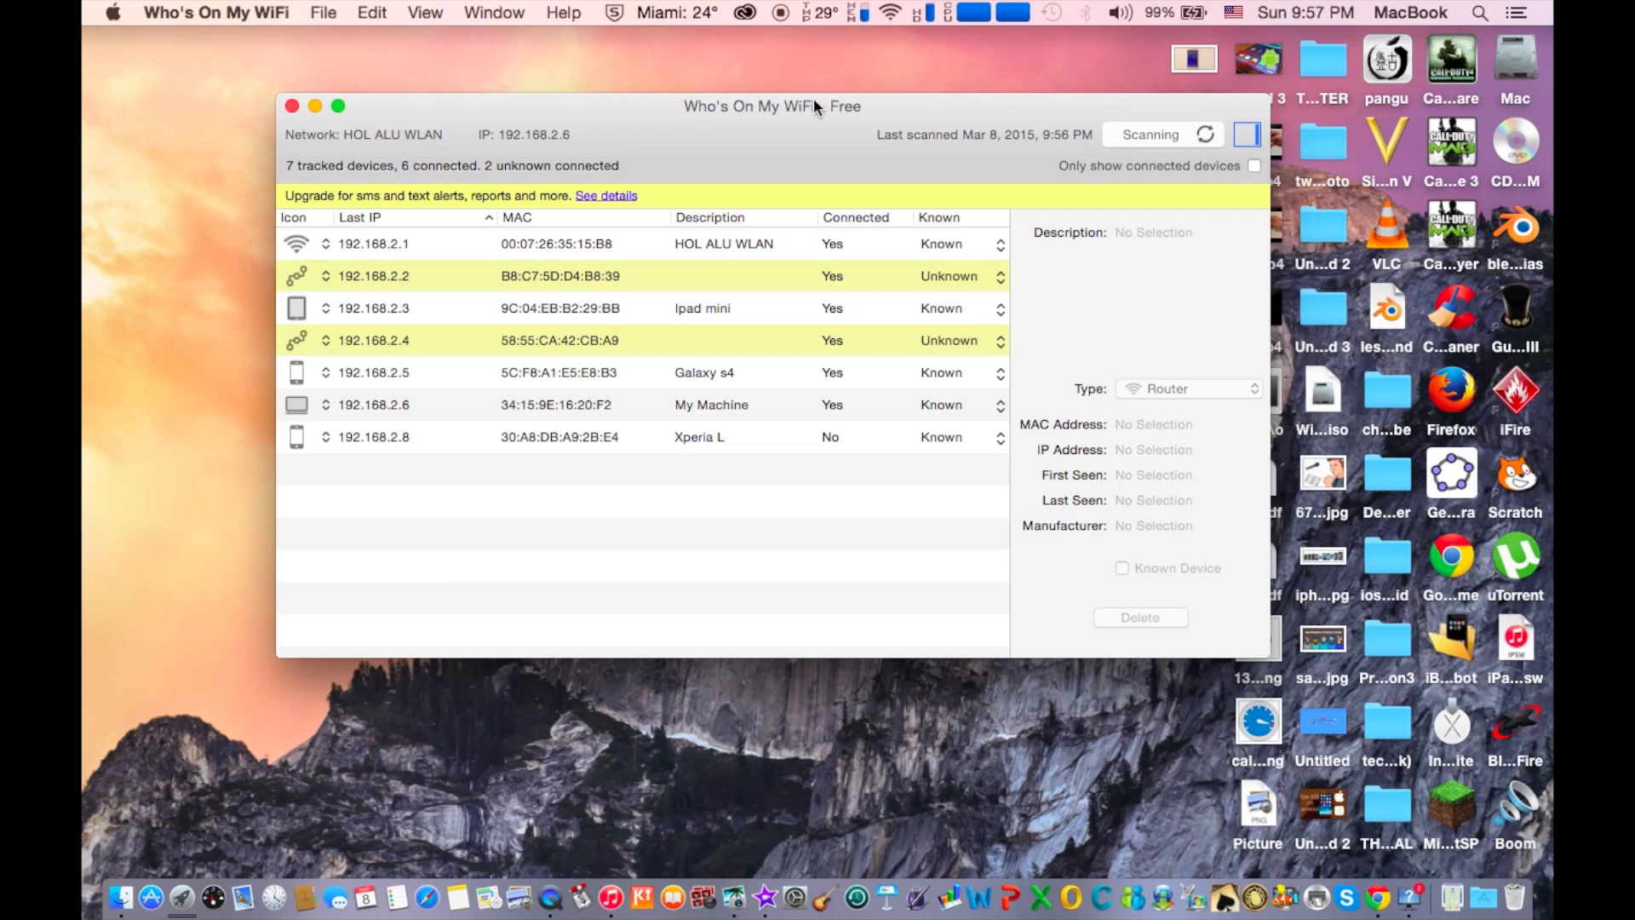
pyautogui.moveTo(830, 112)
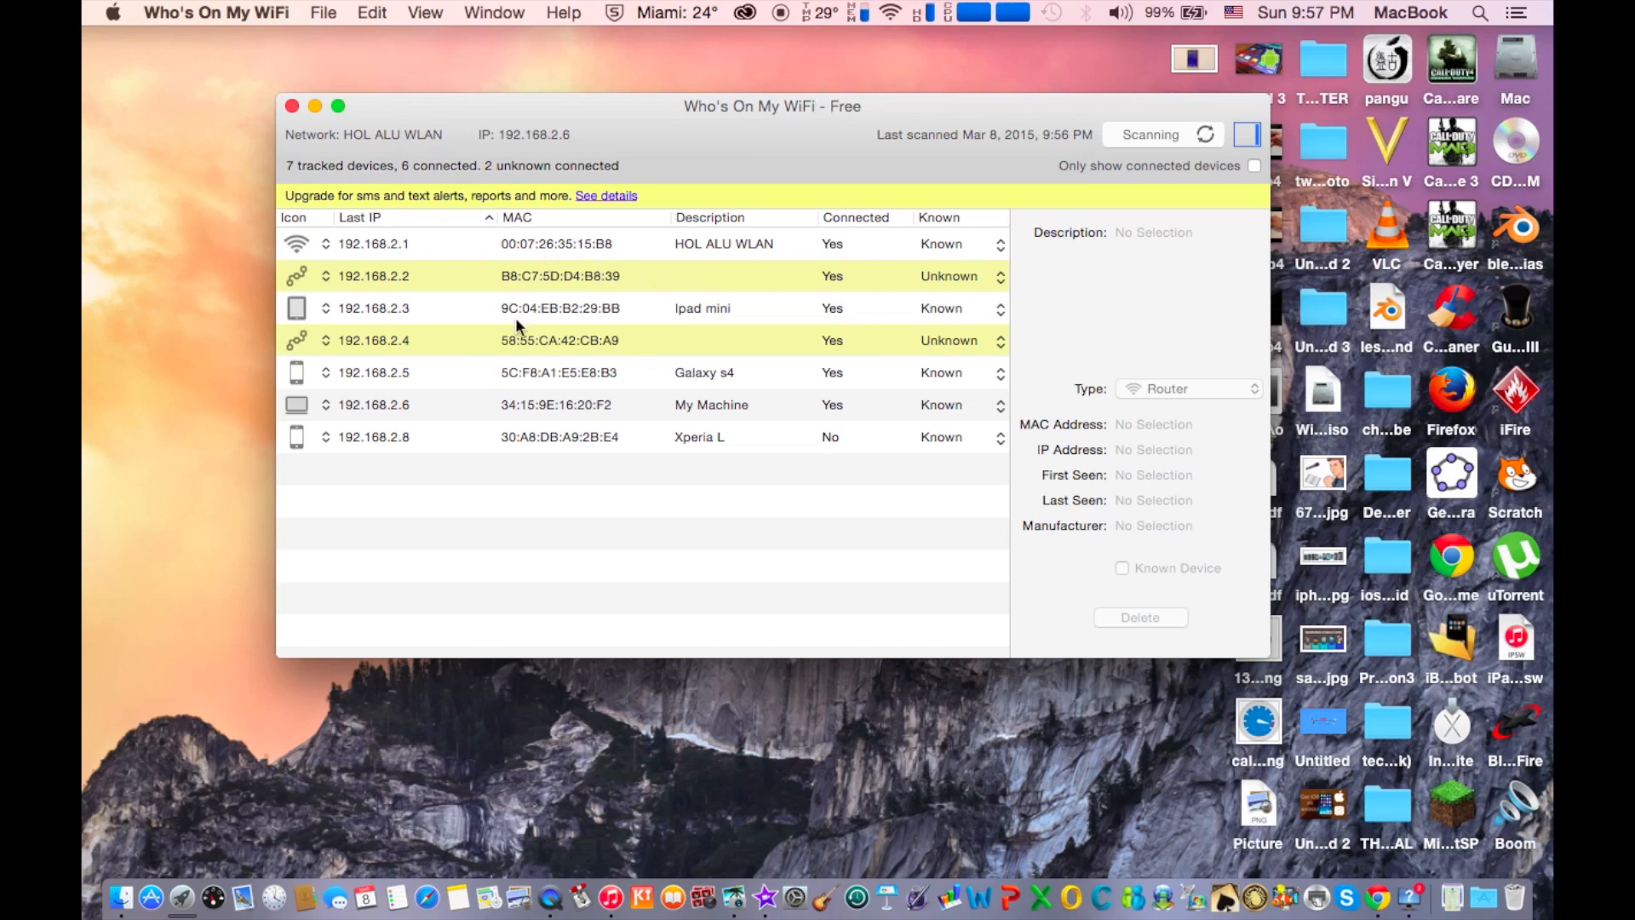
pyautogui.moveTo(668, 471)
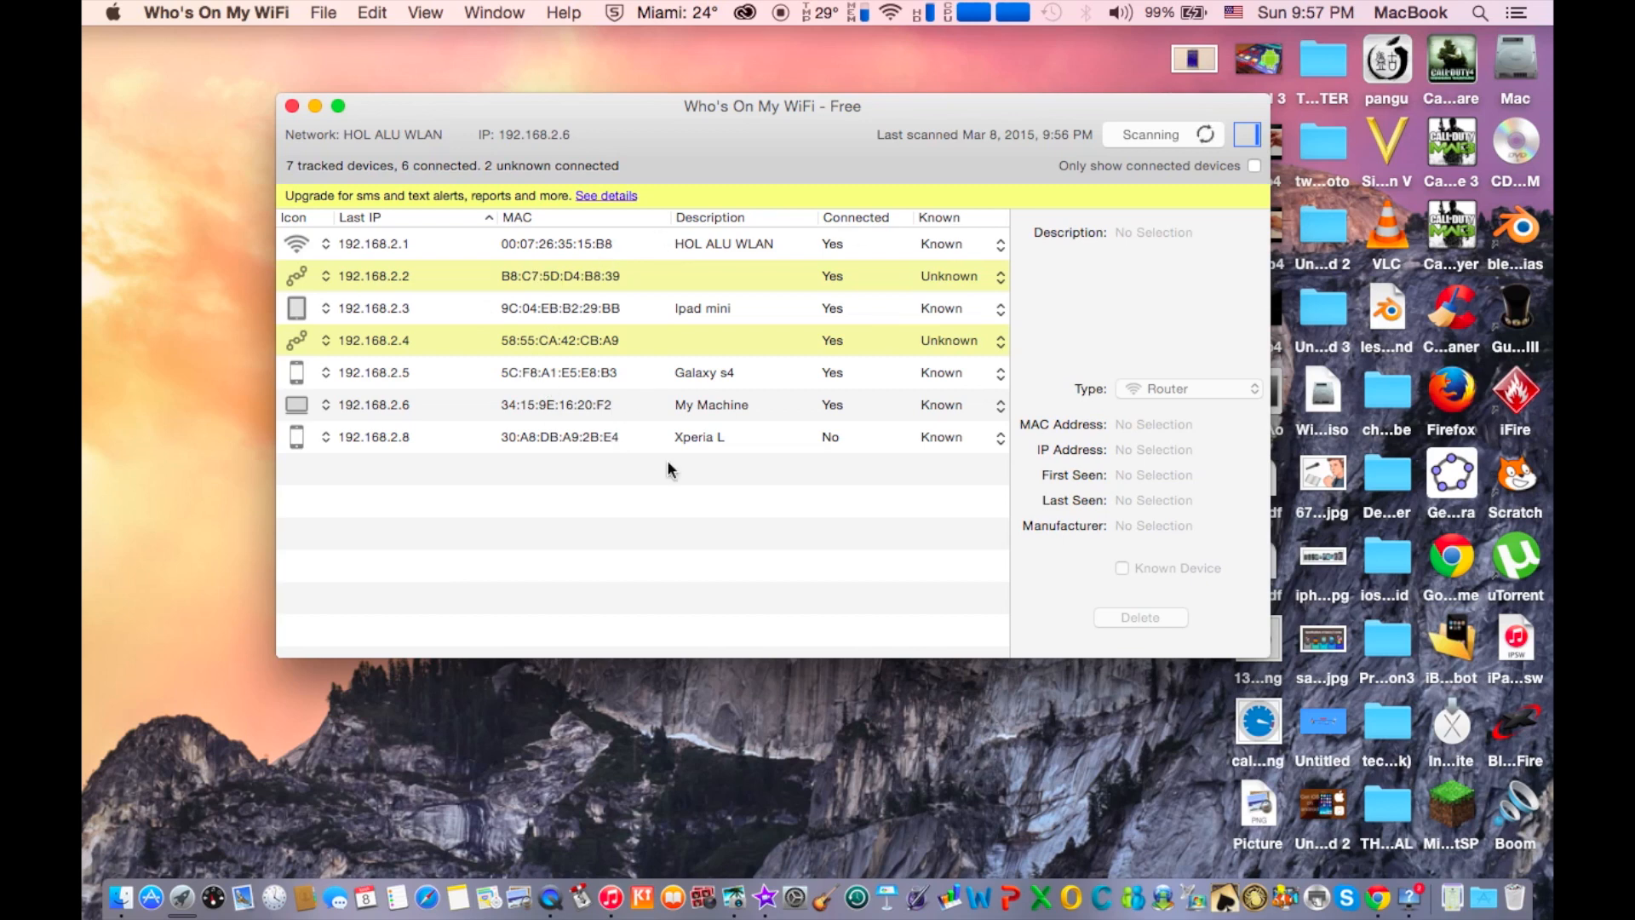
pyautogui.moveTo(921, 298)
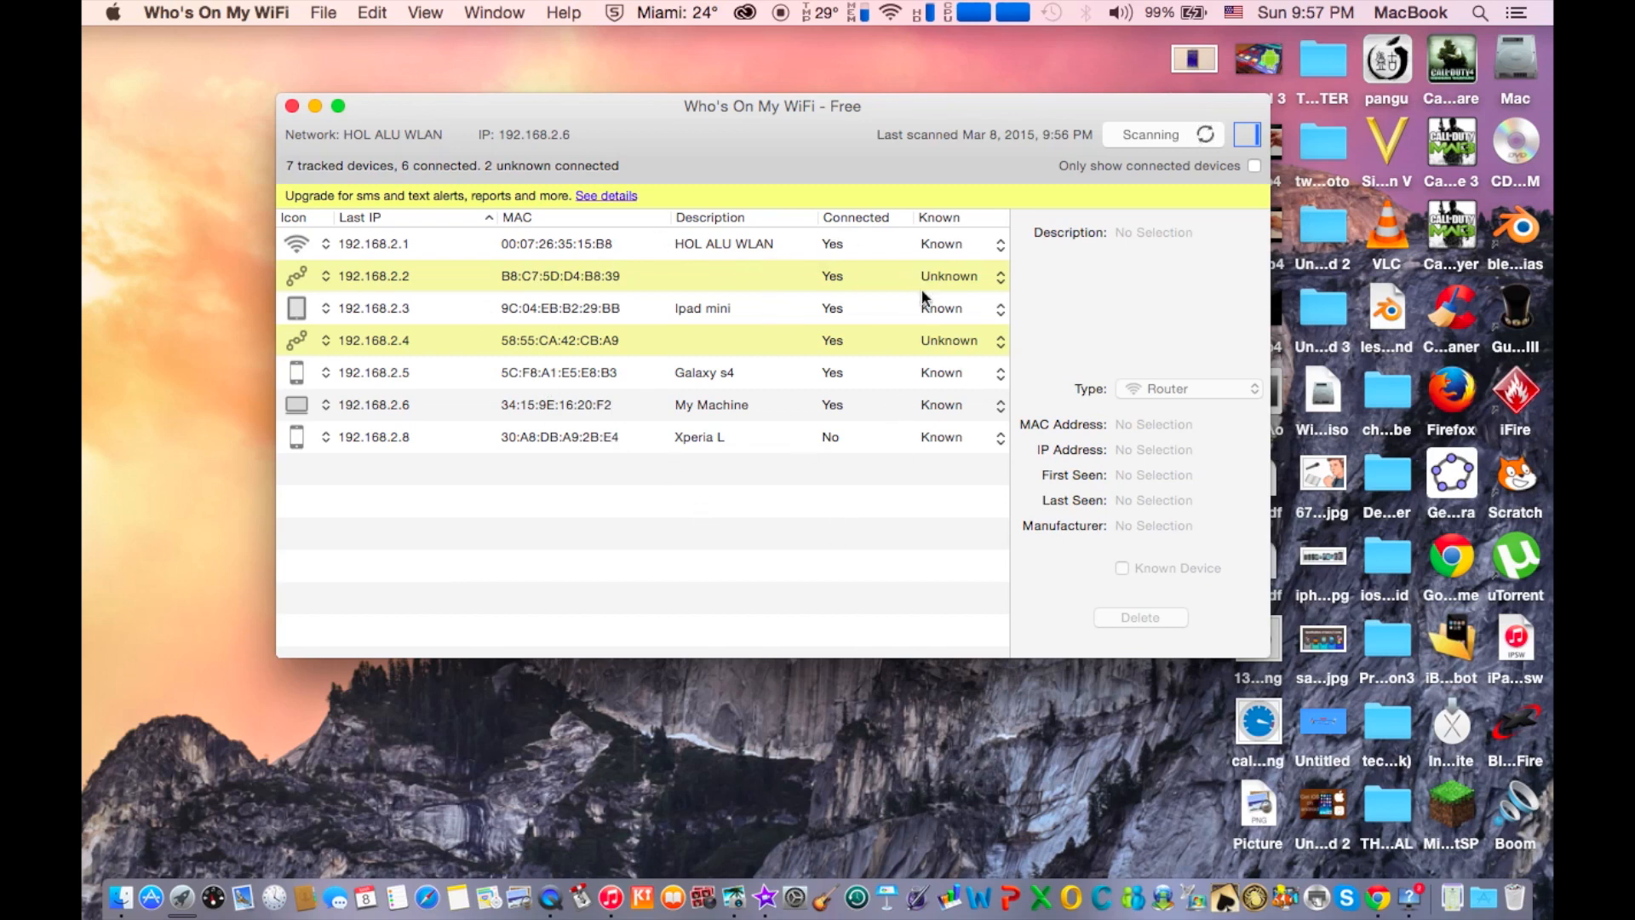
pyautogui.moveTo(807, 618)
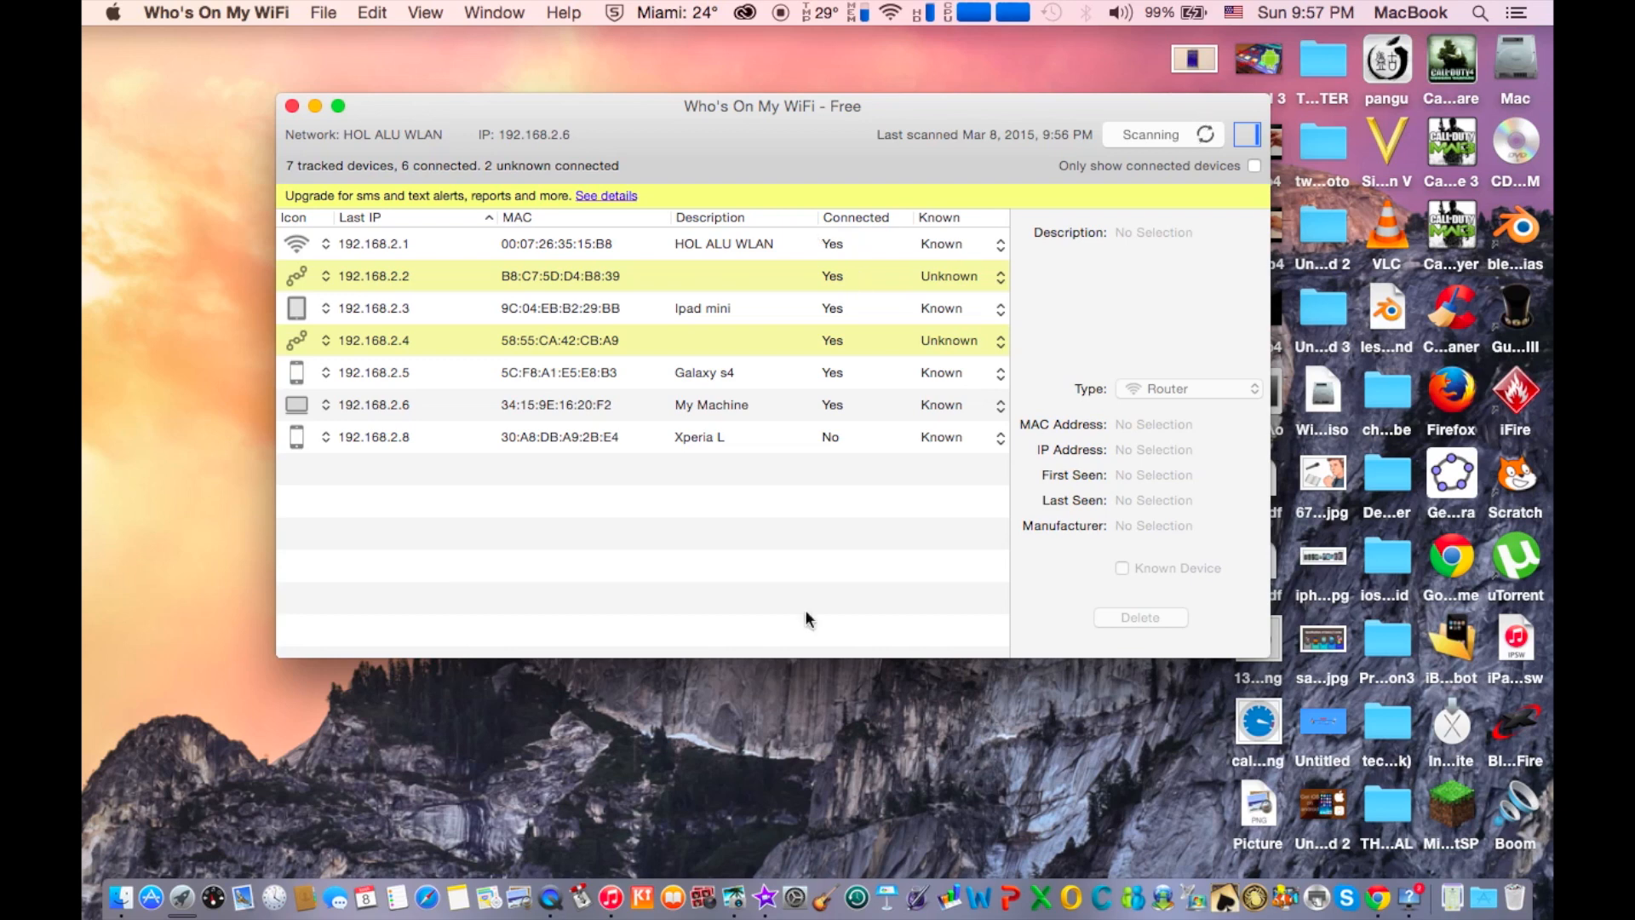
pyautogui.moveTo(890, 118)
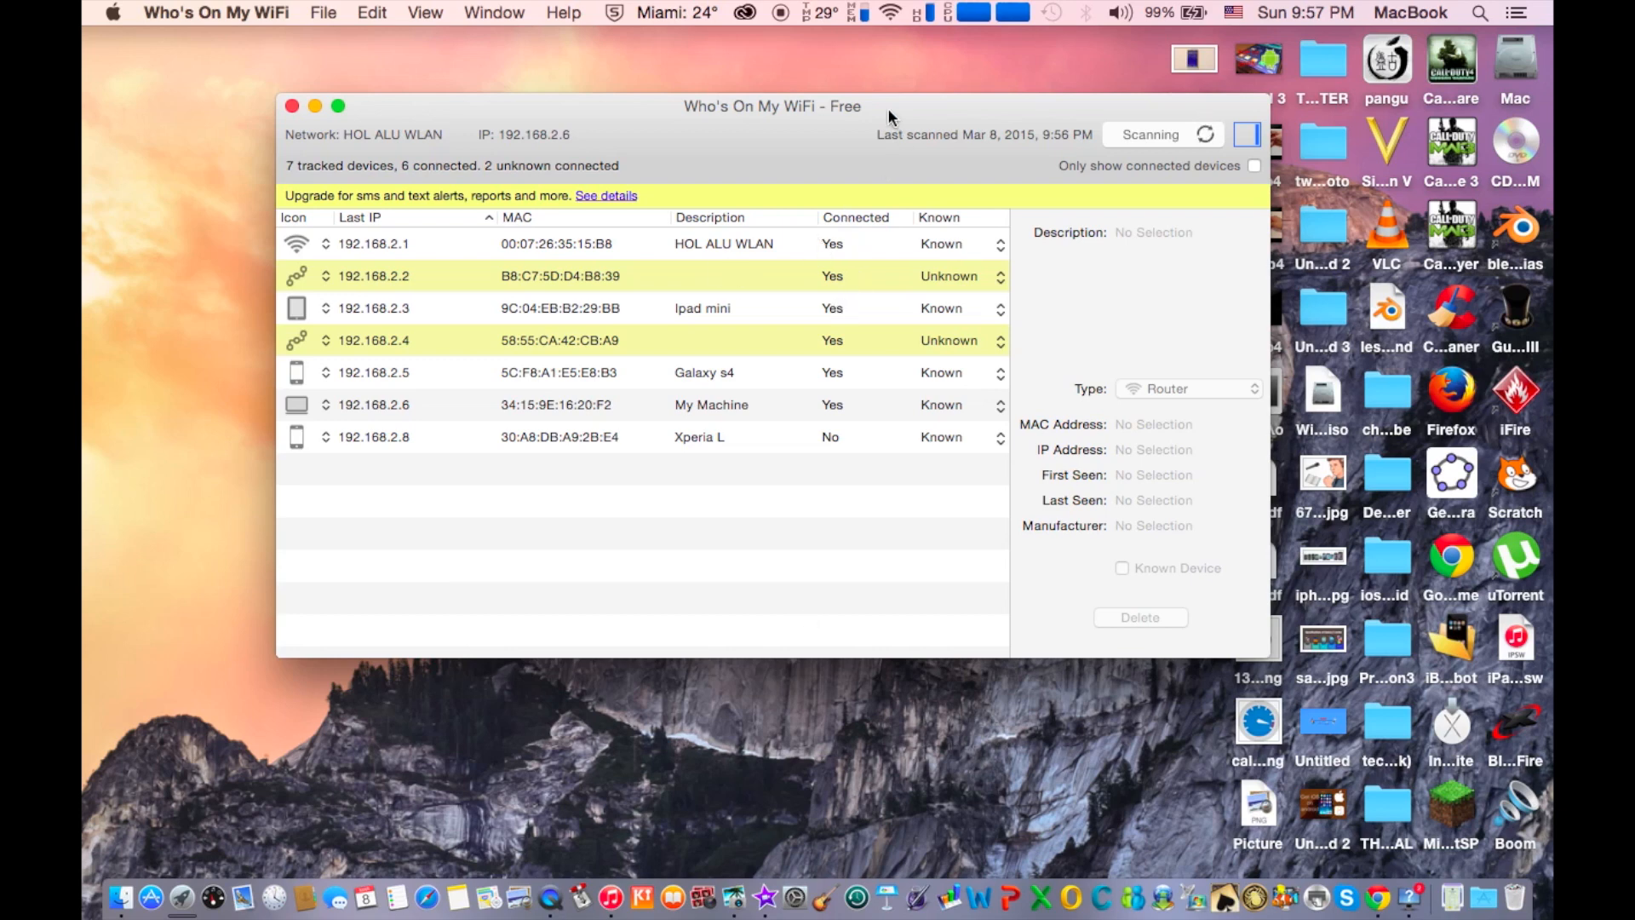